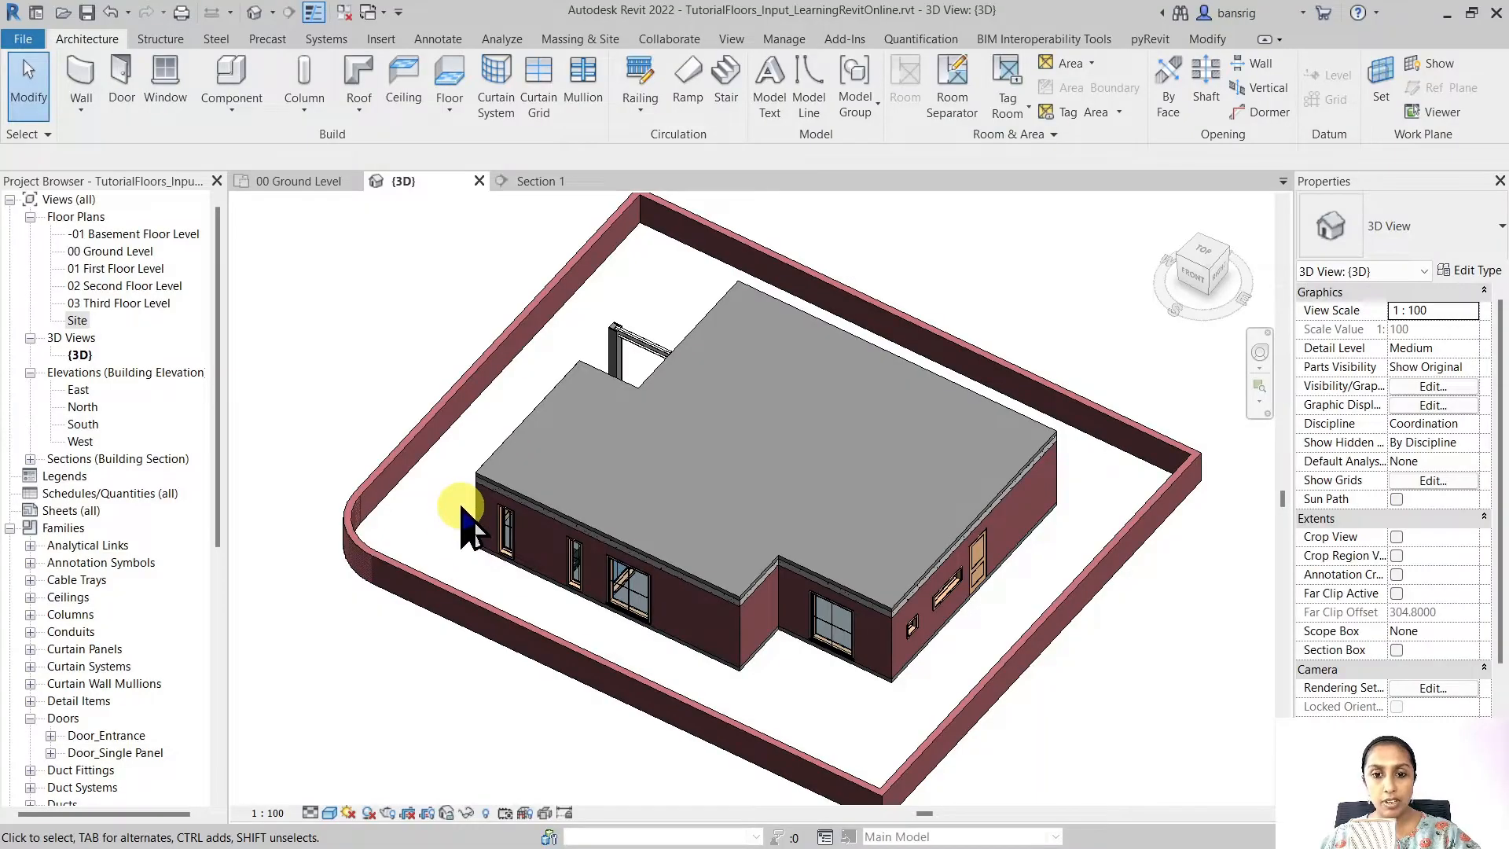
Inspect the first floor slab, then review the 00 Ground Level plan's View Range without changes
click(493, 519)
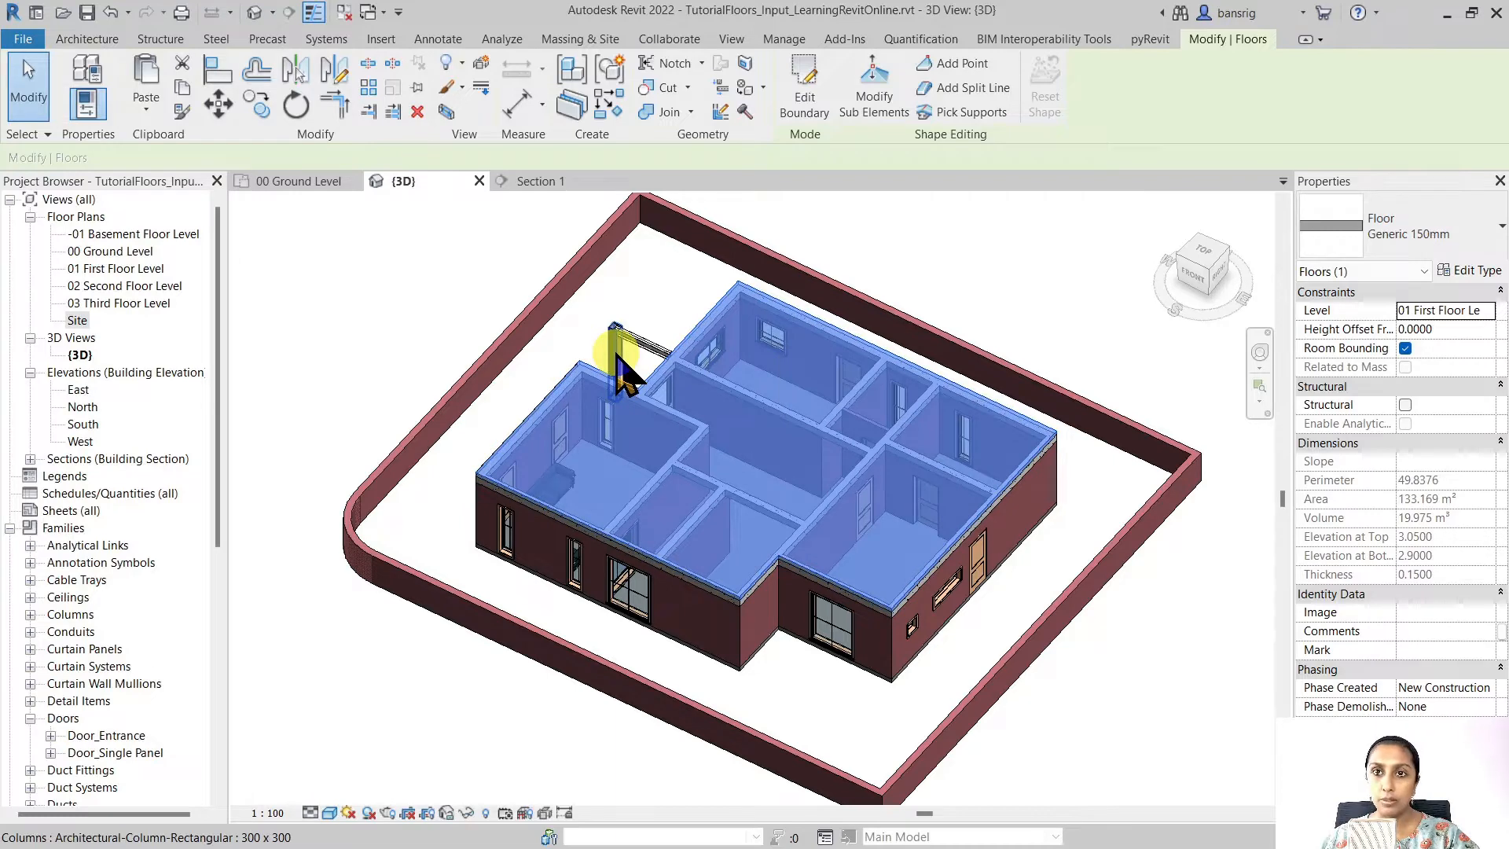
mouse_move(625, 376)
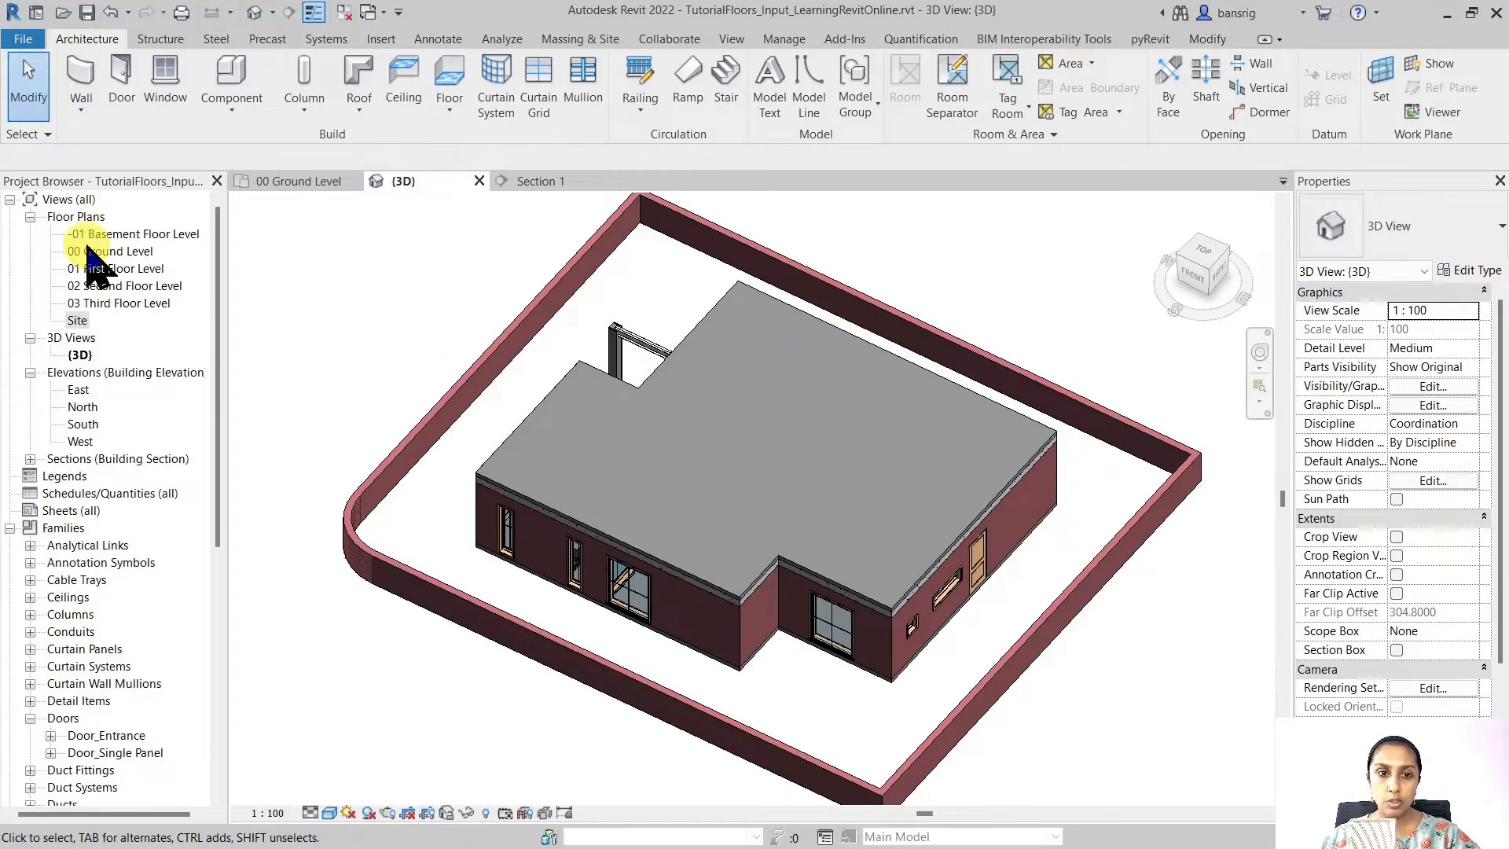
double_click(112, 252)
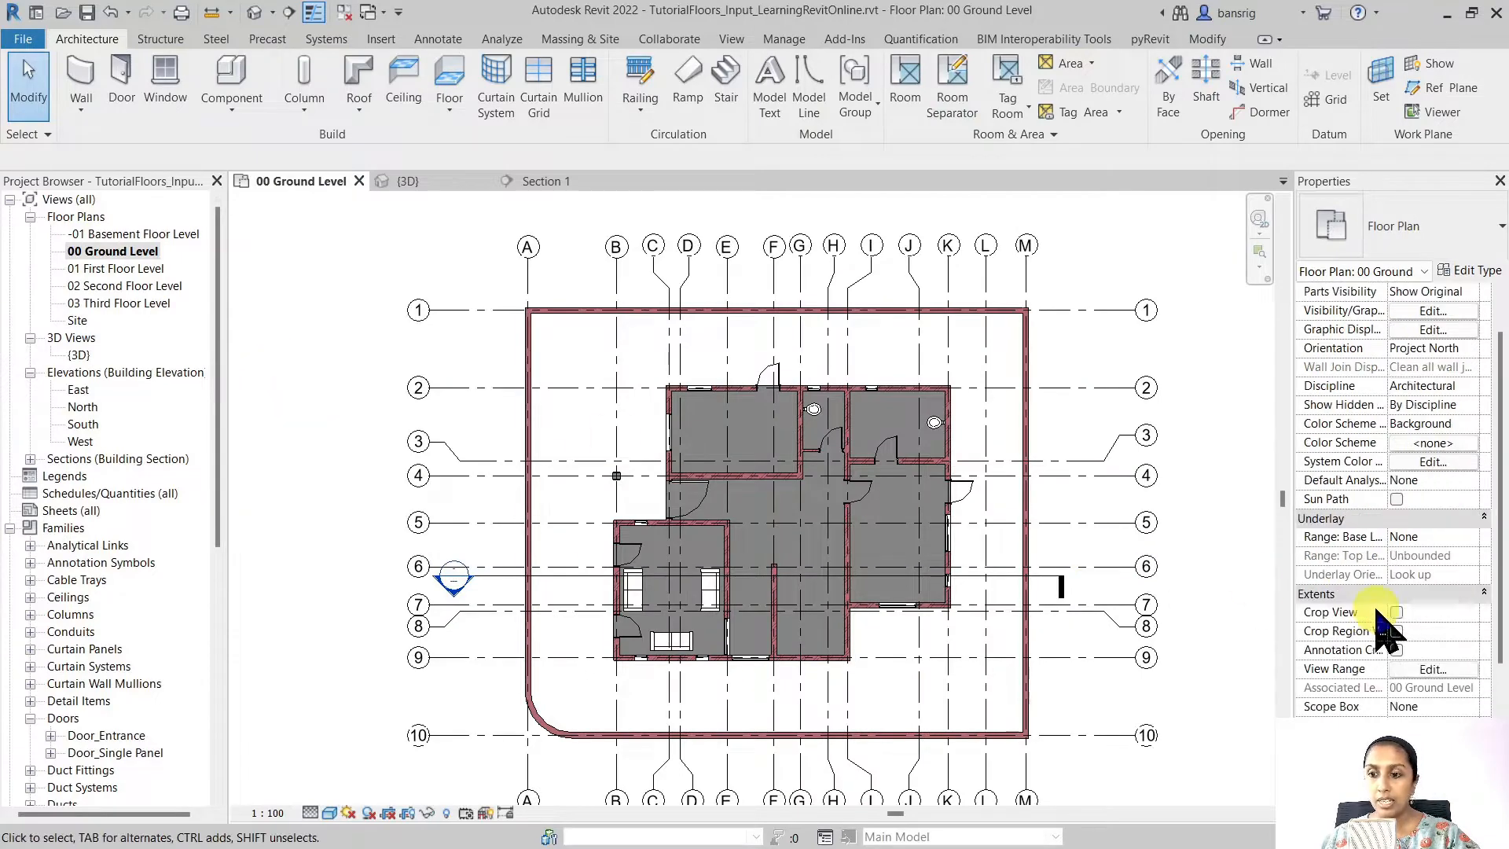
click(1432, 669)
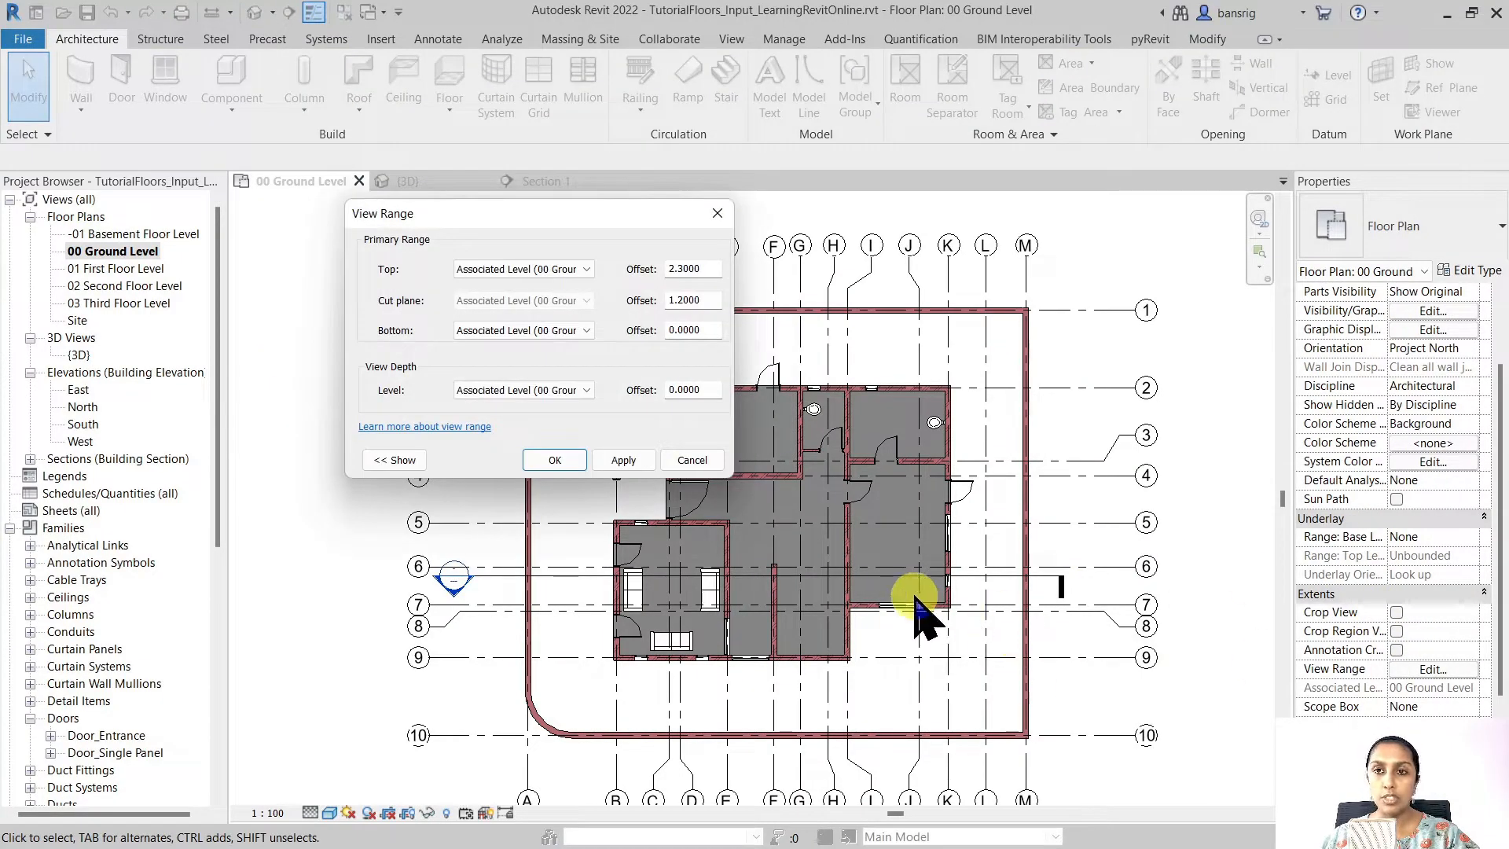
mouse_move(385, 318)
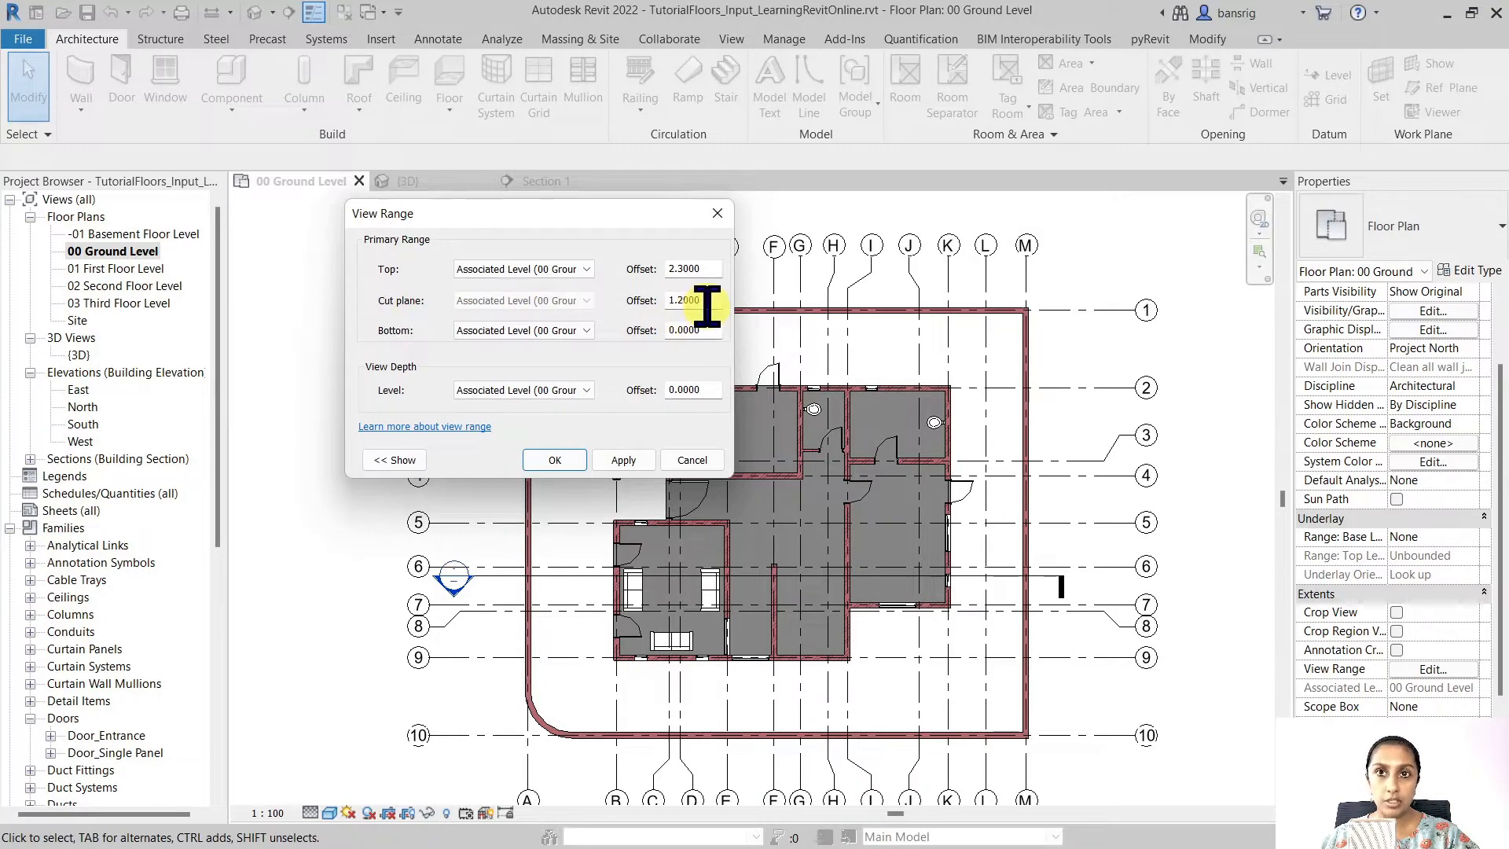
mouse_move(690, 390)
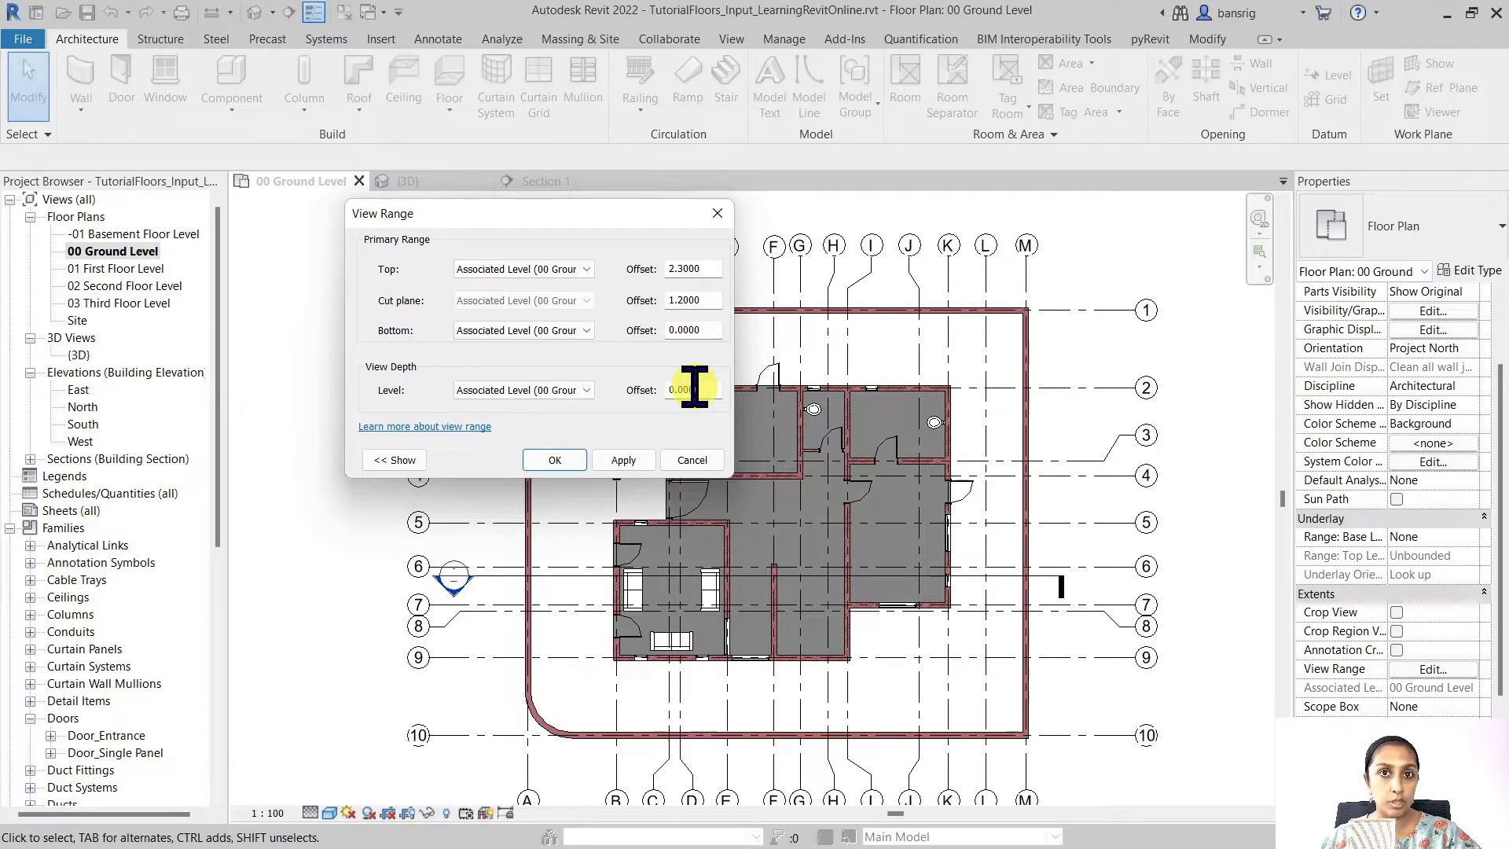
click(554, 459)
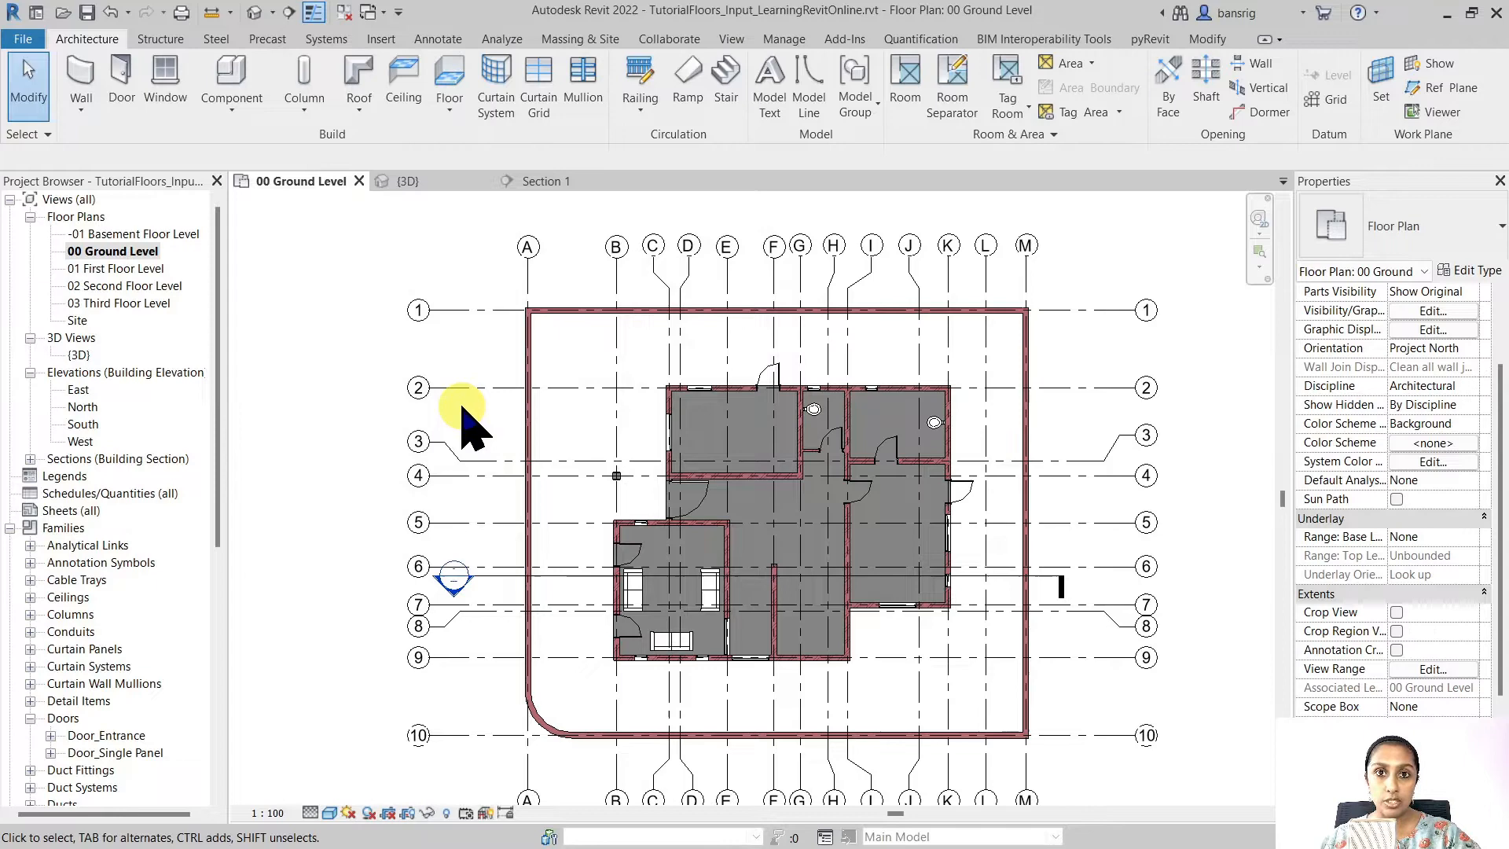
mouse_move(592, 188)
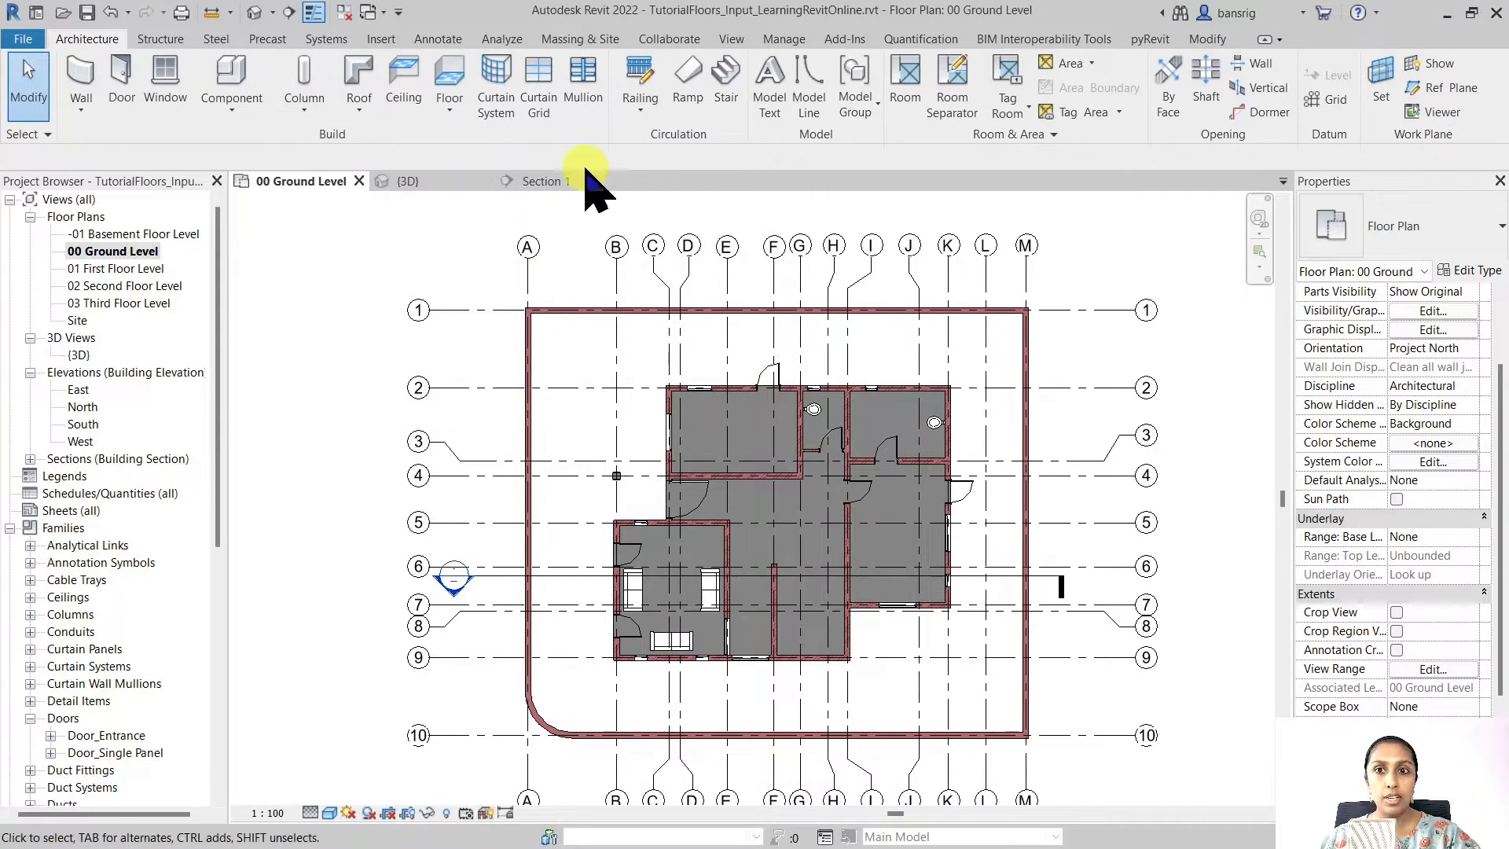
Create the 00 Ground Level reflected ceiling plan and review its View Range settings
click(730, 38)
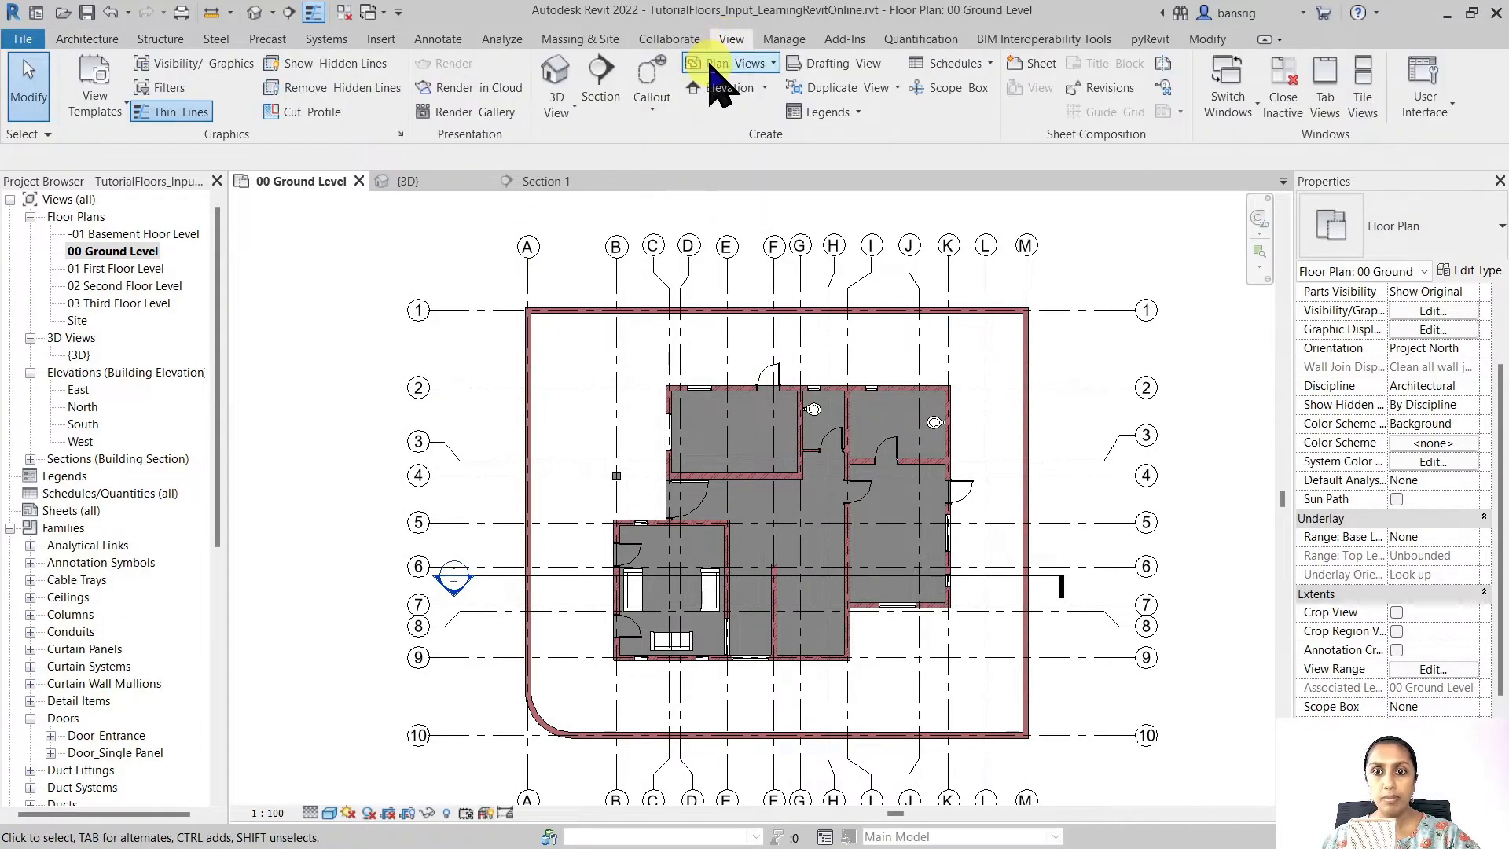
click(728, 63)
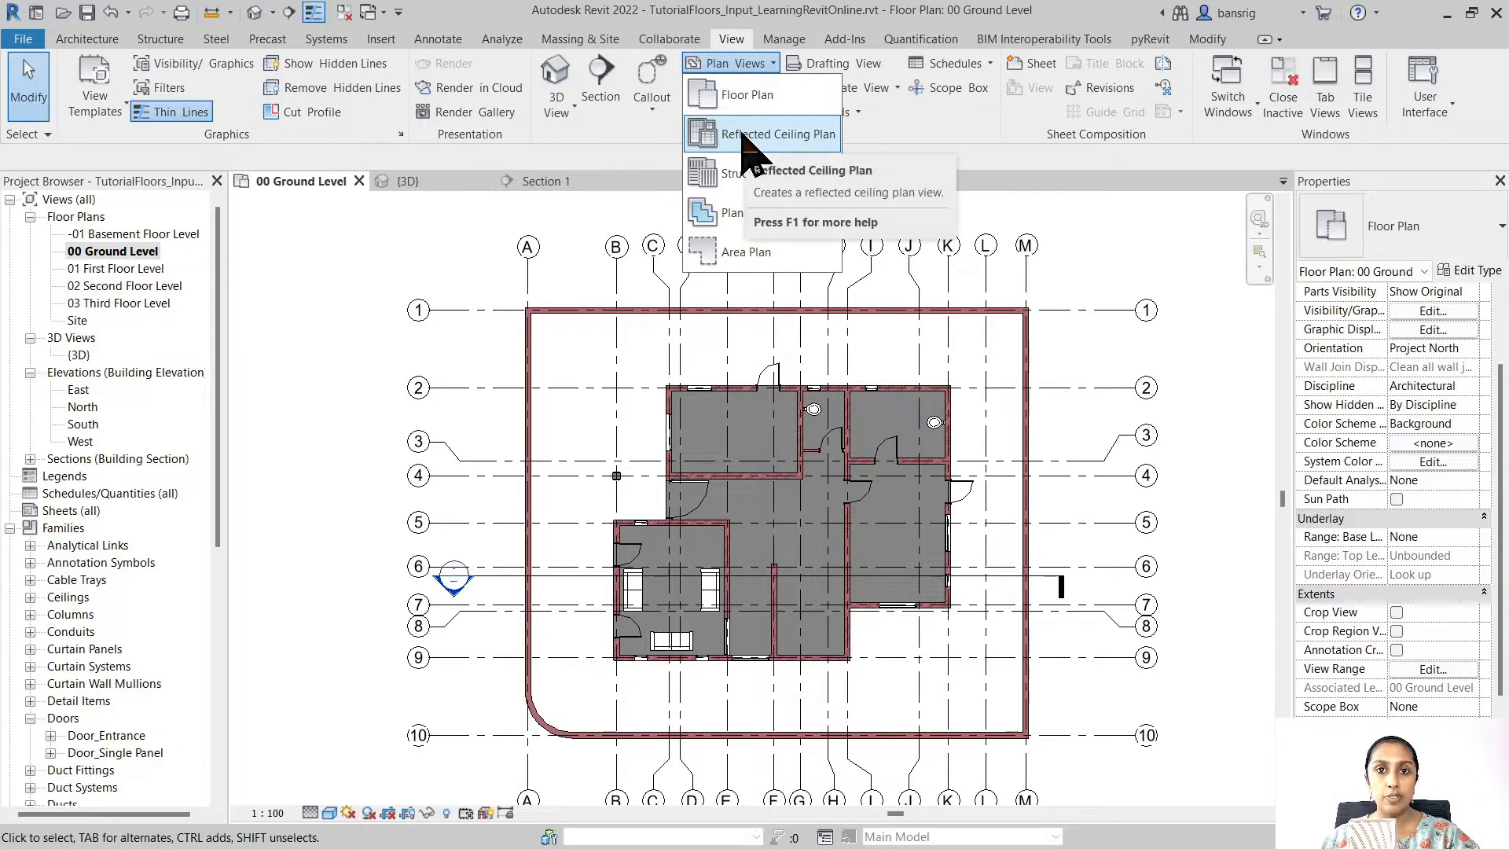
click(768, 134)
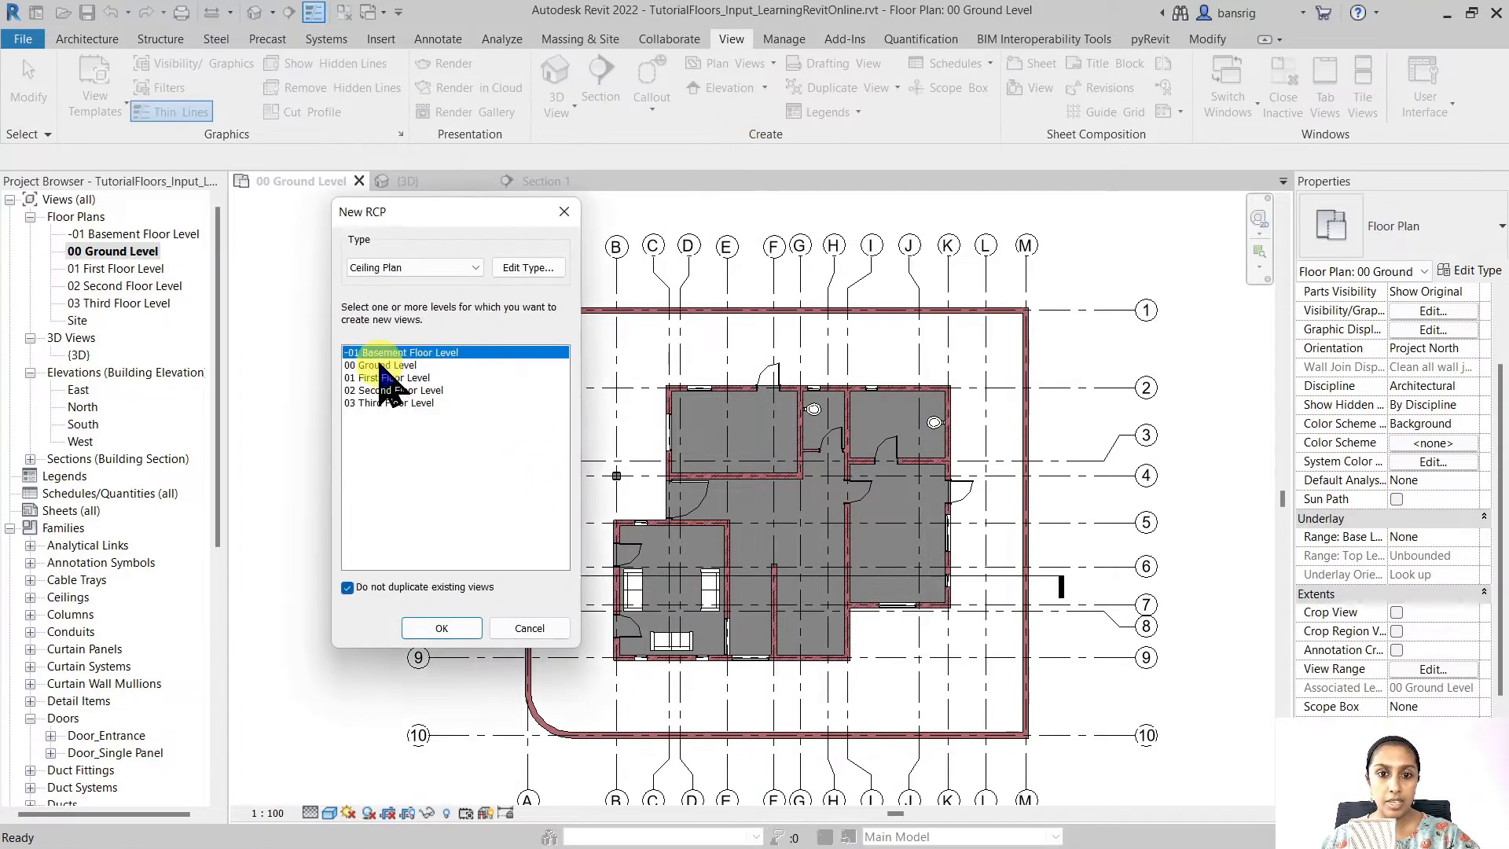
click(441, 627)
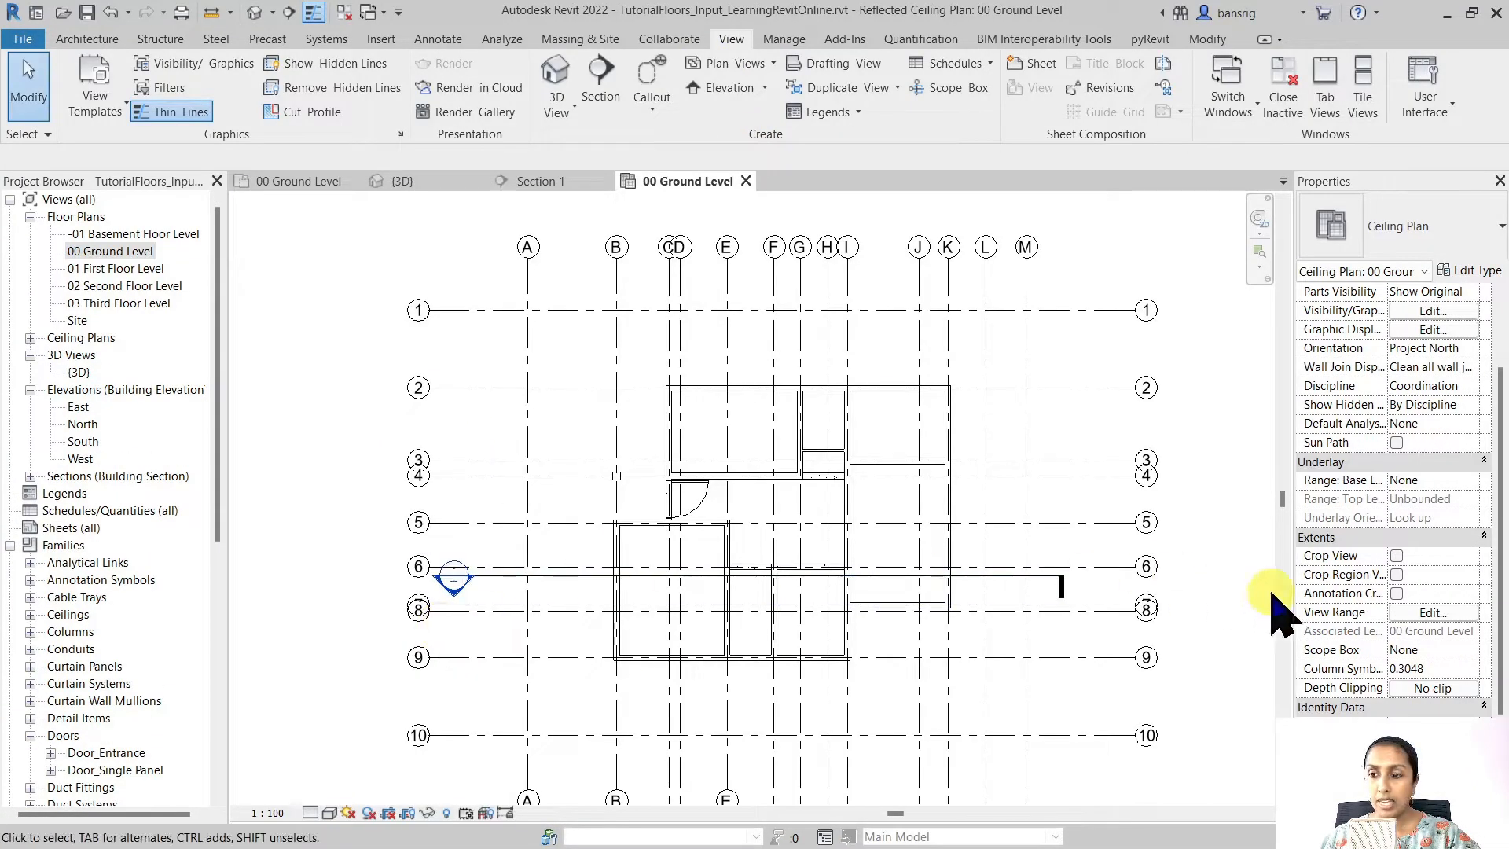
click(1431, 612)
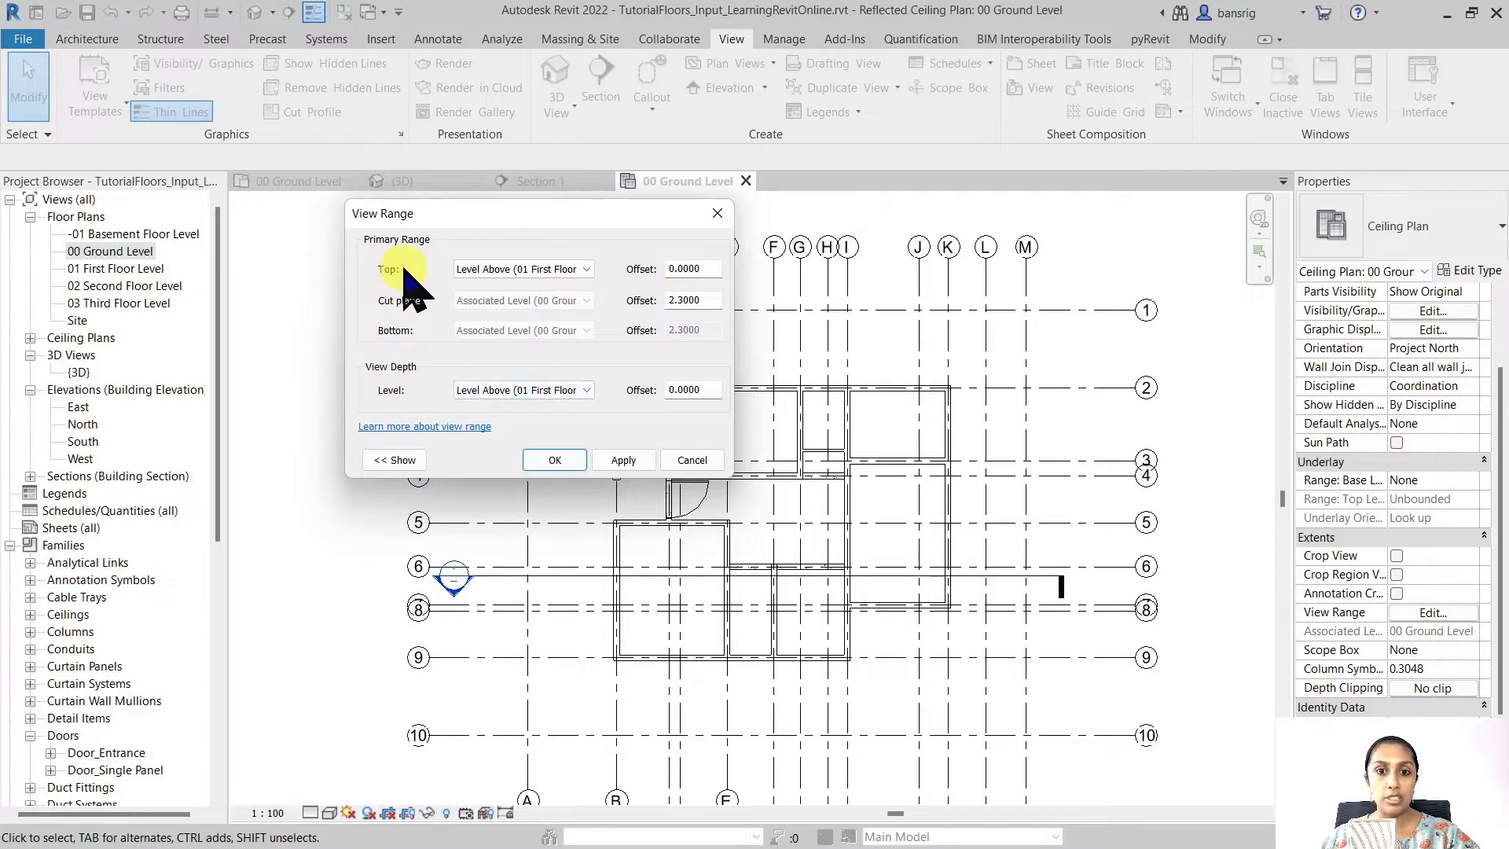
mouse_move(414, 288)
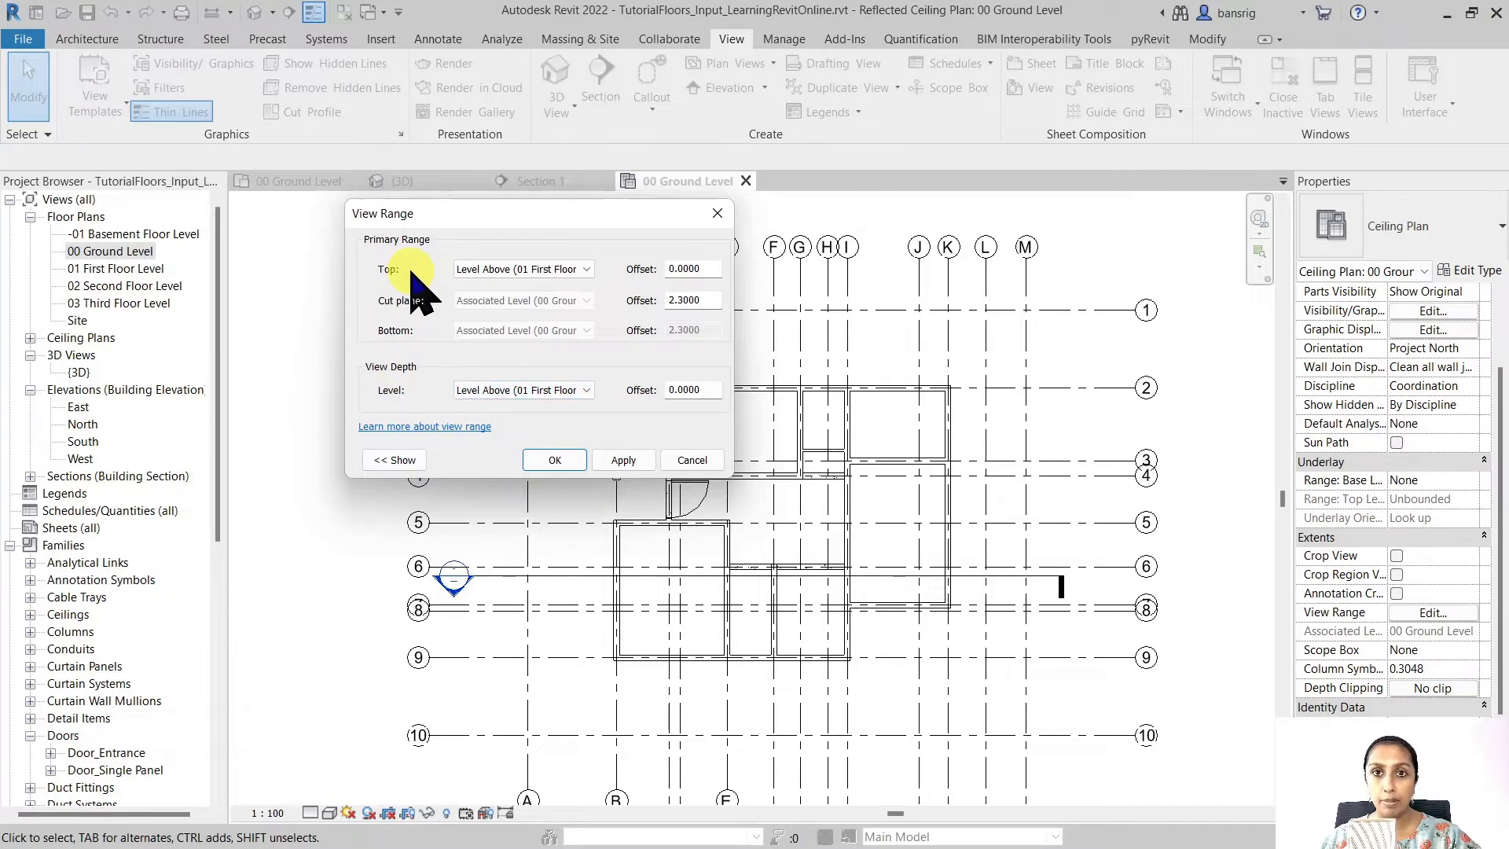
click(554, 459)
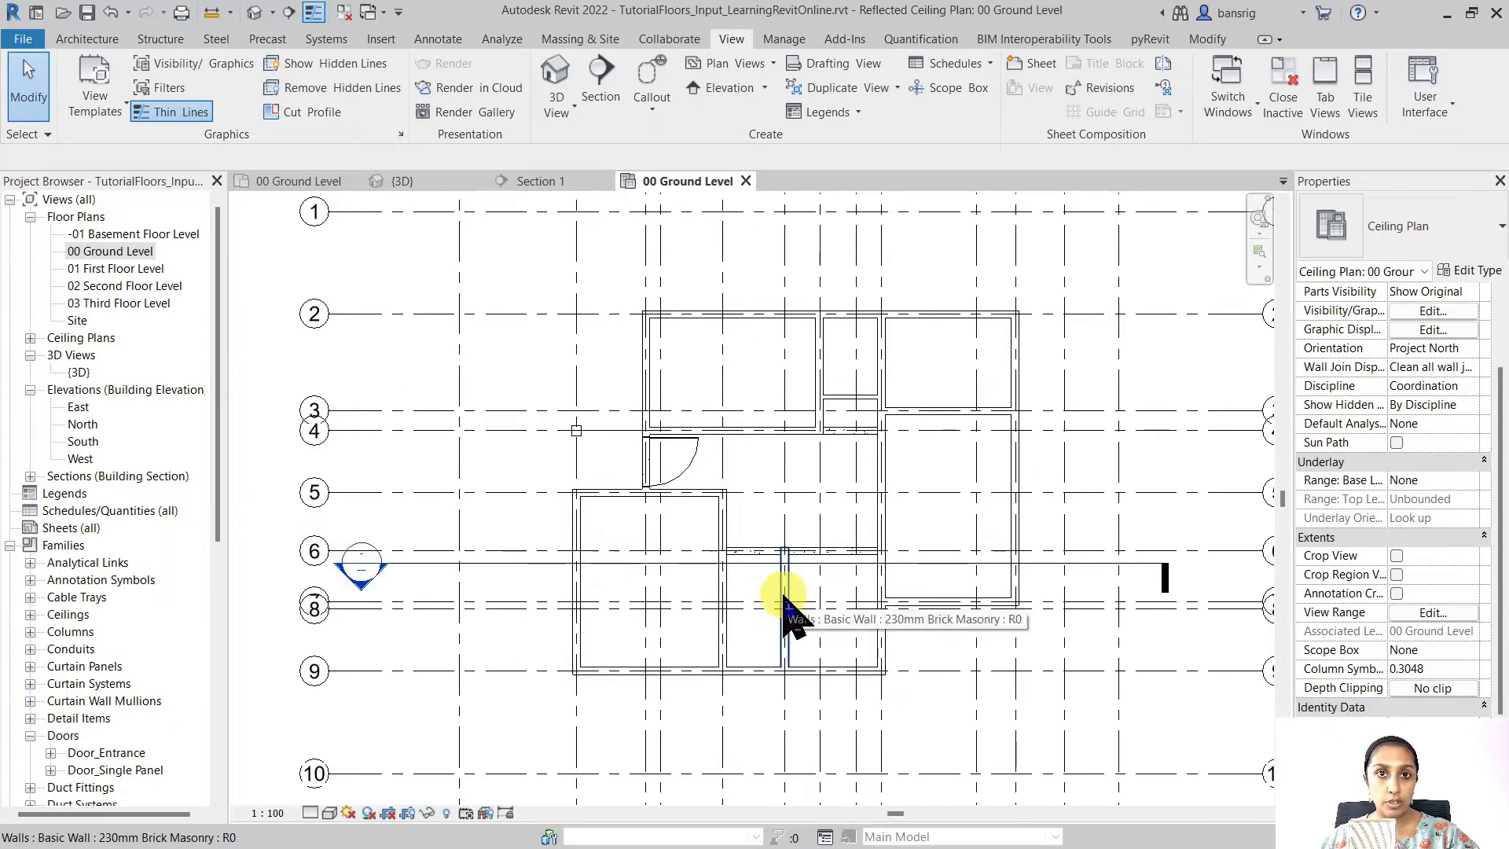
mouse_move(86, 39)
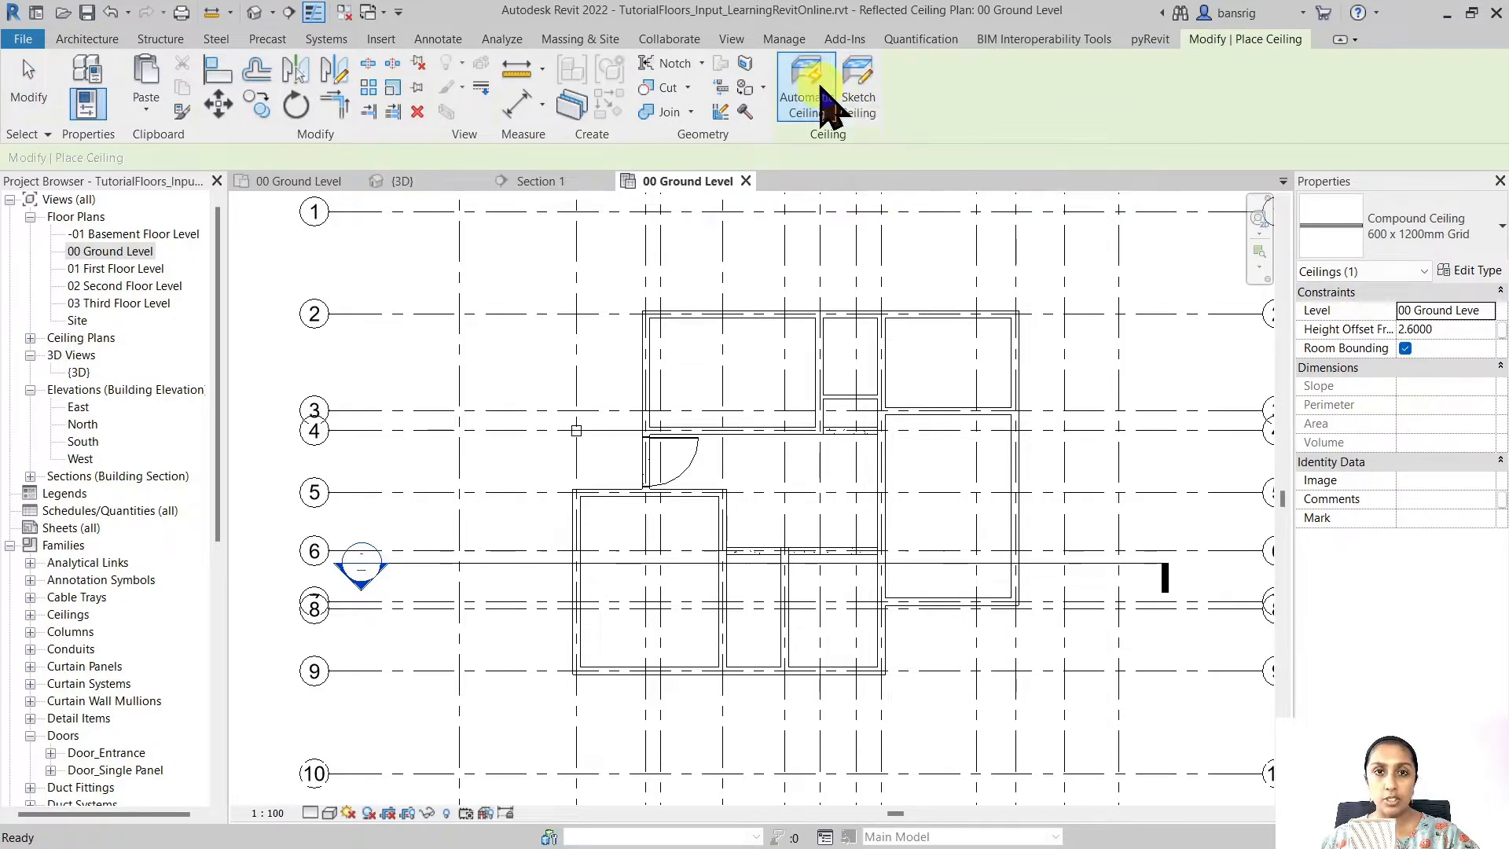
mouse_move(859, 82)
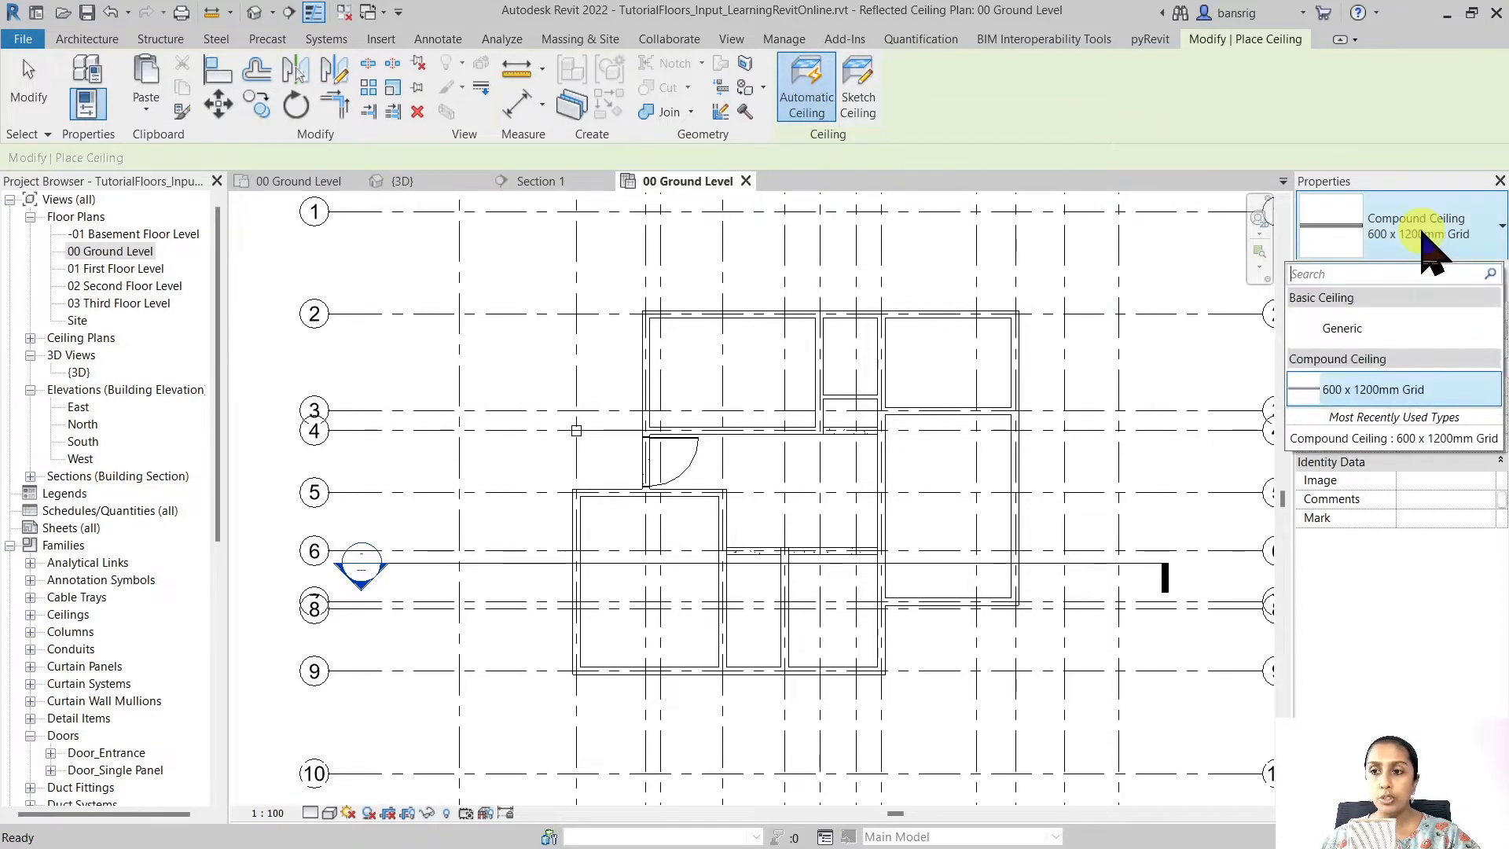
Choose the Compound Ceiling 600 x 1200mm Grid type and set its Height Offset to 2.4000
click(1375, 389)
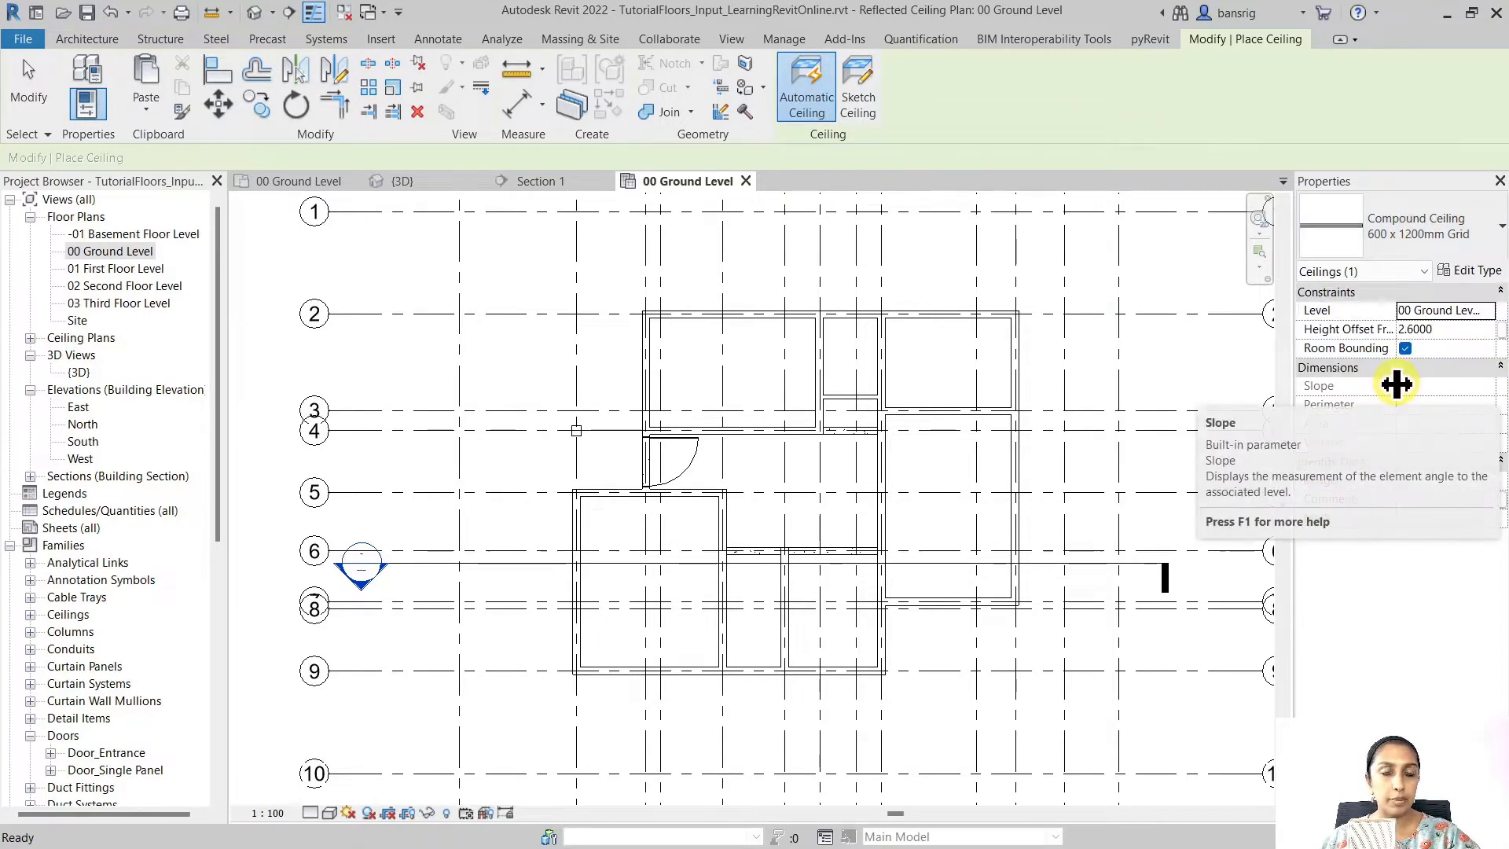
mouse_move(1462, 342)
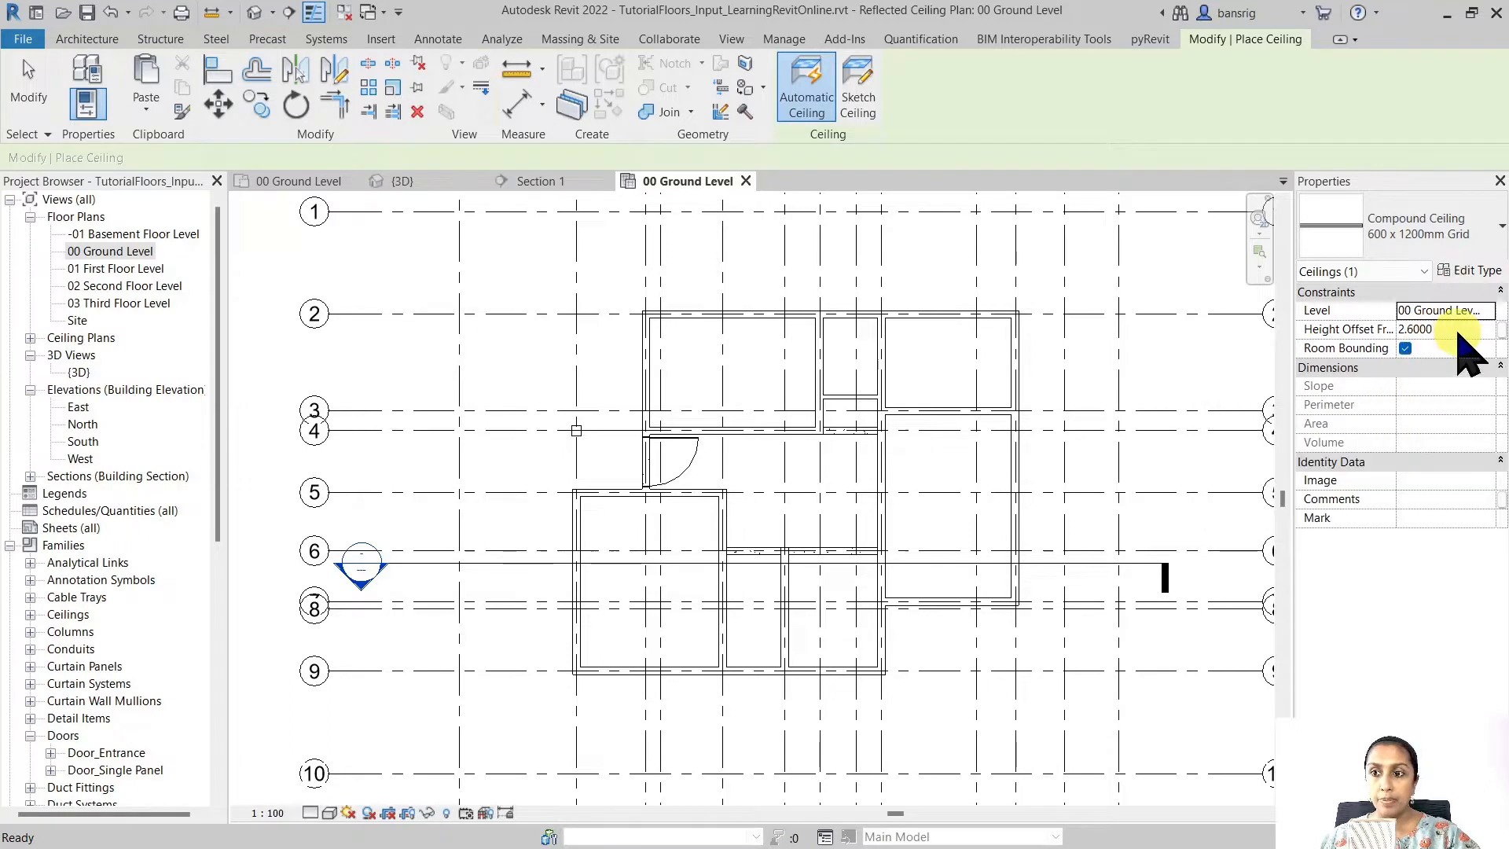
click(1433, 330)
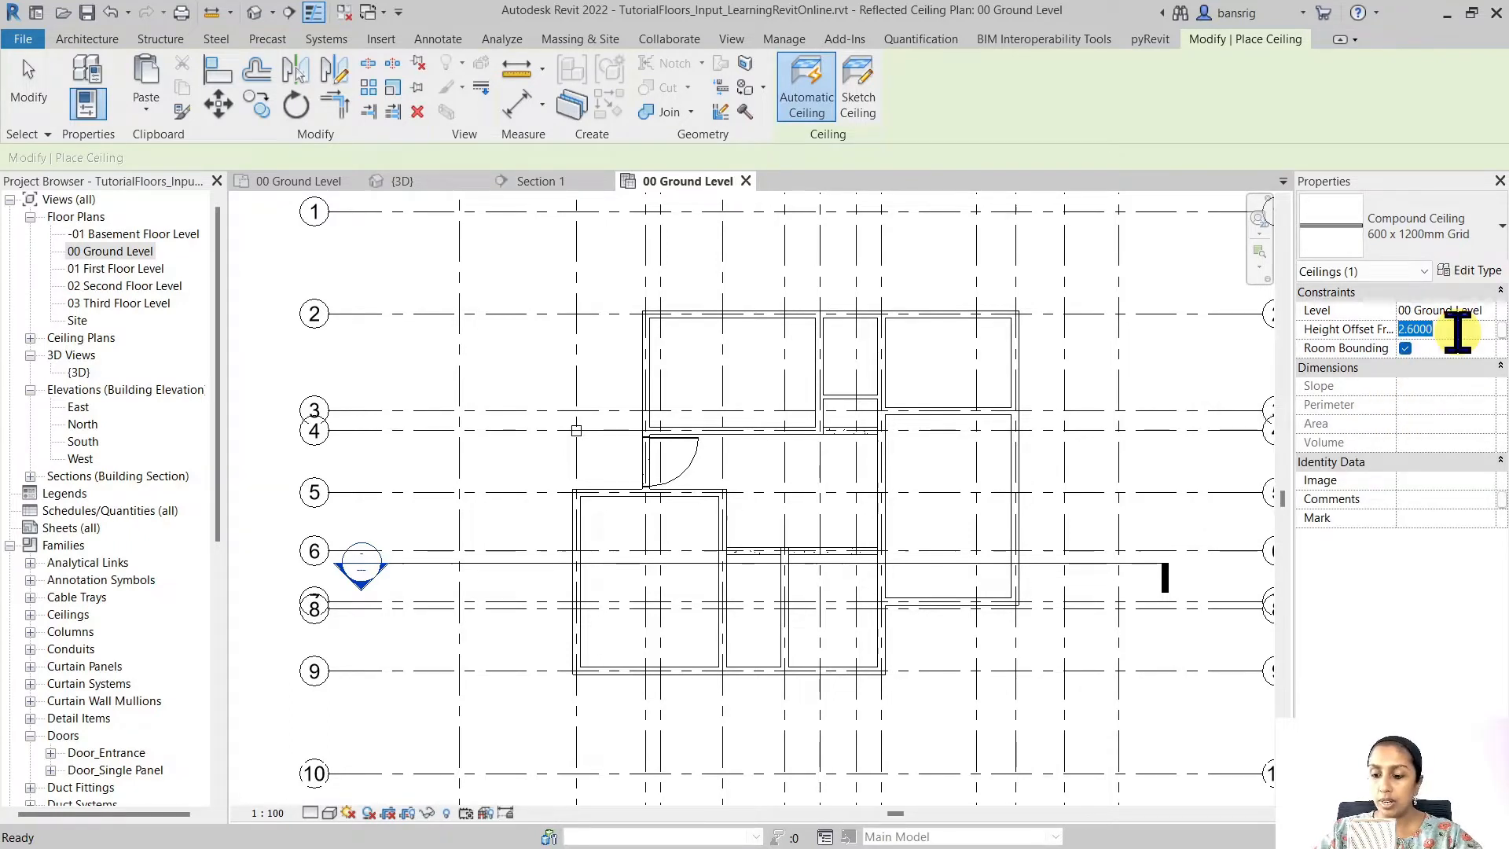
text(2.4000)
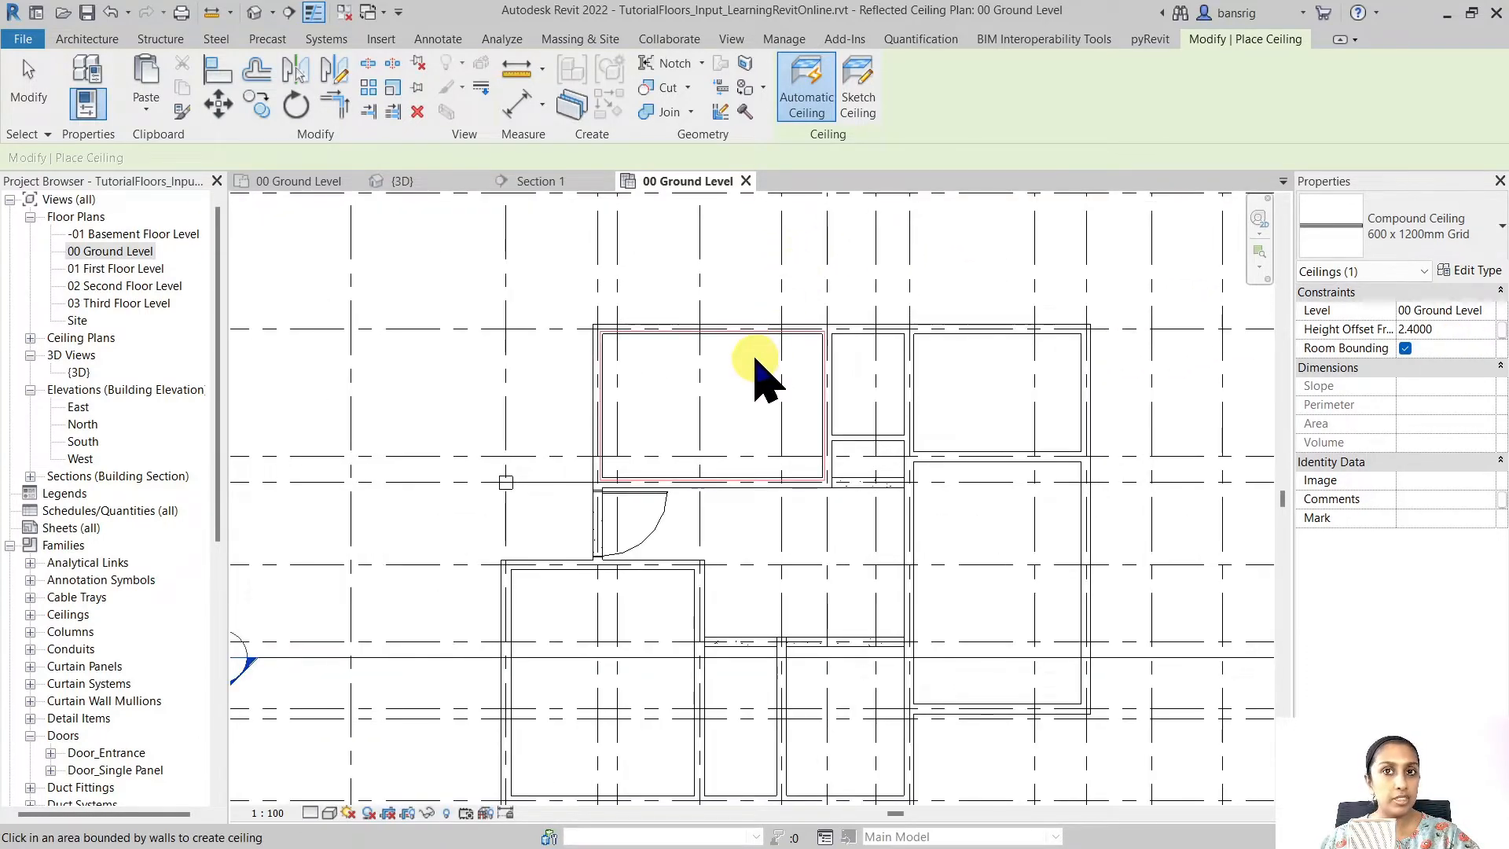
scroll(up, 3)
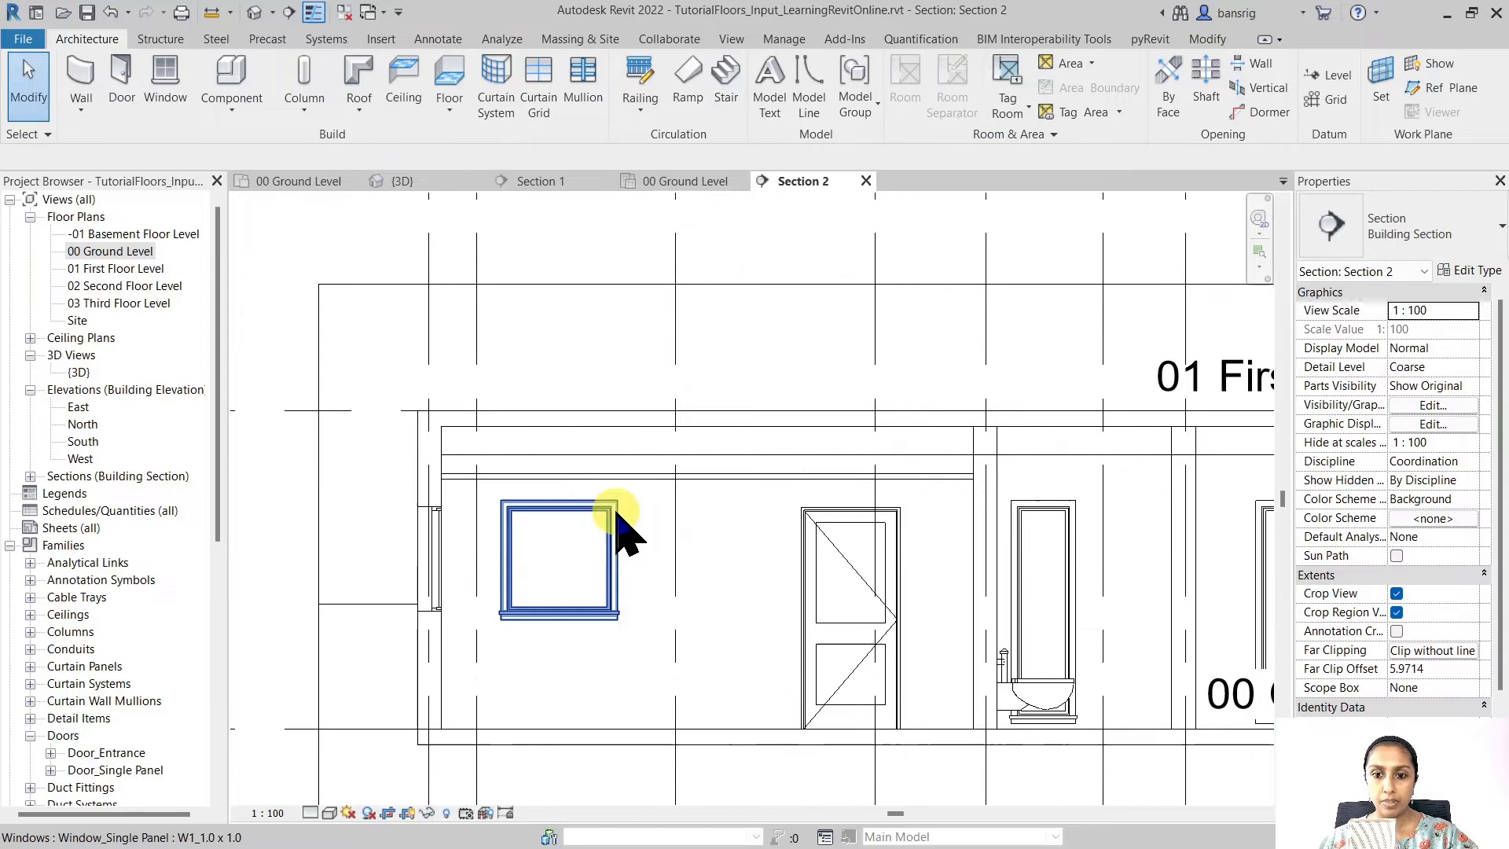
Select the ceiling in Section 2 to confirm its 2.4 offset beneath the slab
click(681, 455)
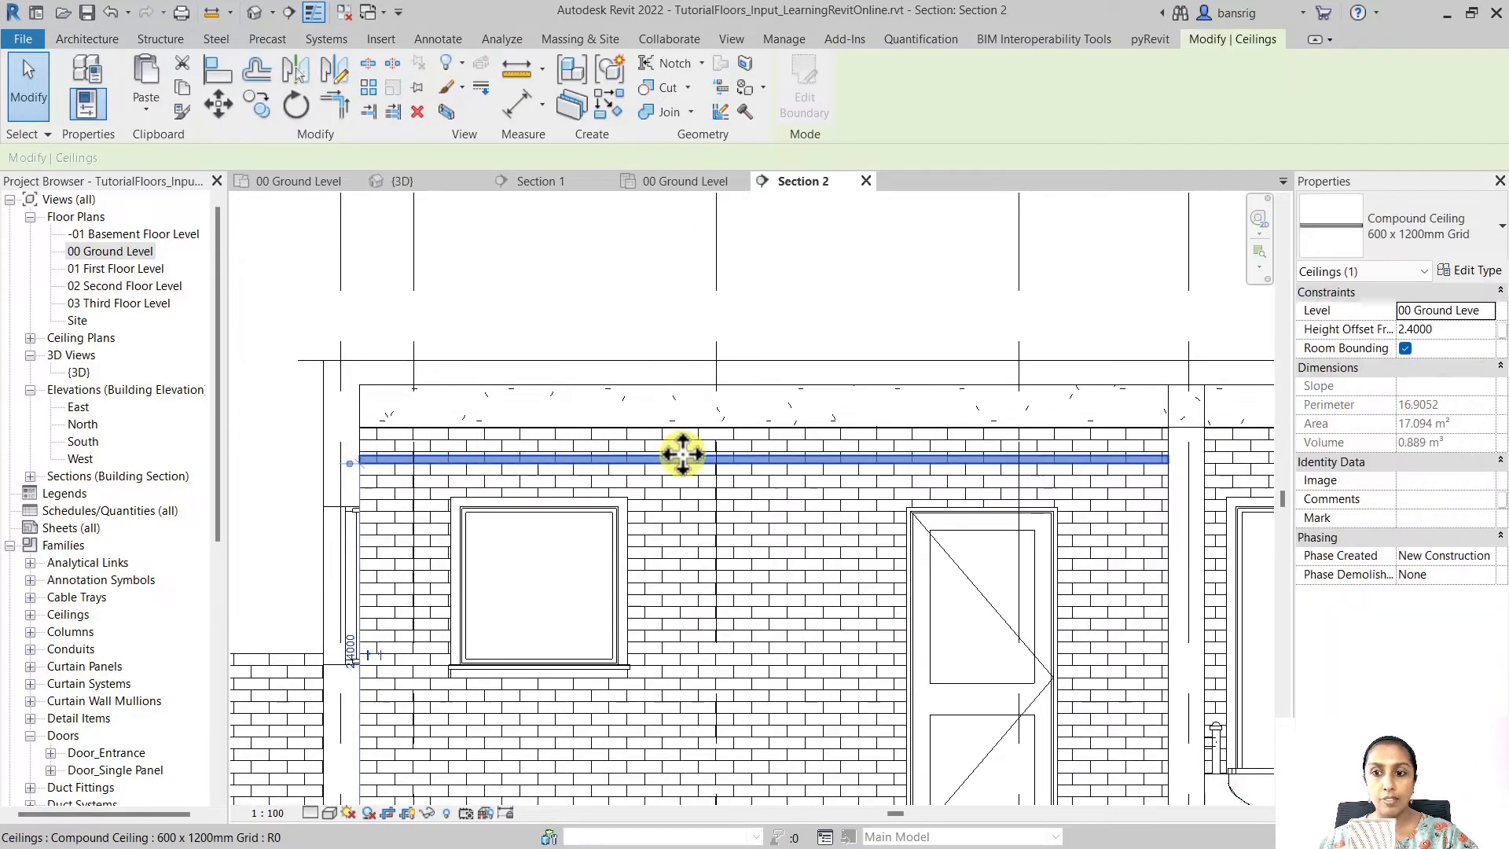
mouse_move(1145, 447)
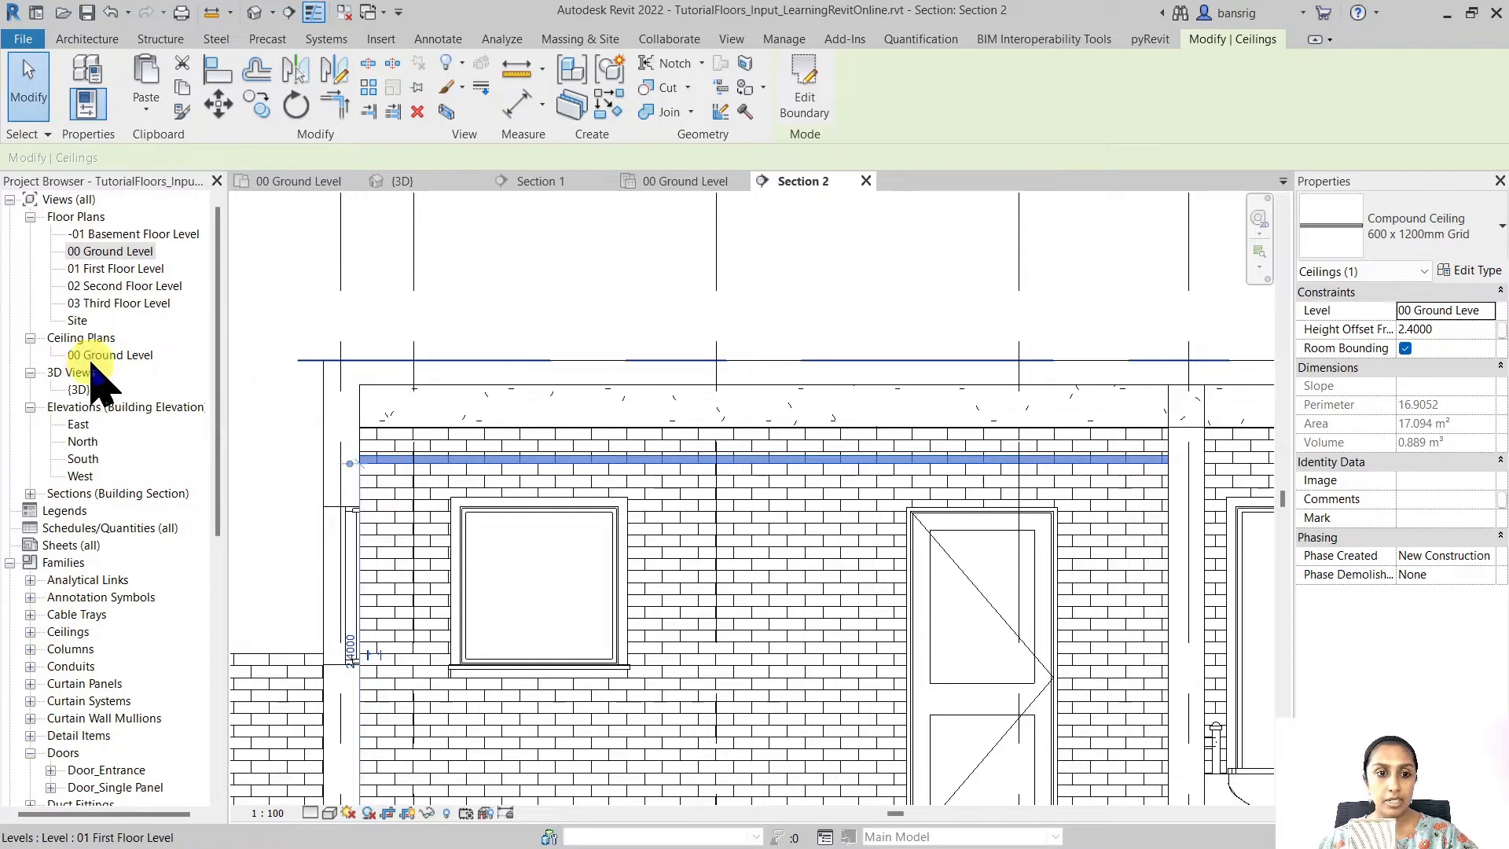
Place another Grid ceiling in a bounded room on the 00 Ground Level ceiling plan
double_click(111, 354)
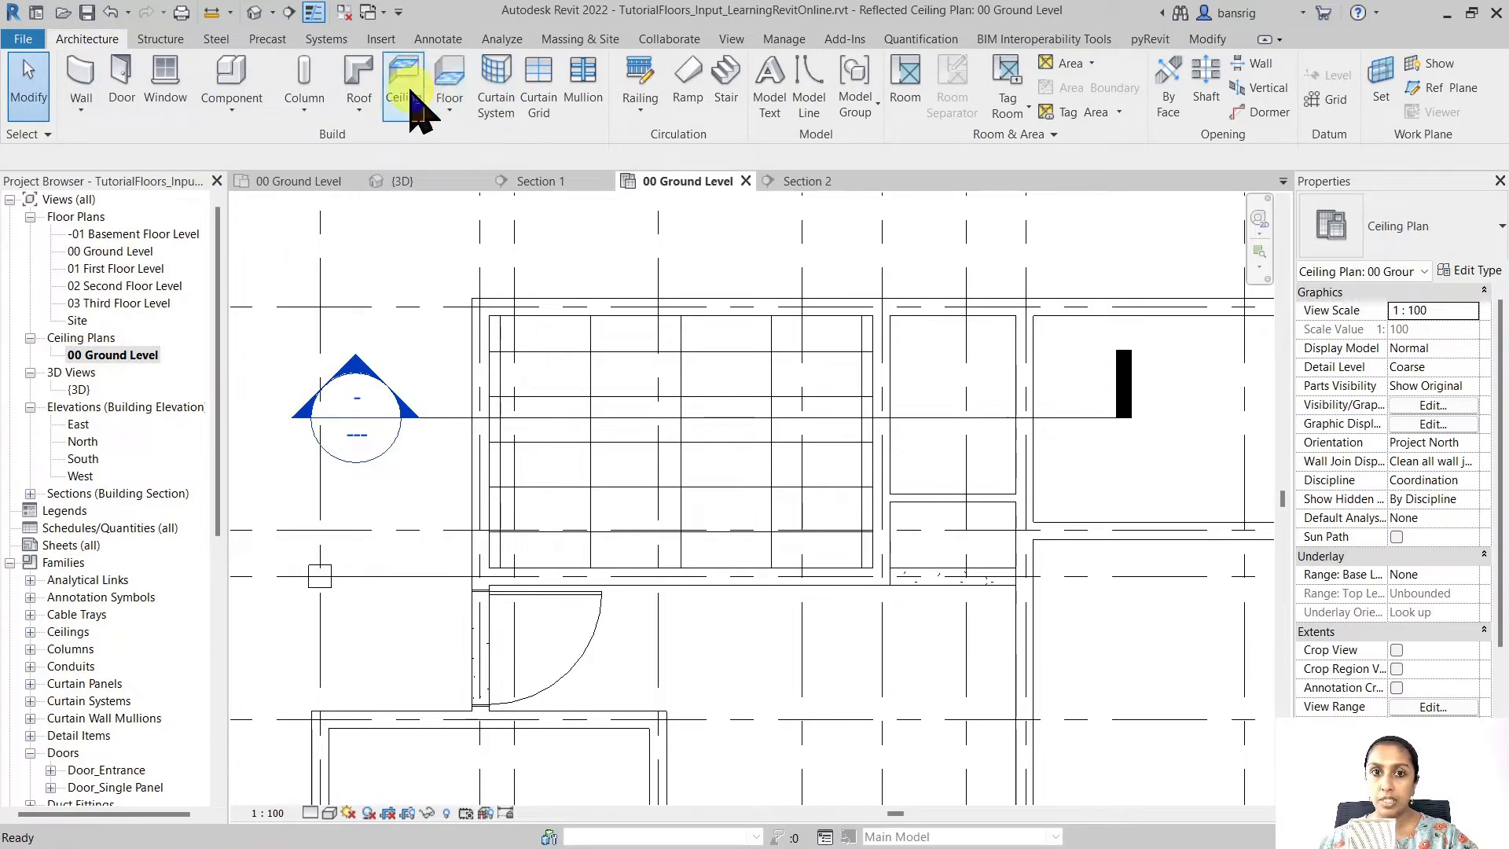
click(396, 77)
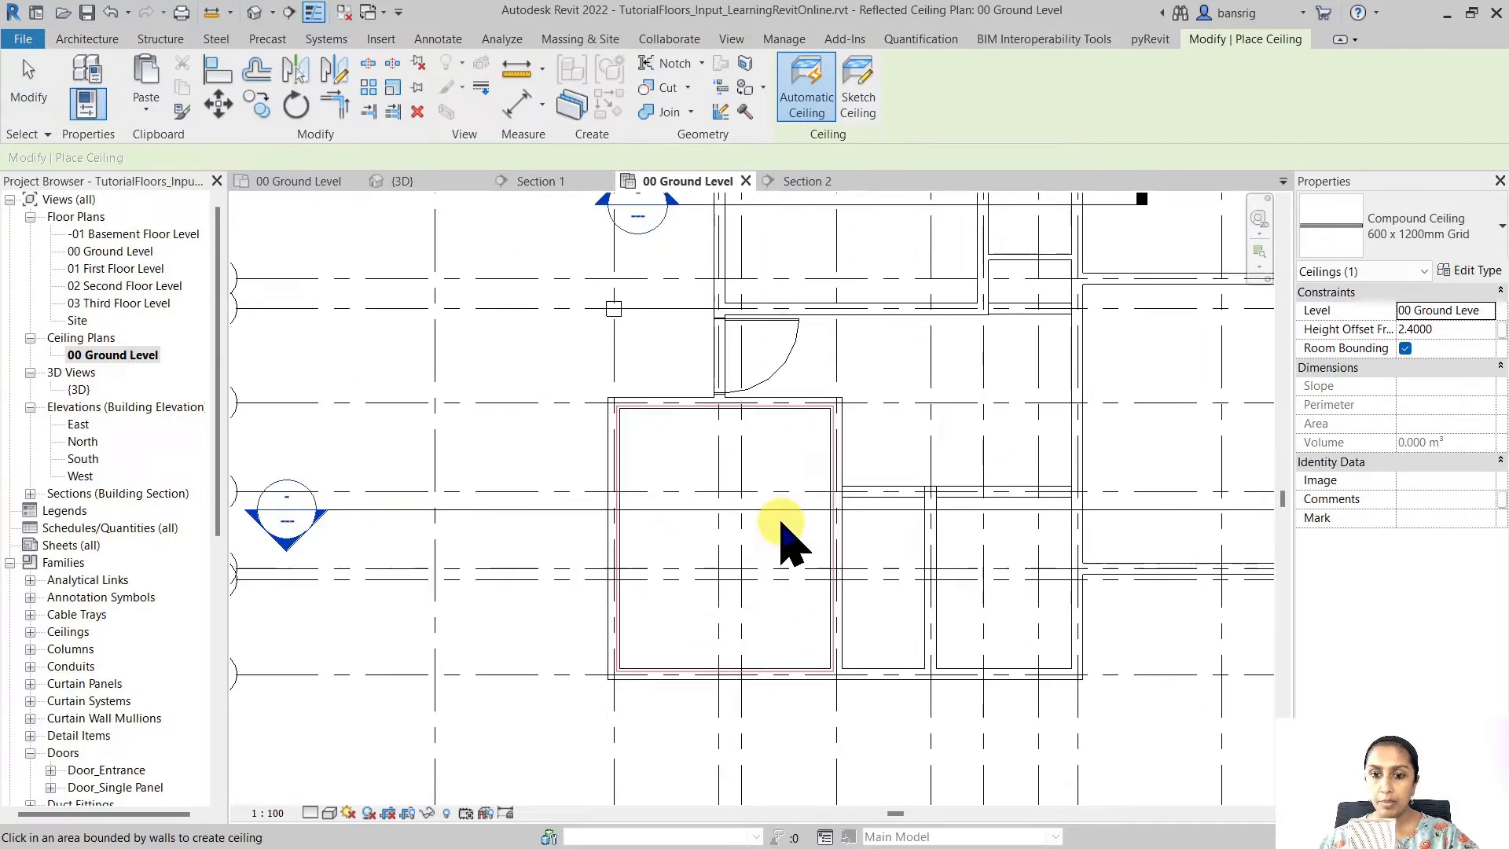
click(779, 535)
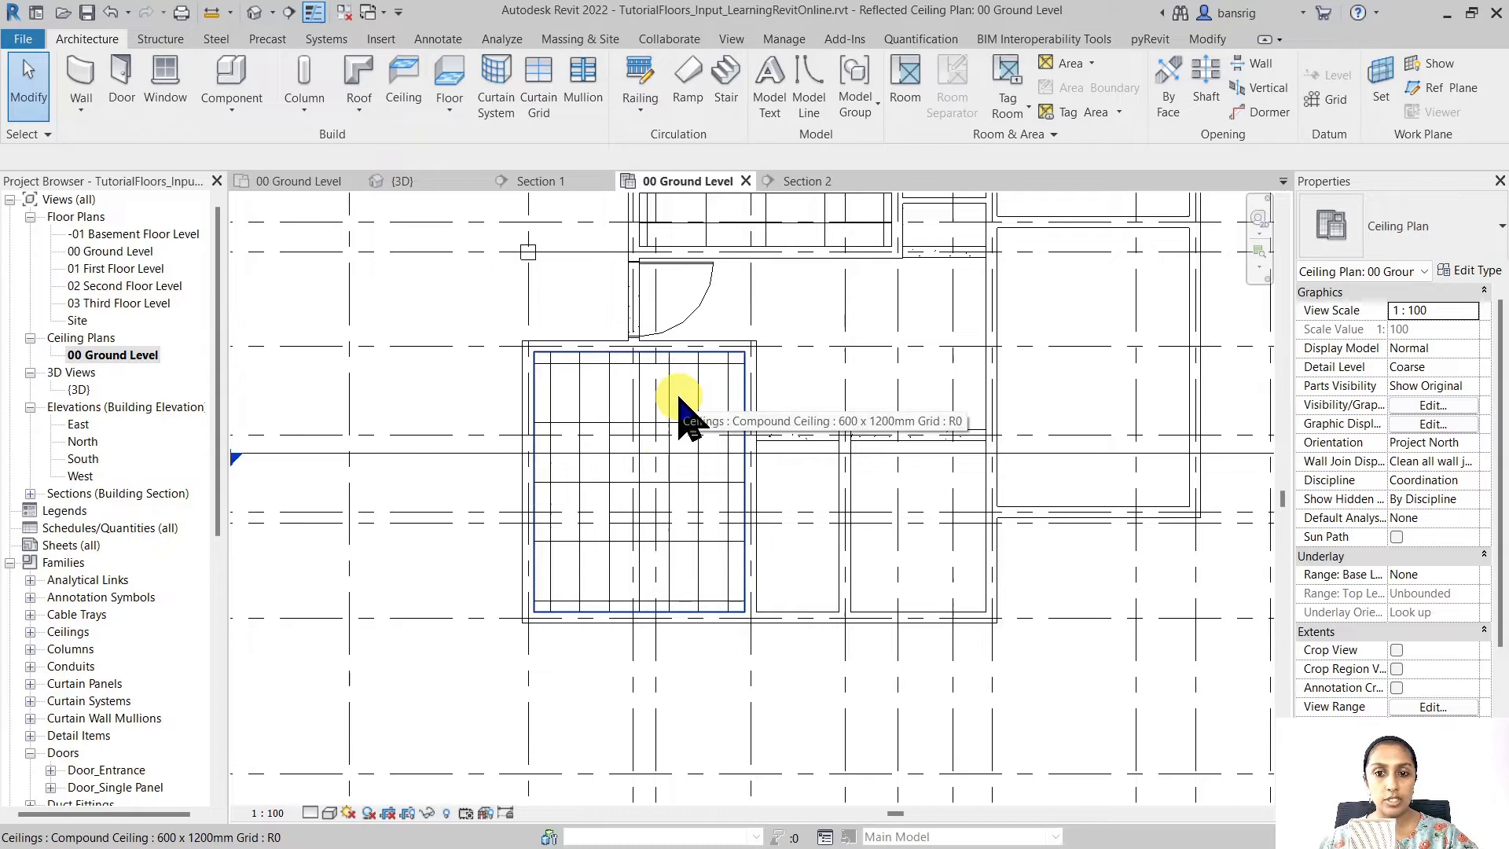
Raise the new grid ceiling to a 2.6 height offset and view the model in 3D
click(678, 414)
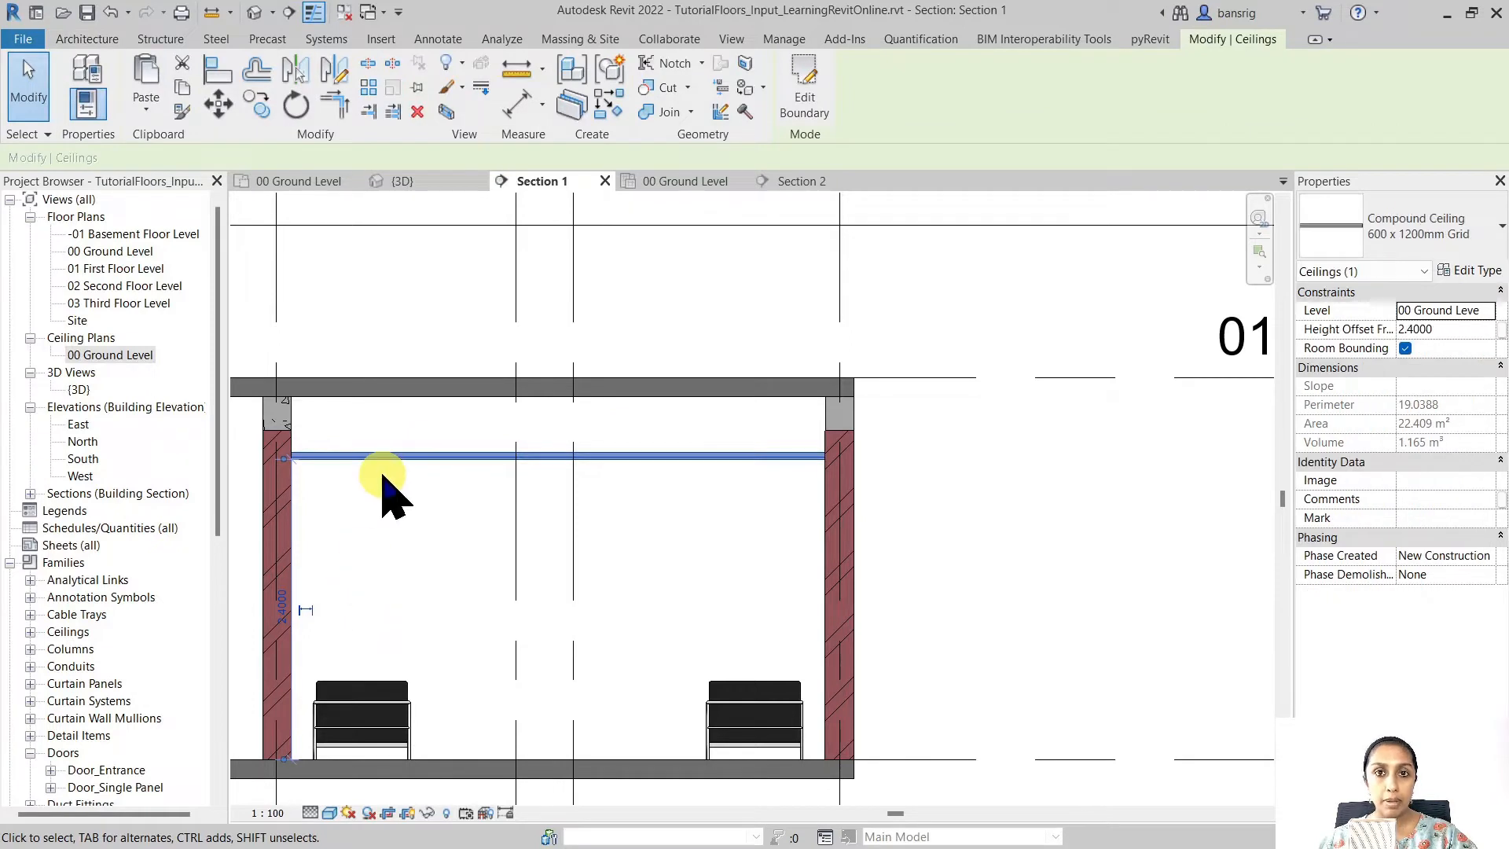
click(1443, 329)
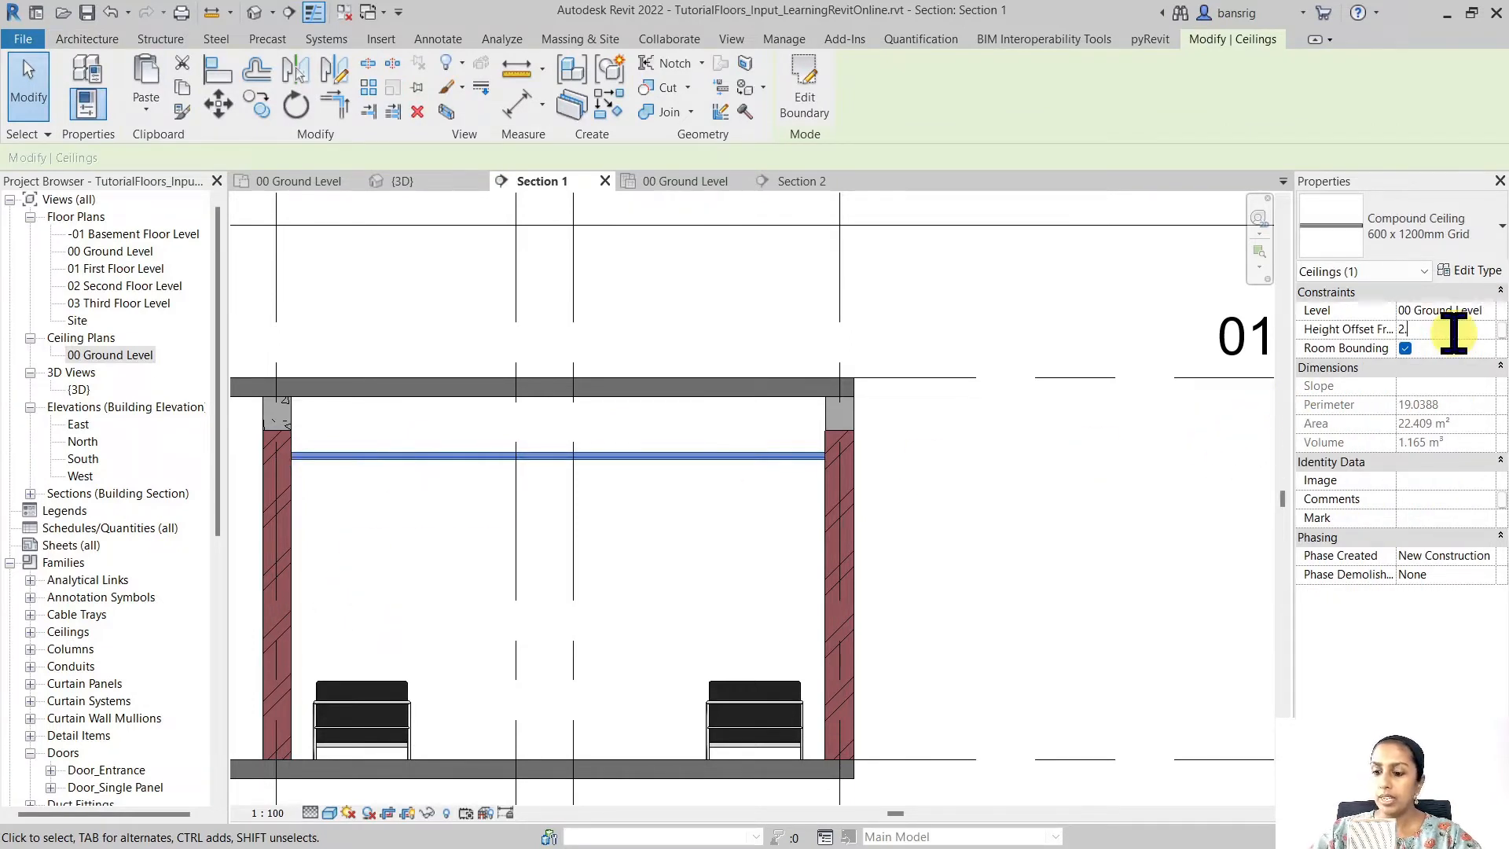
key(Return)
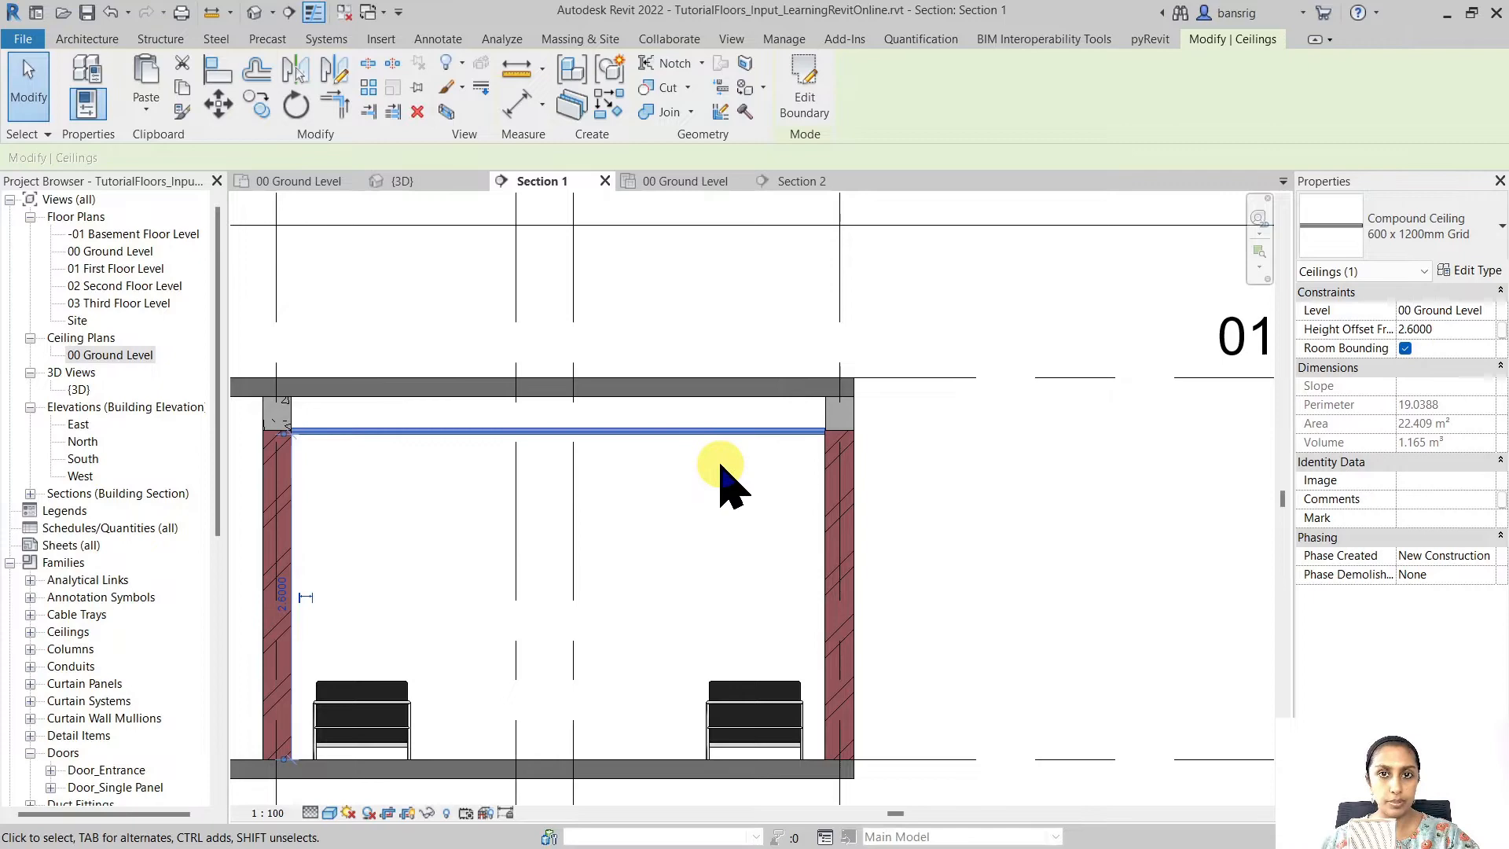
click(402, 180)
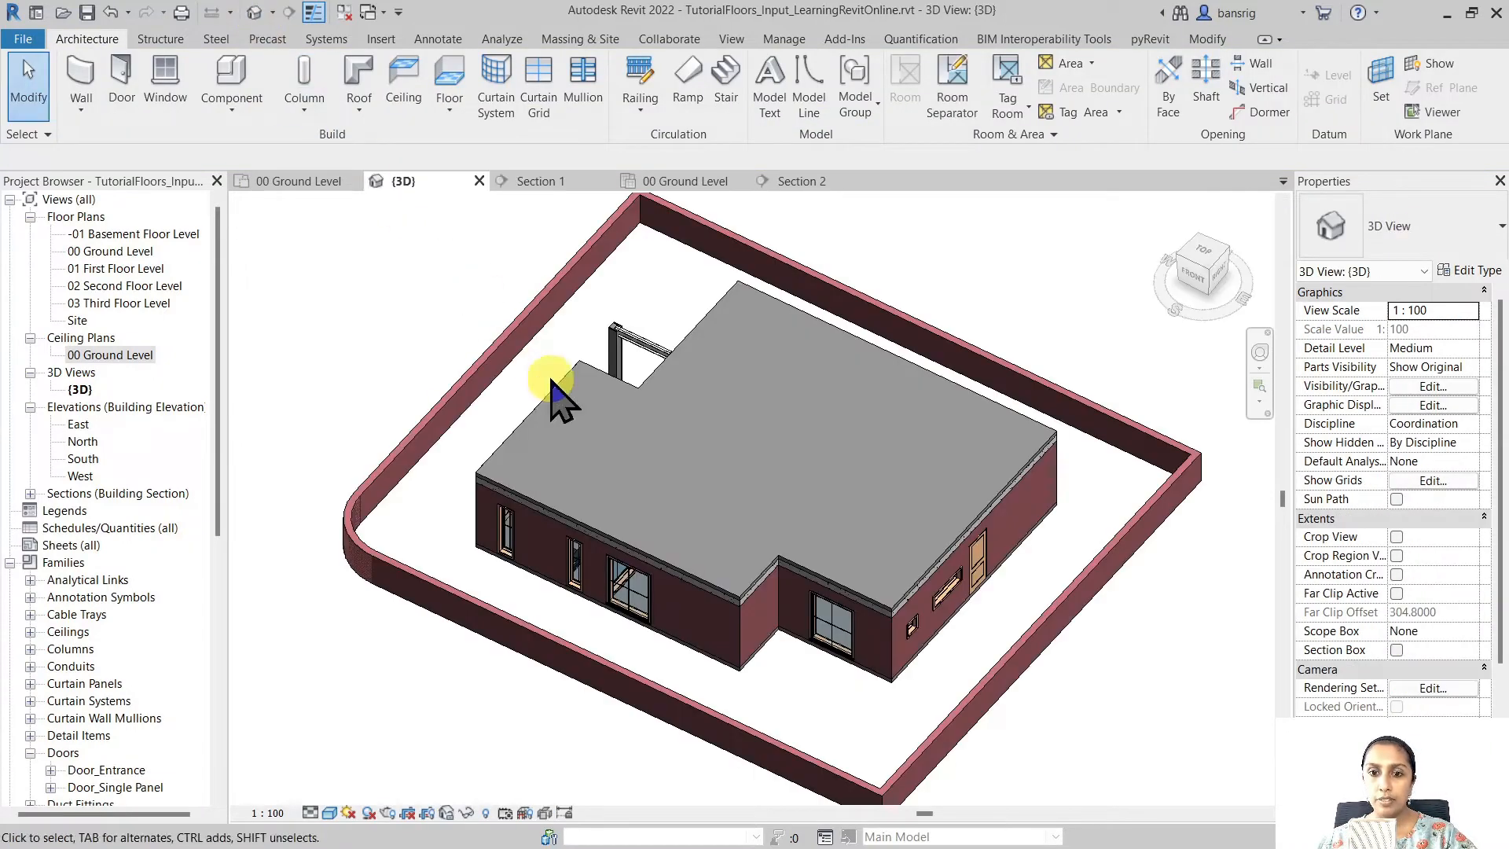
mouse_move(729, 39)
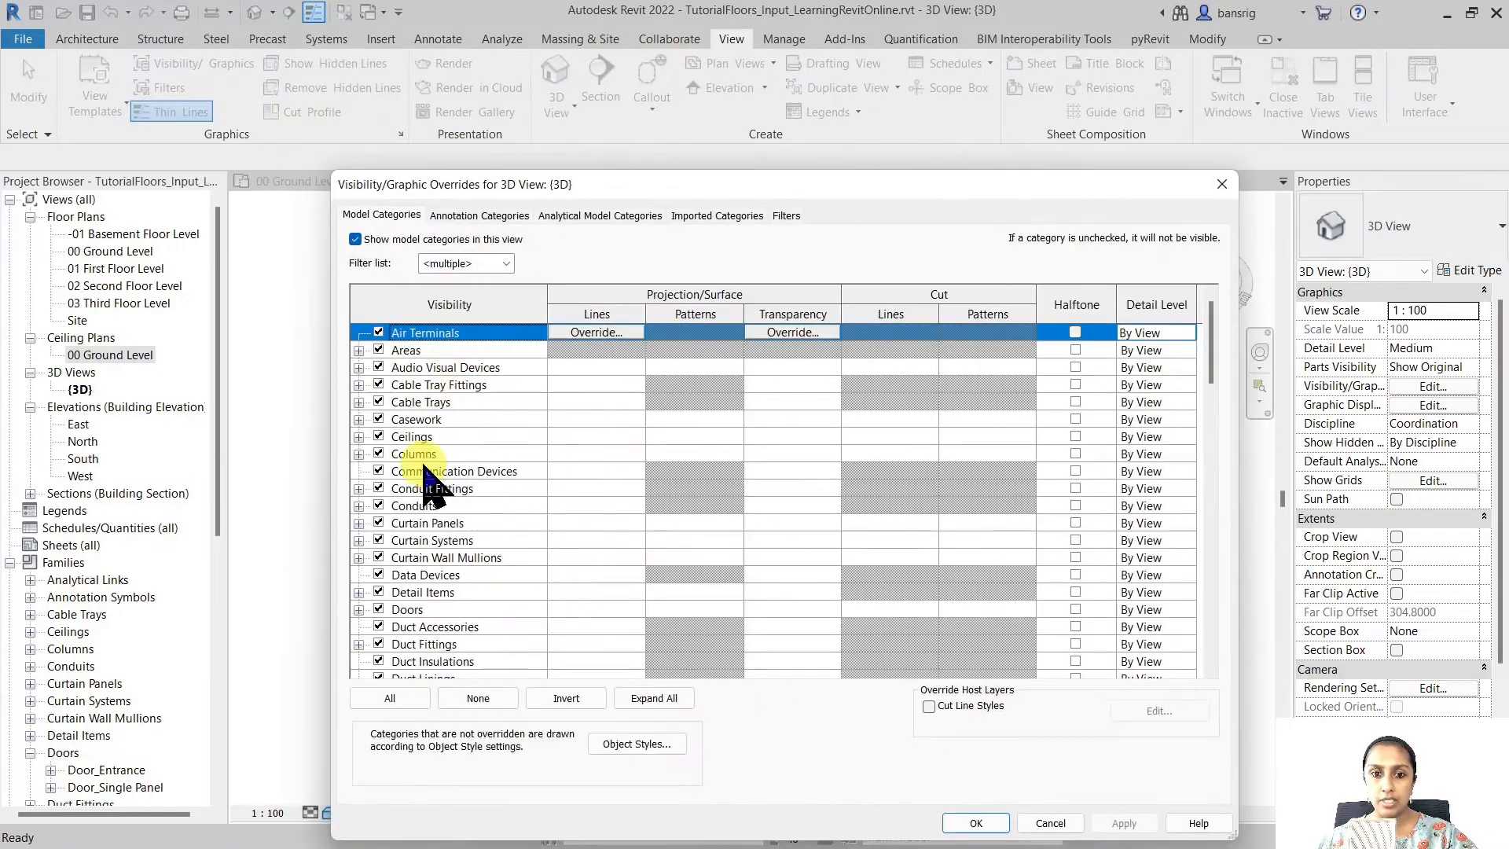
Hide the Floors category in the 3D view's Visibility/Graphics to reveal the grid ceilings
scroll(down, 3)
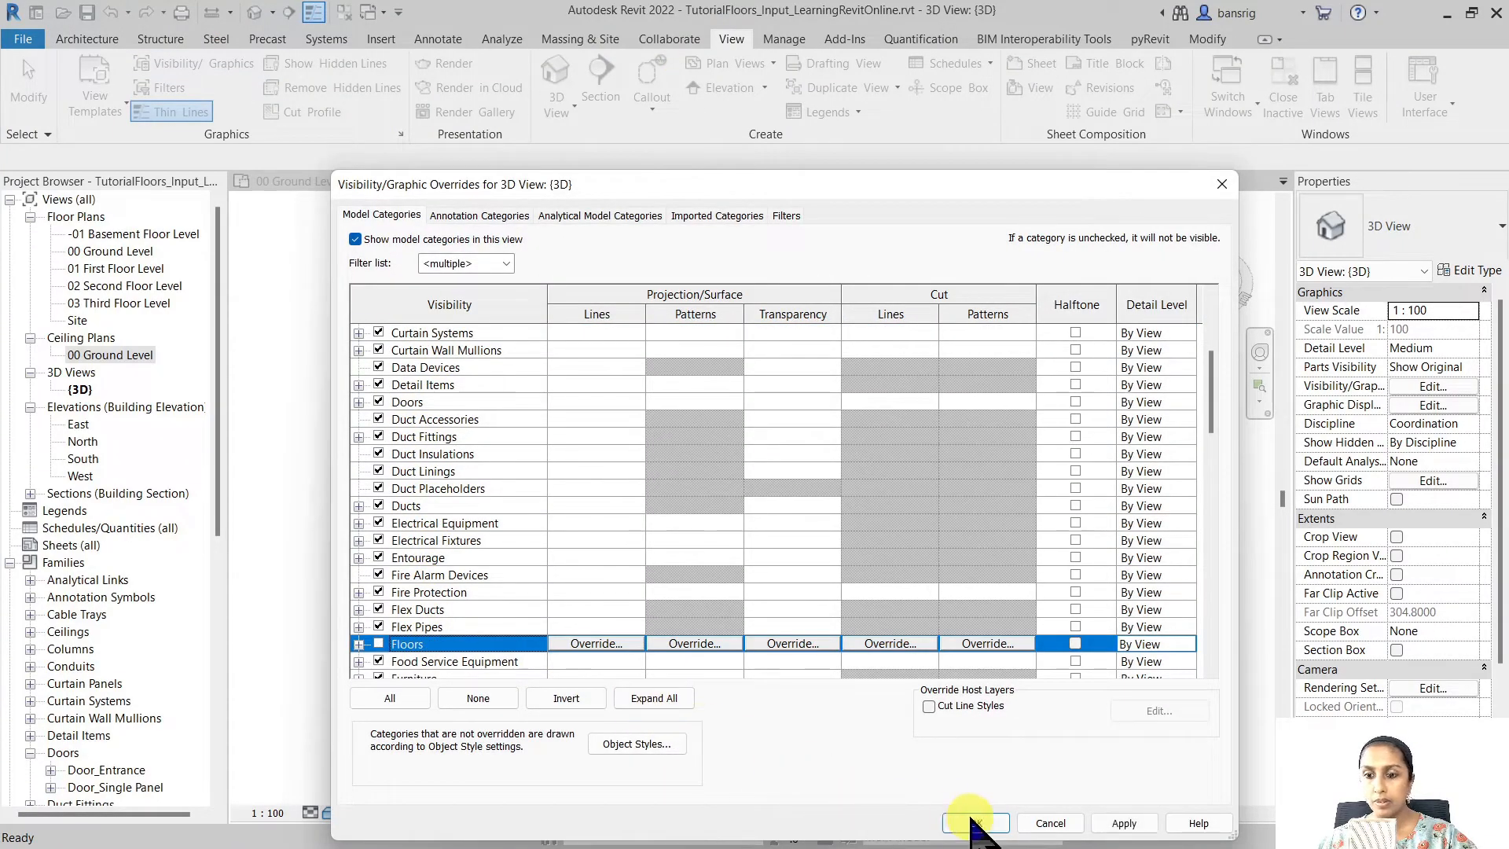
click(974, 822)
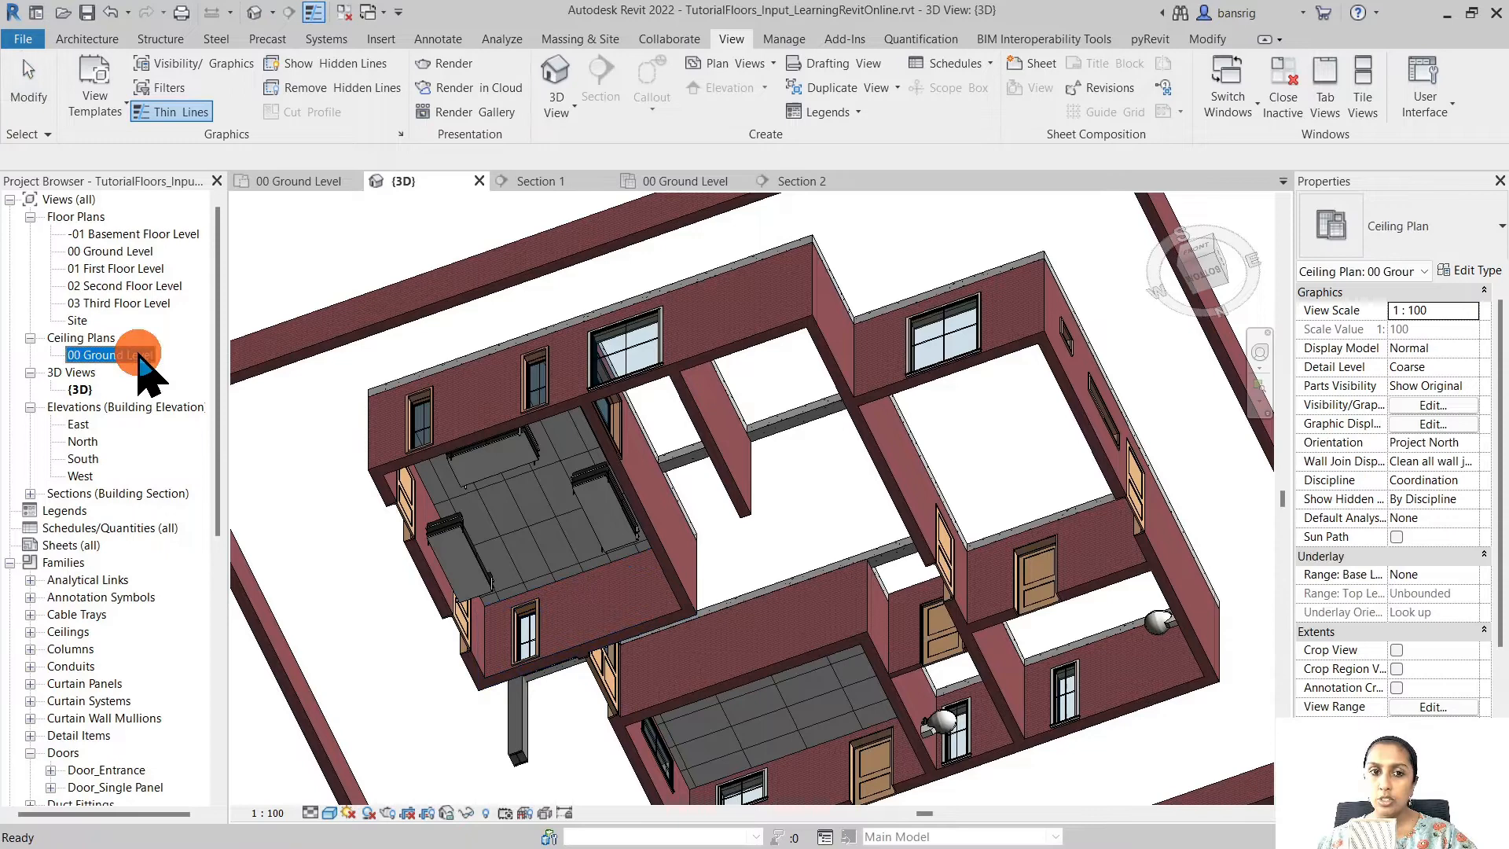
Return to the 00 Ground Level ceiling plan and start the Ceiling command
double_click(112, 354)
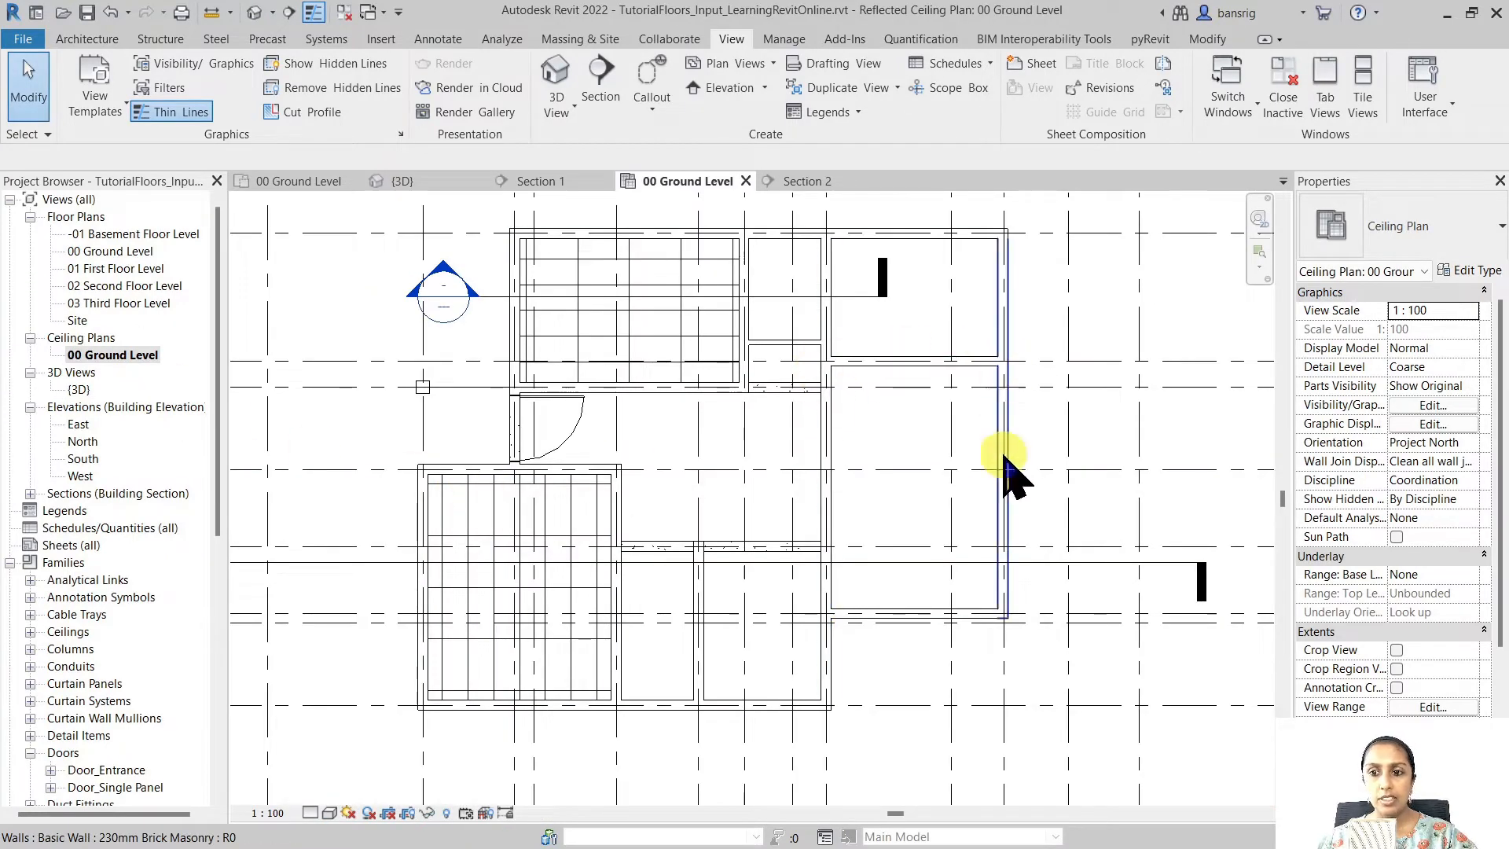
mouse_move(822, 462)
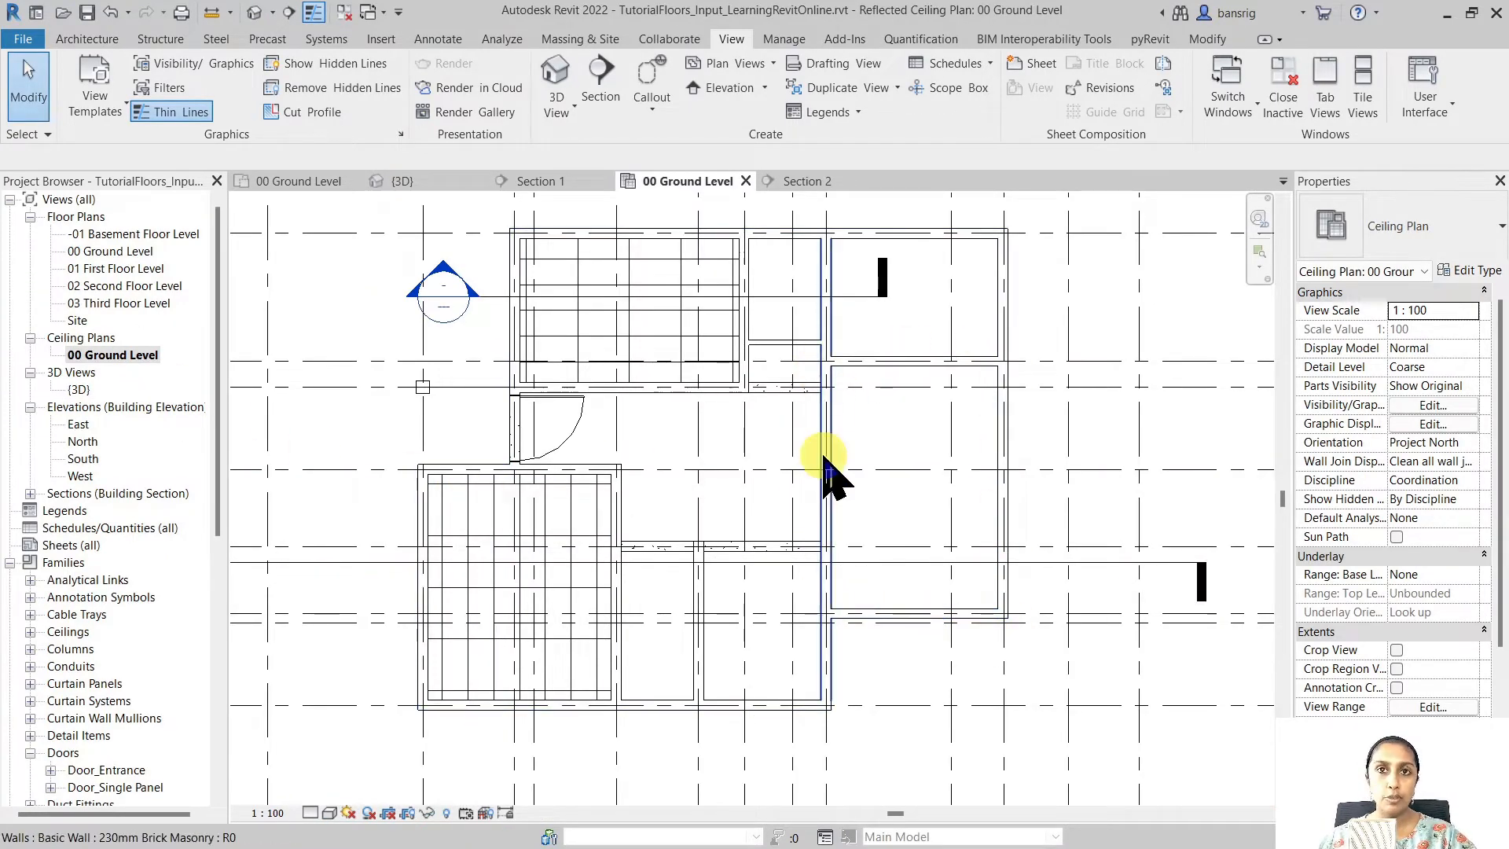
mouse_move(562, 486)
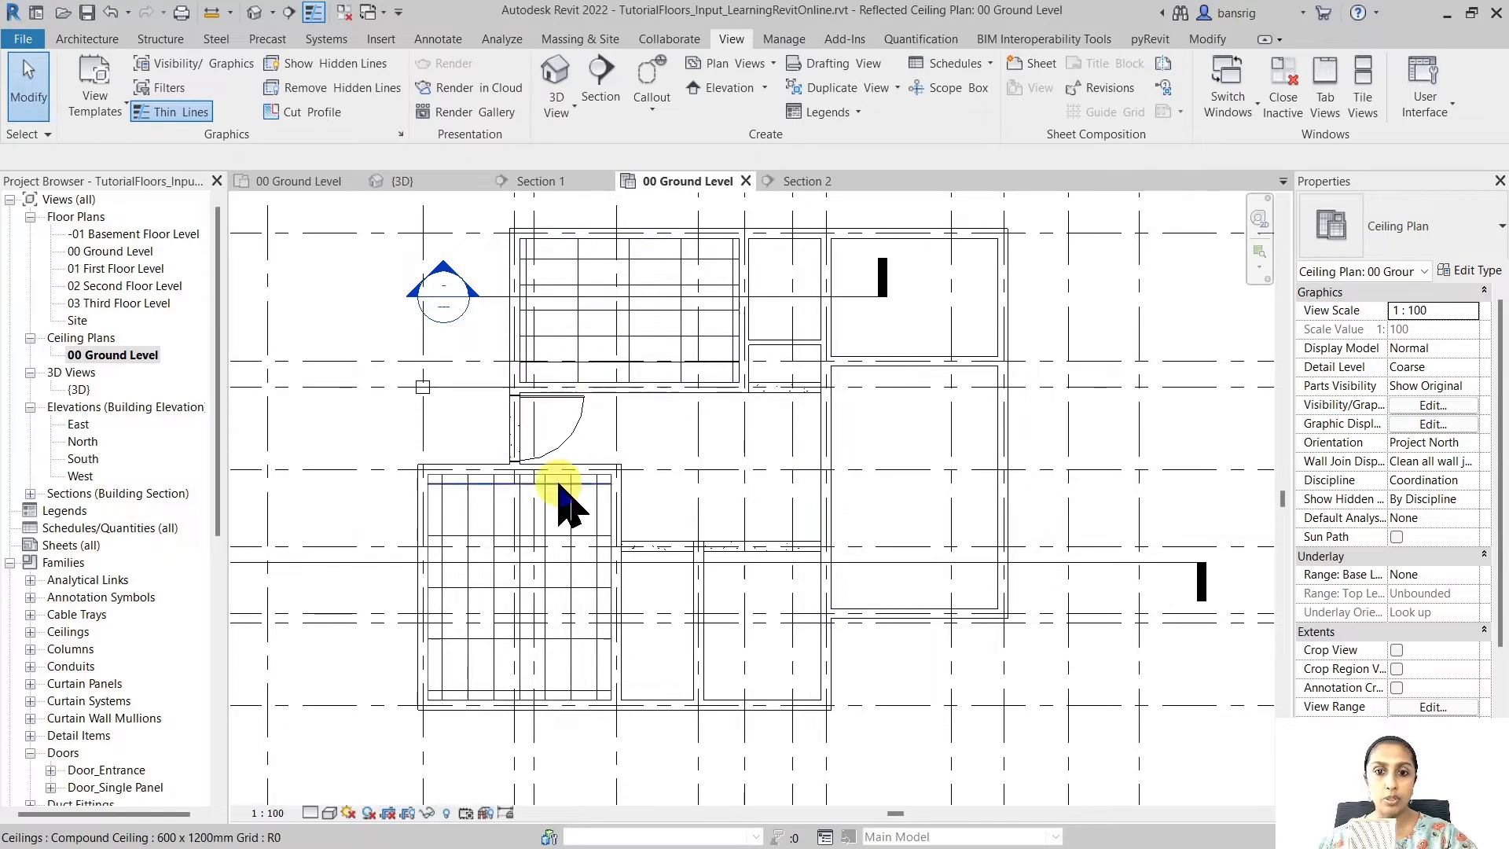
mouse_move(553, 543)
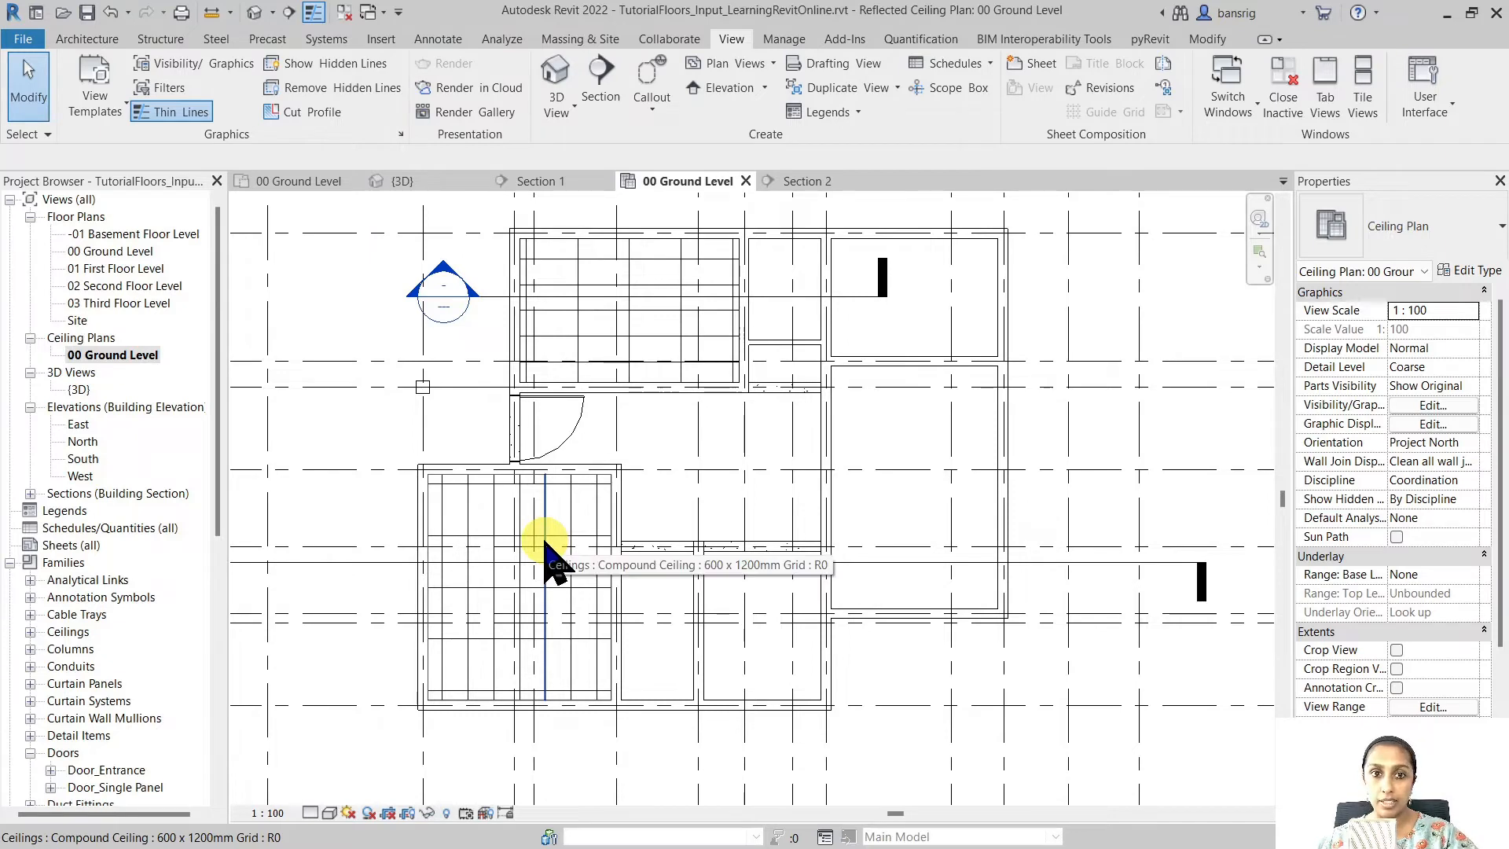
click(86, 38)
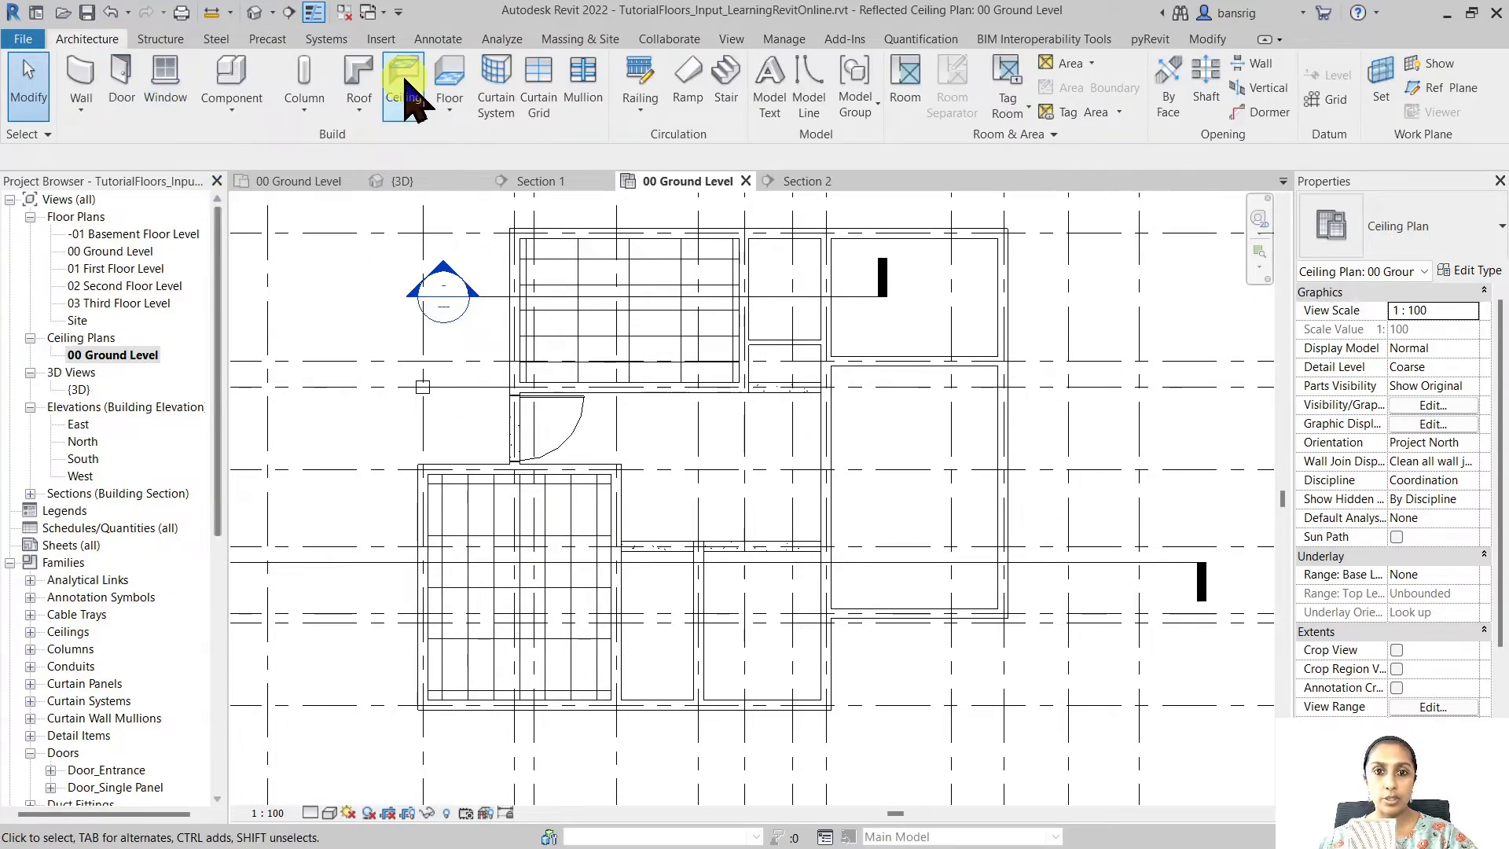
click(402, 82)
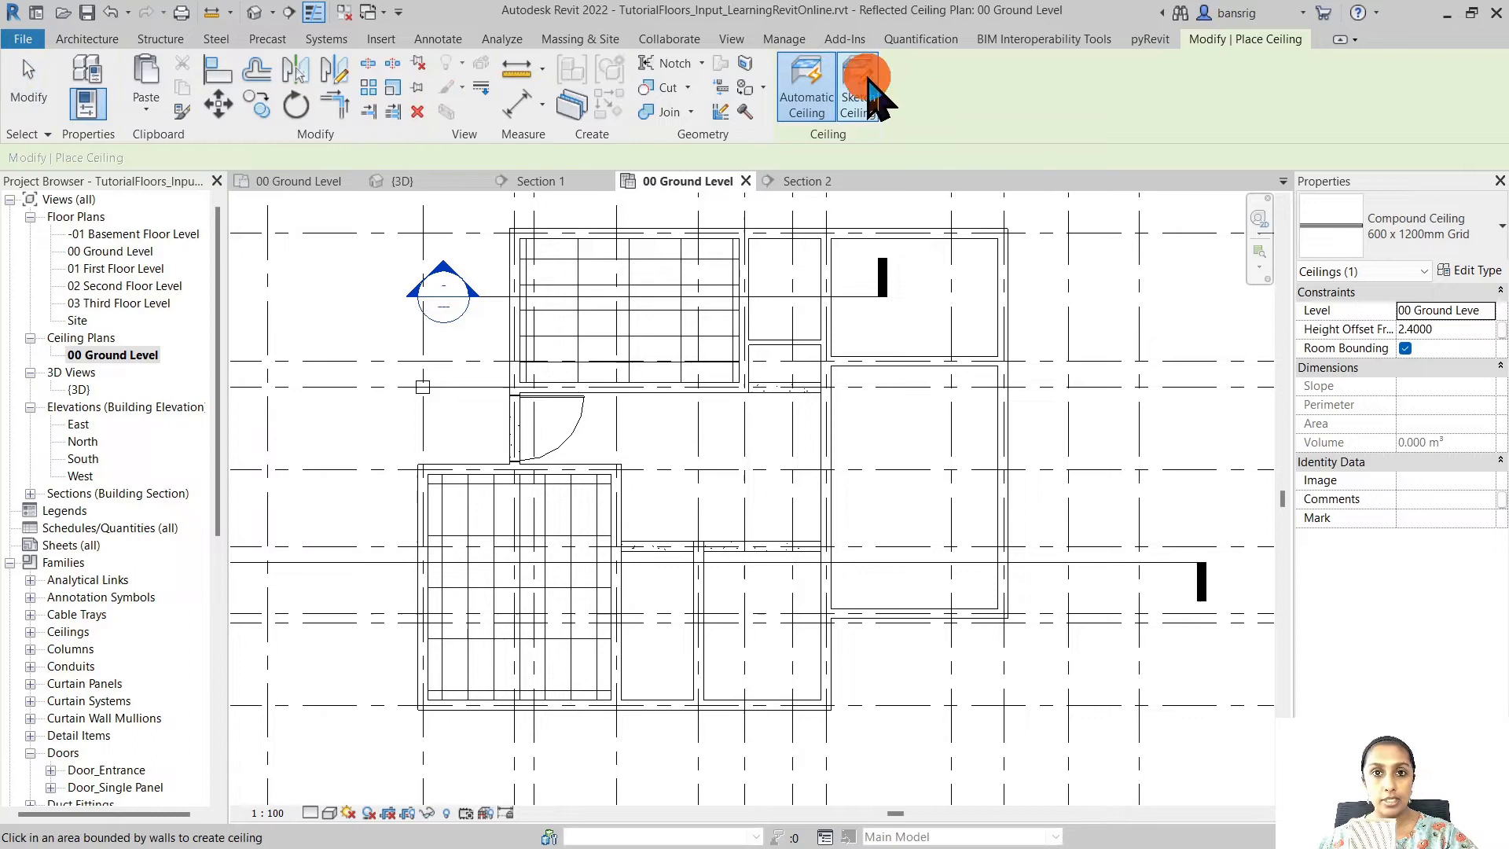
Begin sketching the right-hand room's ceiling outline, picking room walls as boundary edges
click(856, 87)
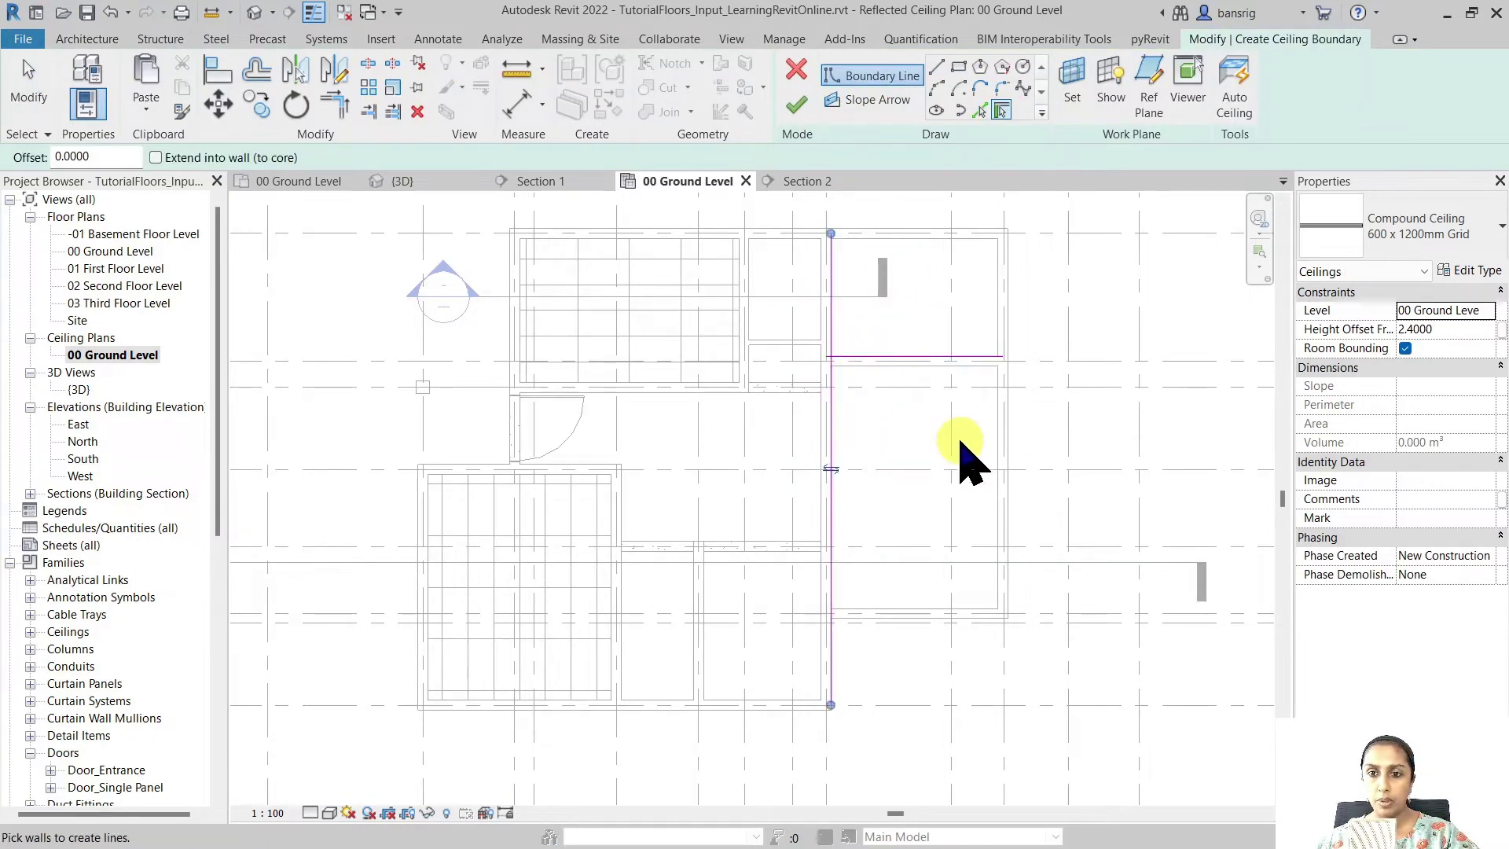
click(938, 91)
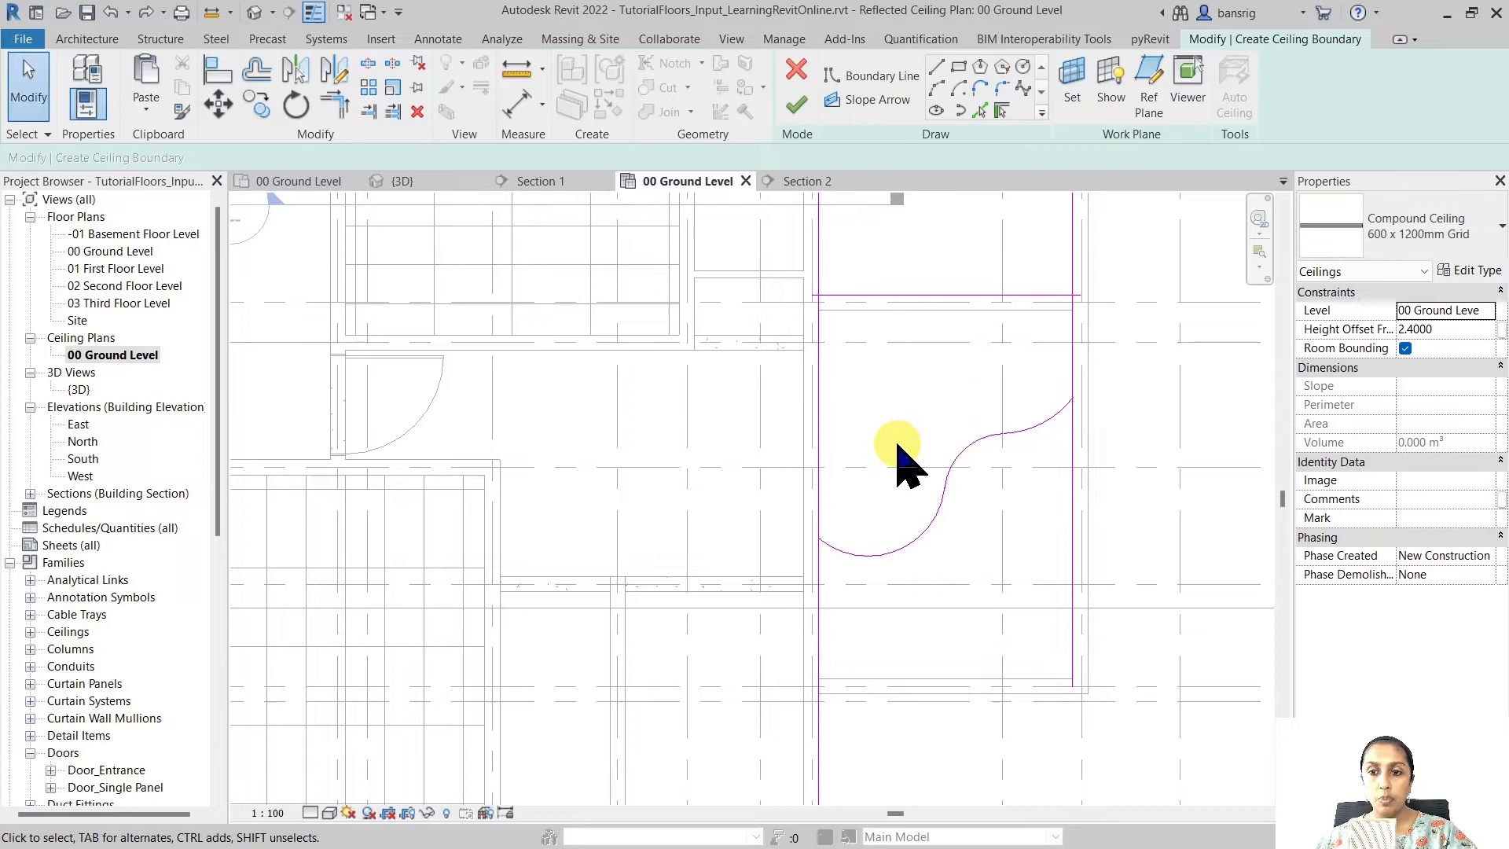
mouse_move(1231, 63)
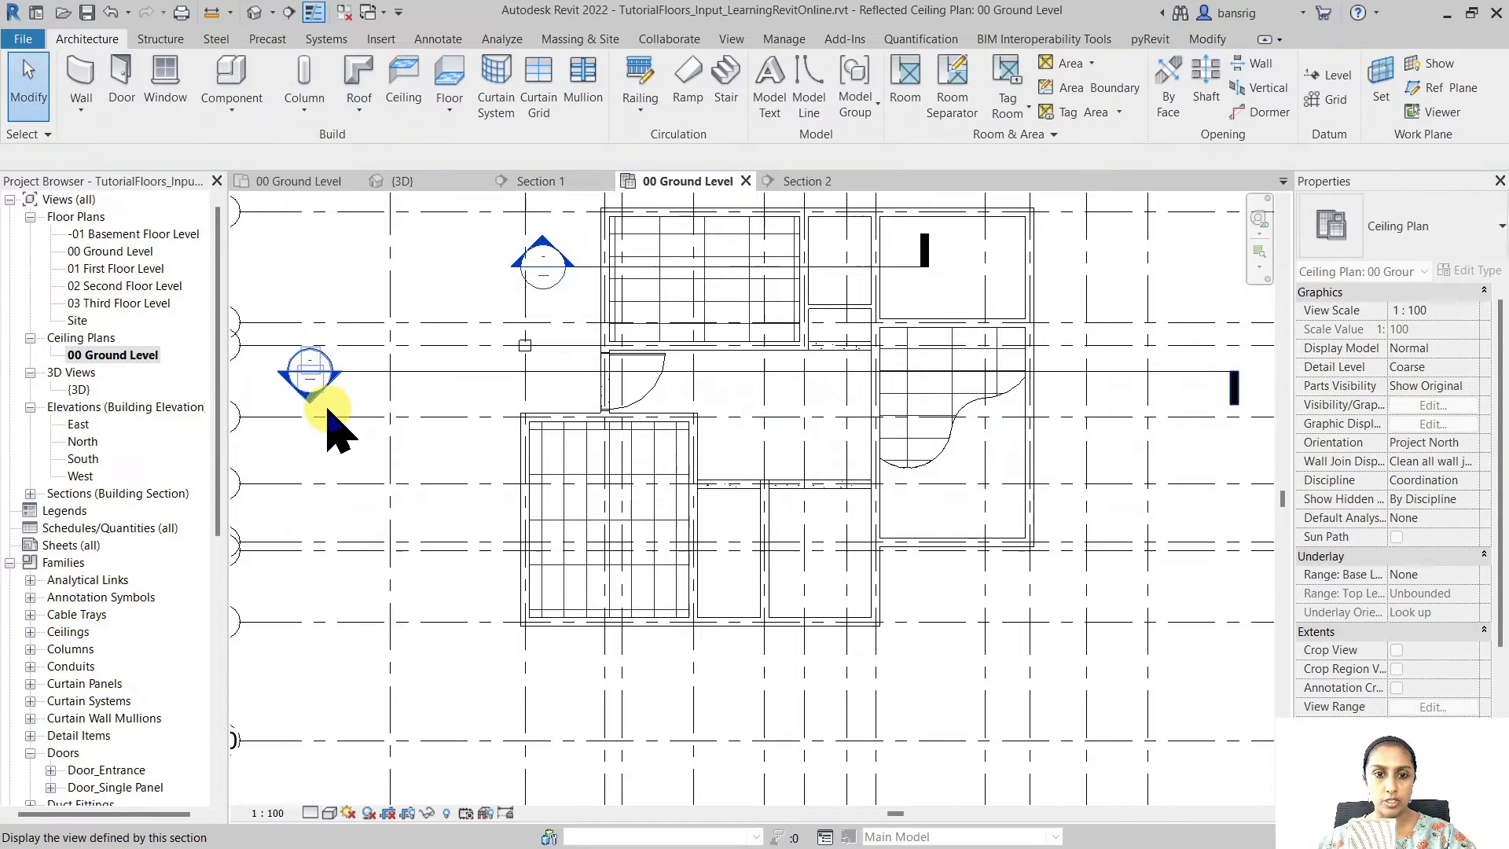
click(544, 180)
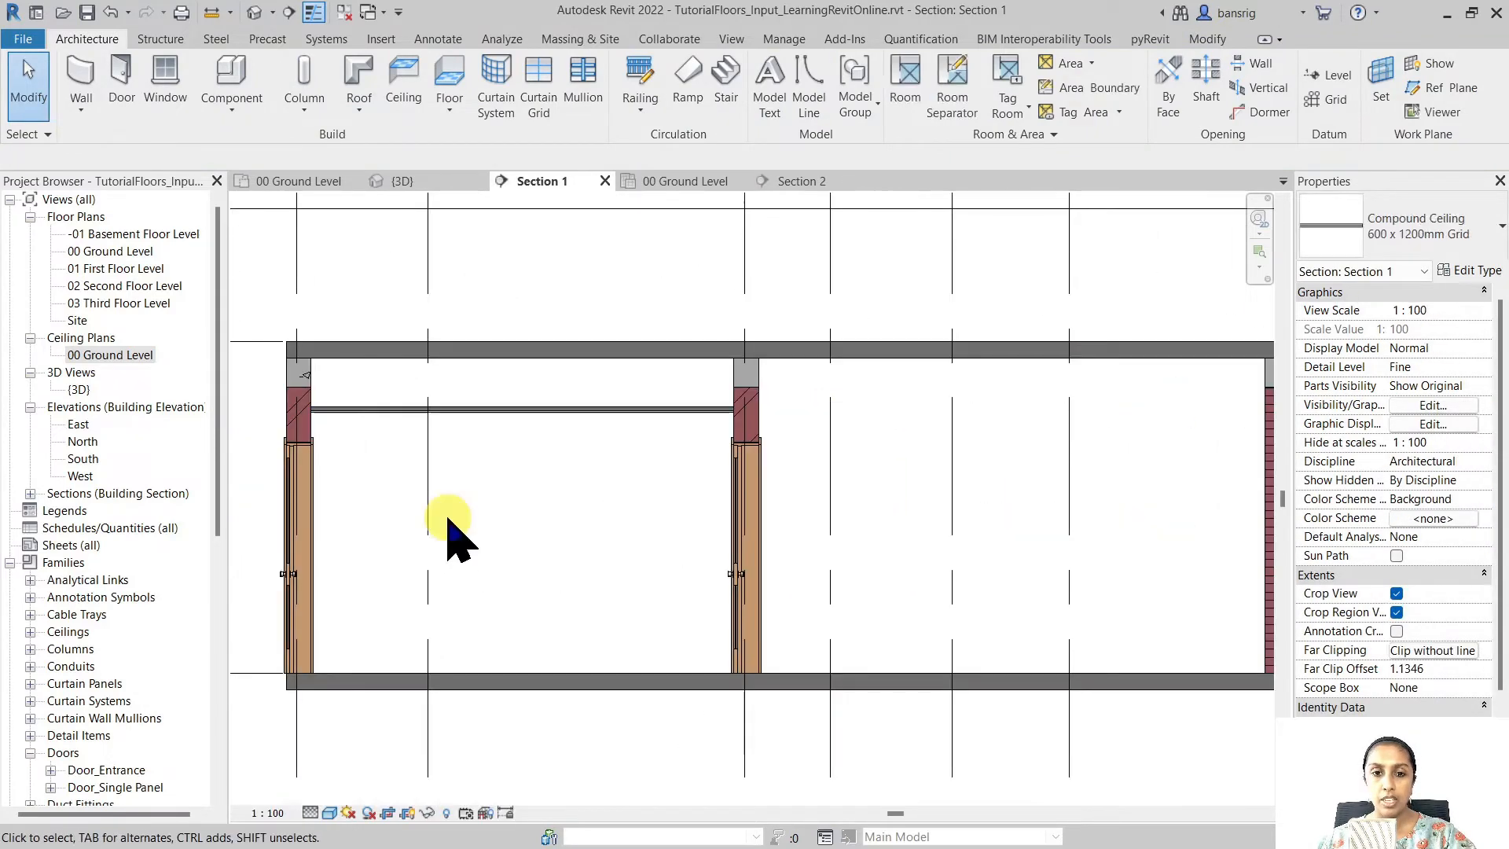
click(525, 409)
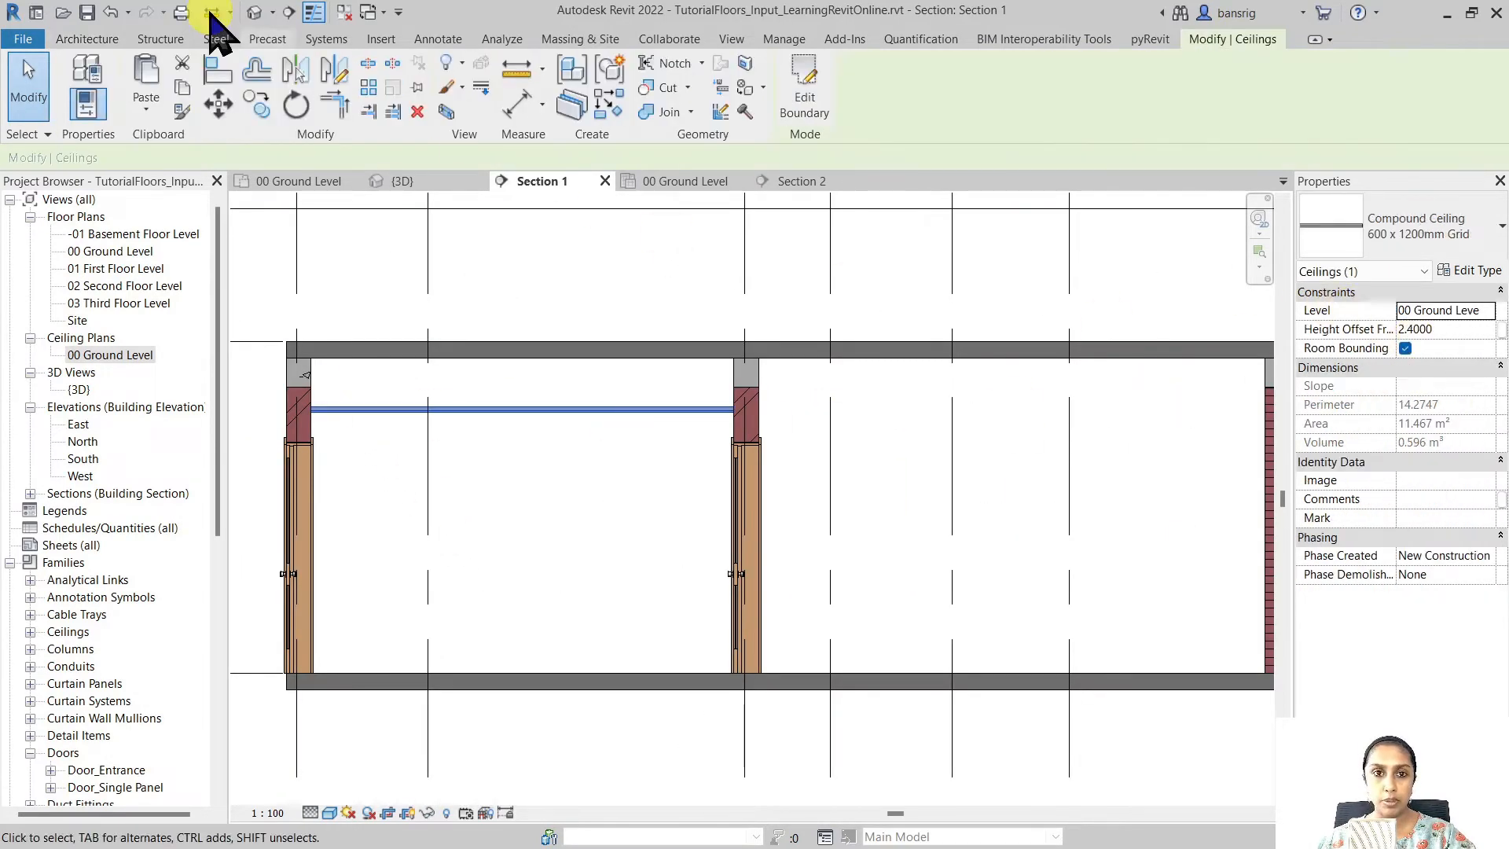
click(403, 181)
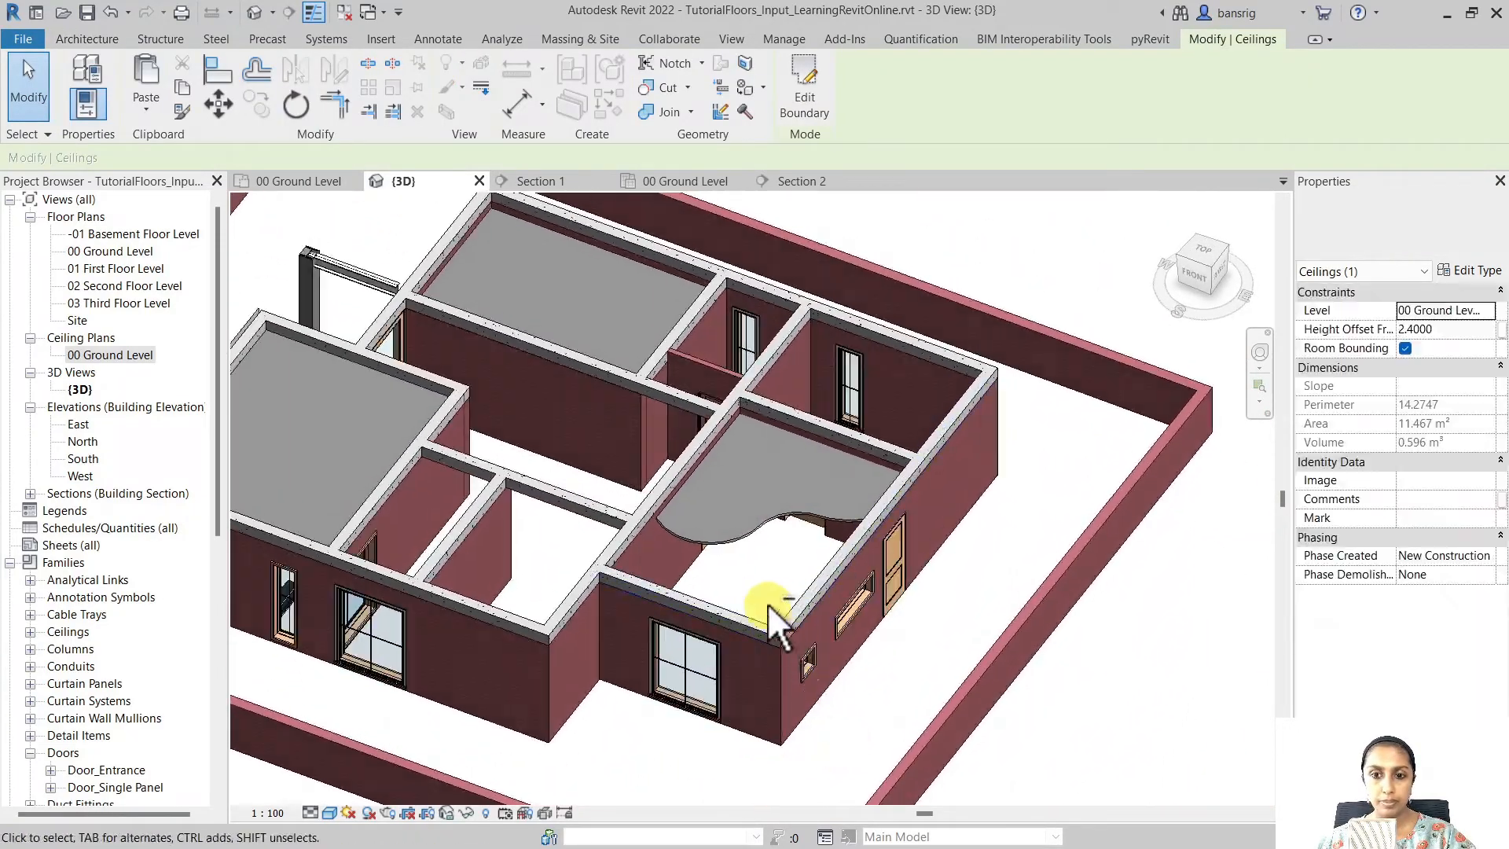
click(685, 181)
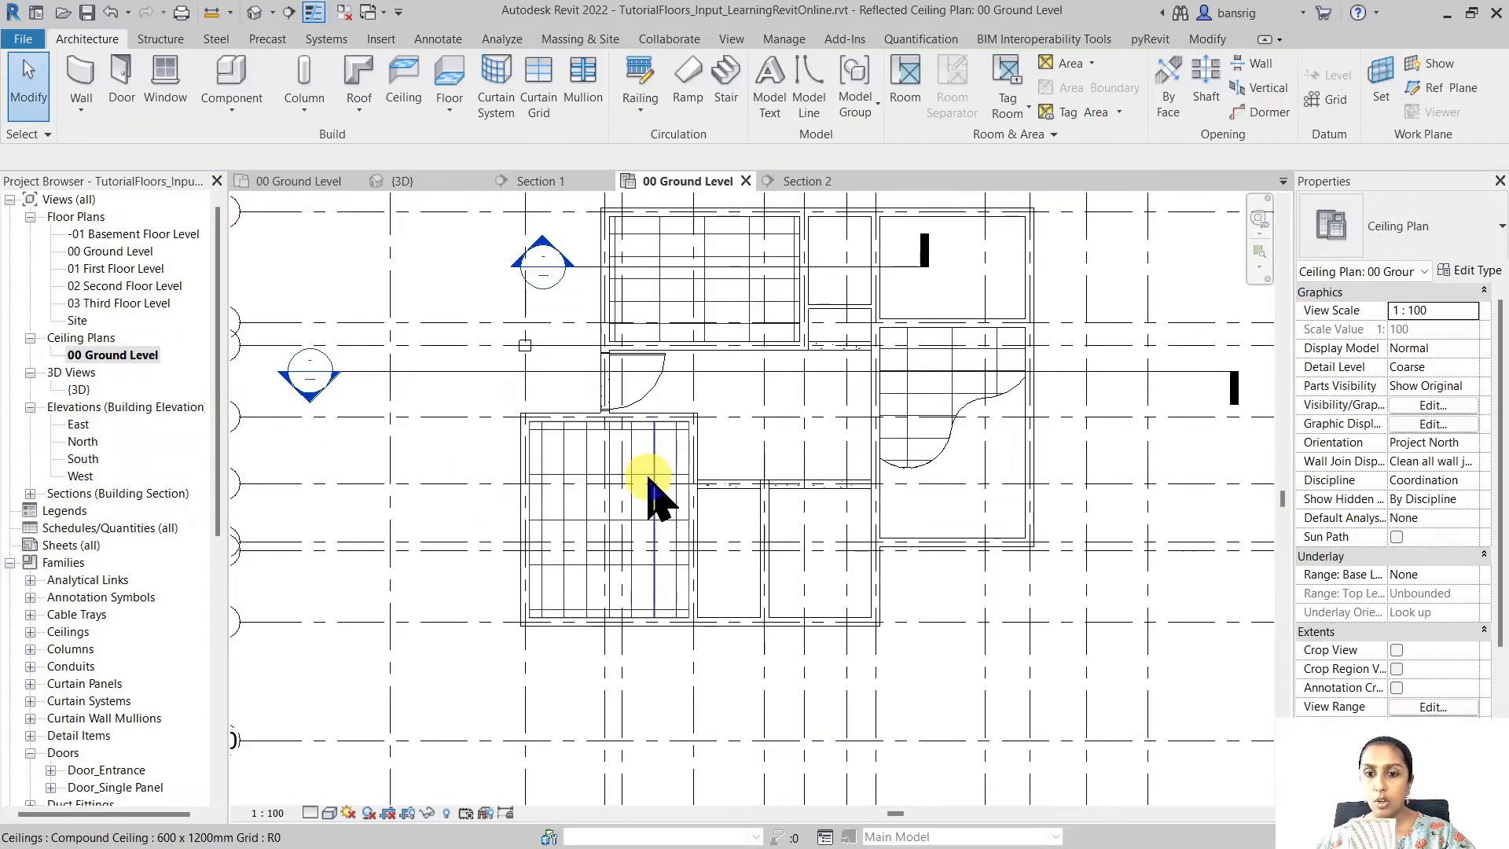
Sketch a circular opening into the rectangular 2.6-offset ceiling's boundary in the lower-left room
click(650, 490)
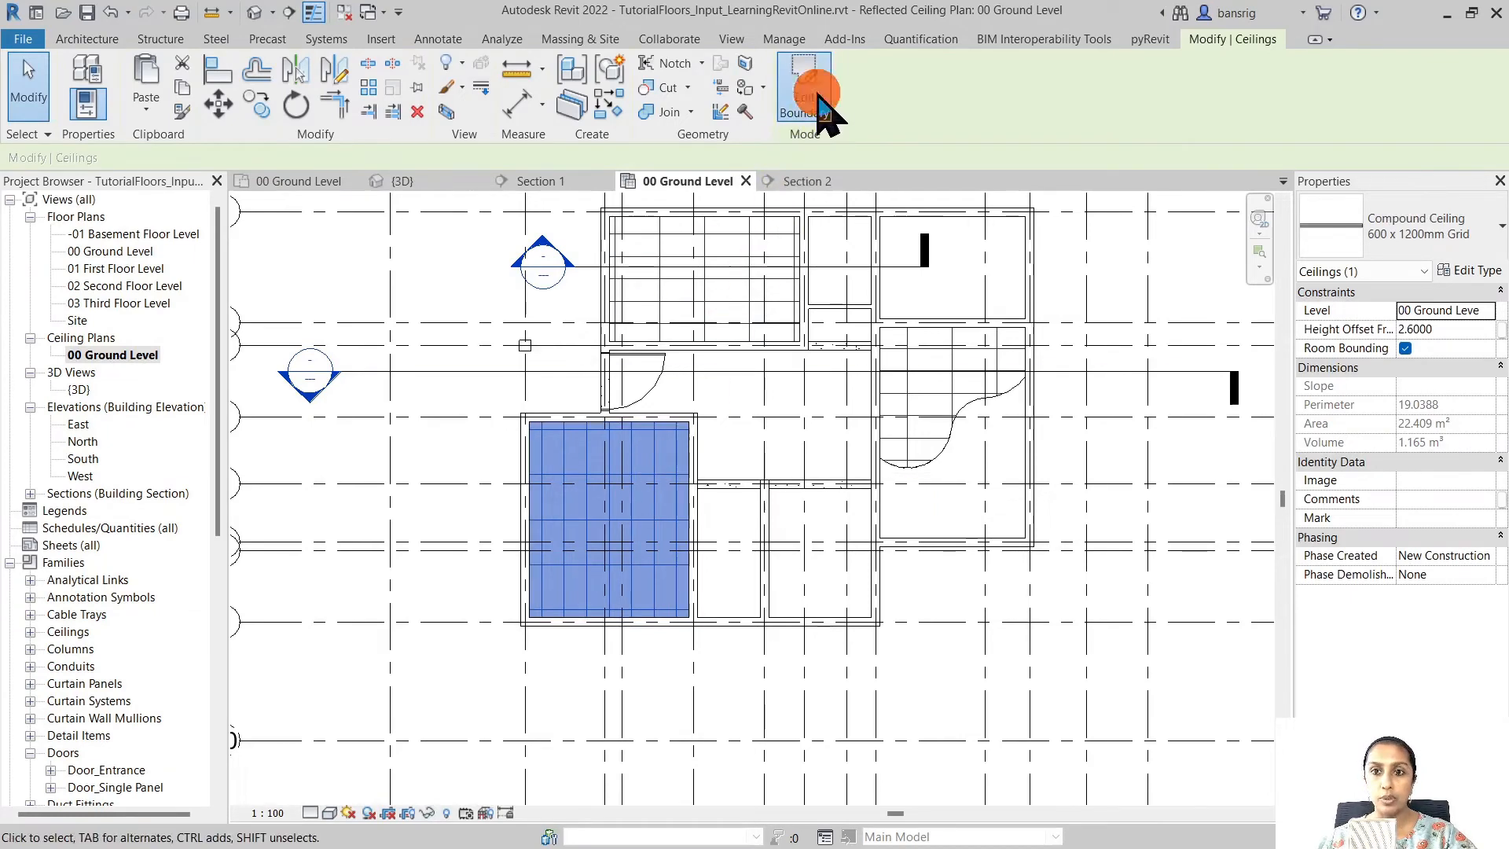
click(802, 82)
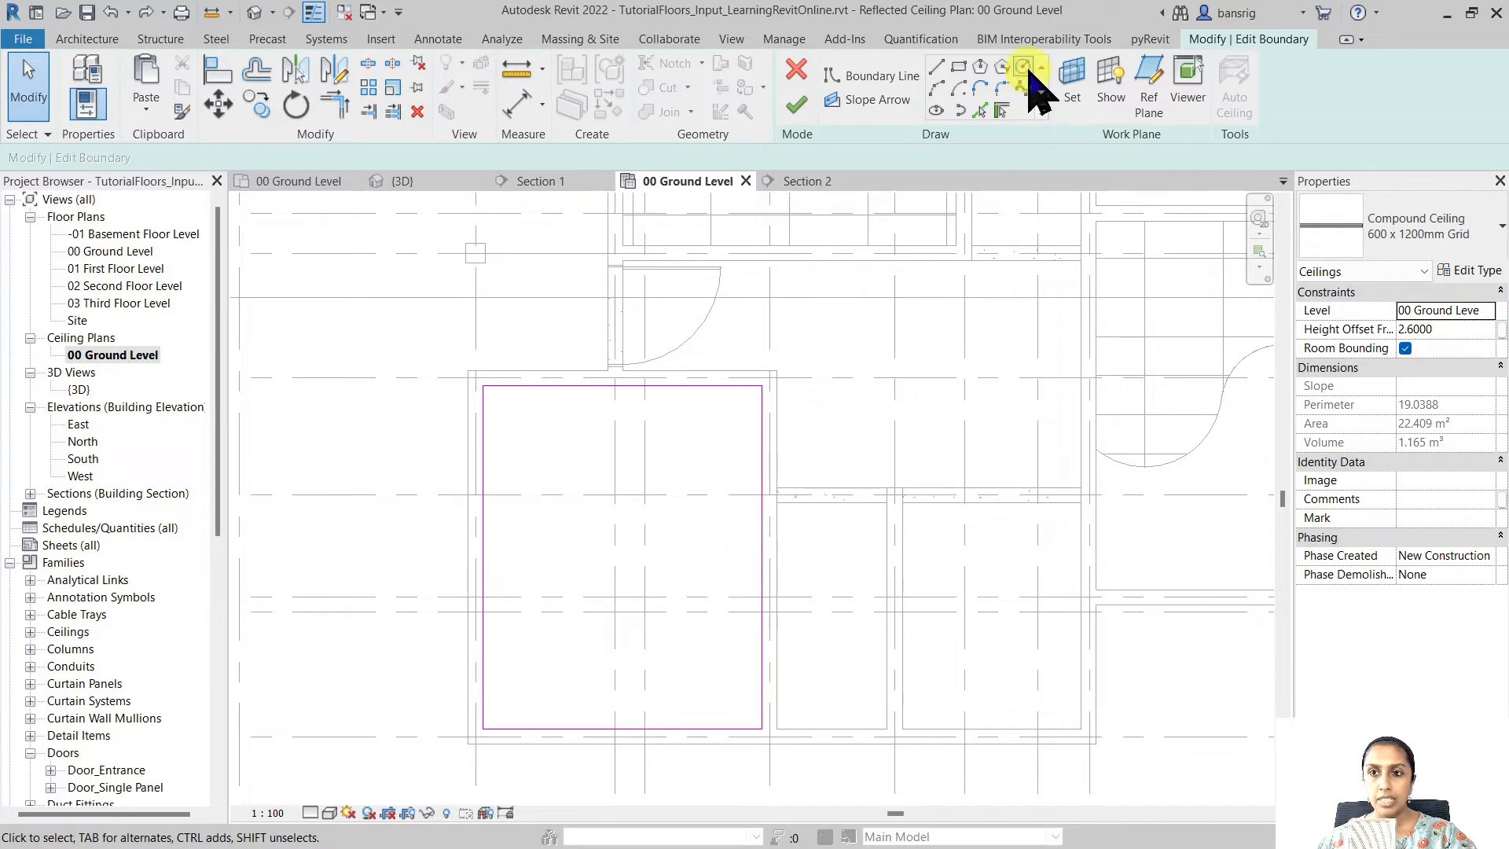
click(1024, 65)
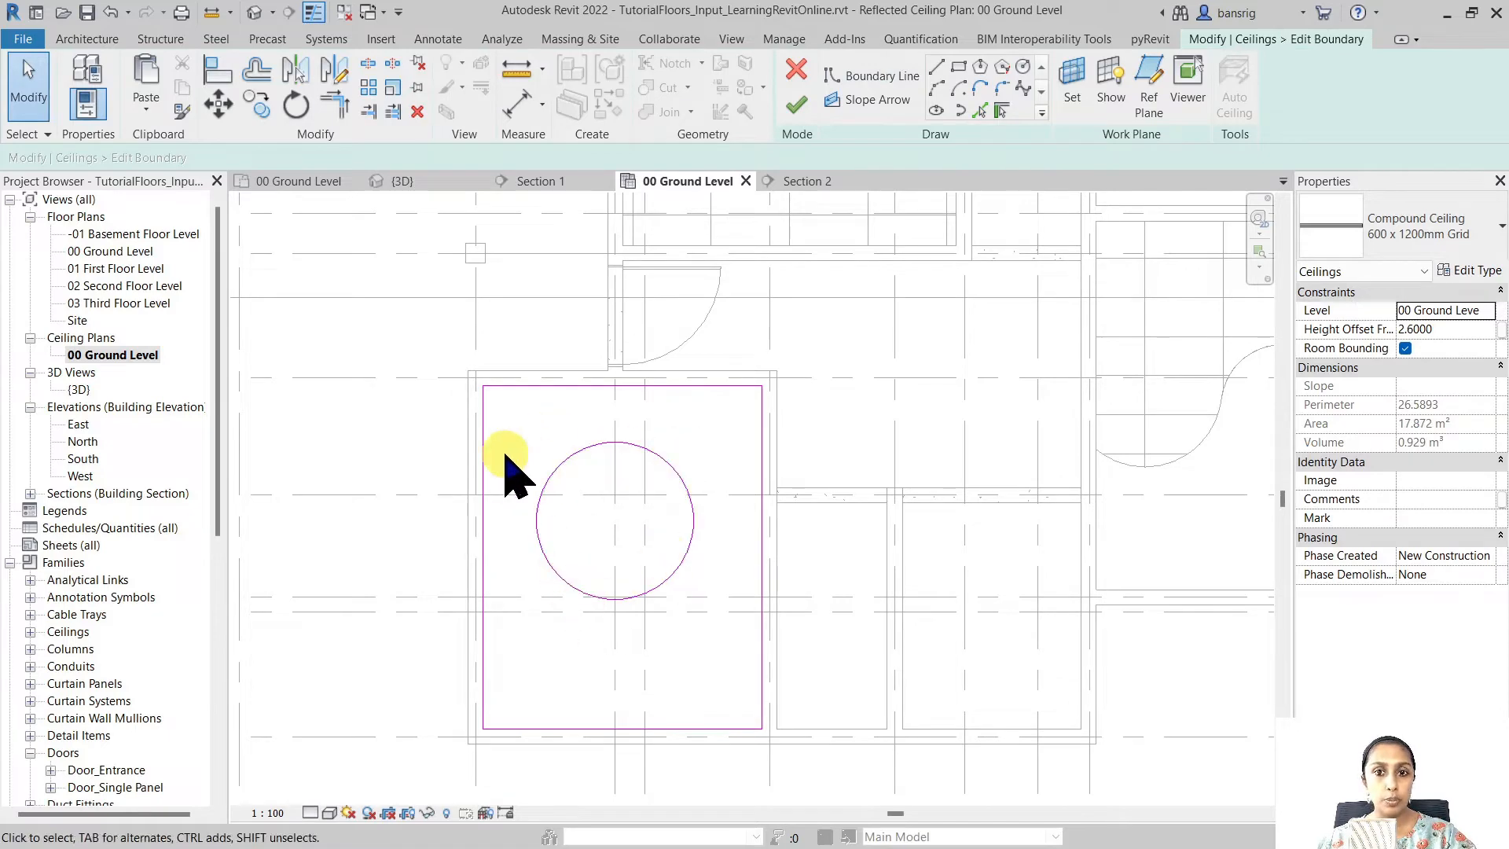
click(796, 103)
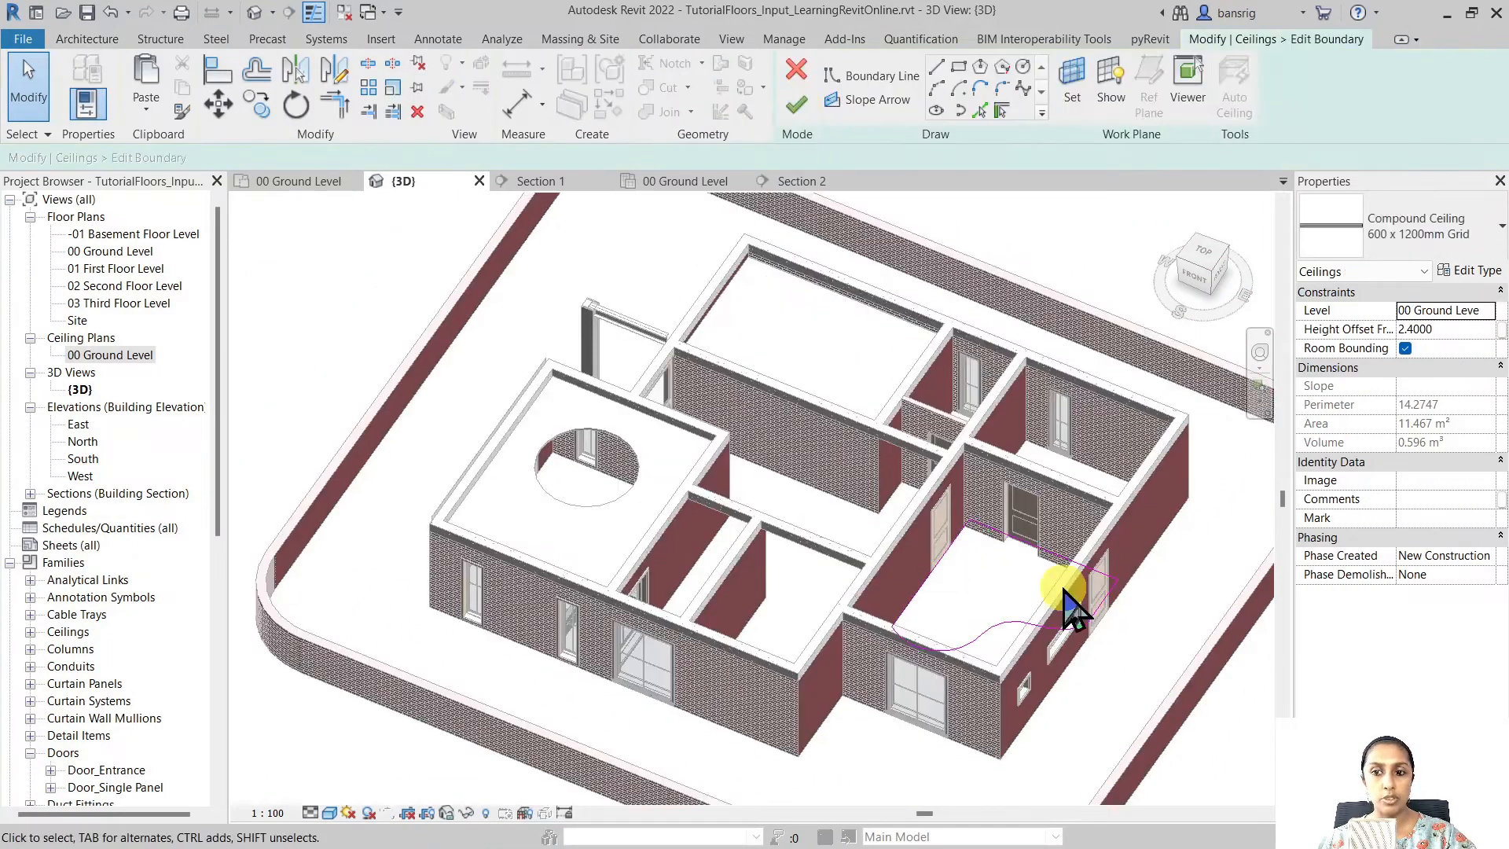
Draw concentric circles in the curved ceiling's boundary to form a ring void, then inspect it in 3D
click(686, 181)
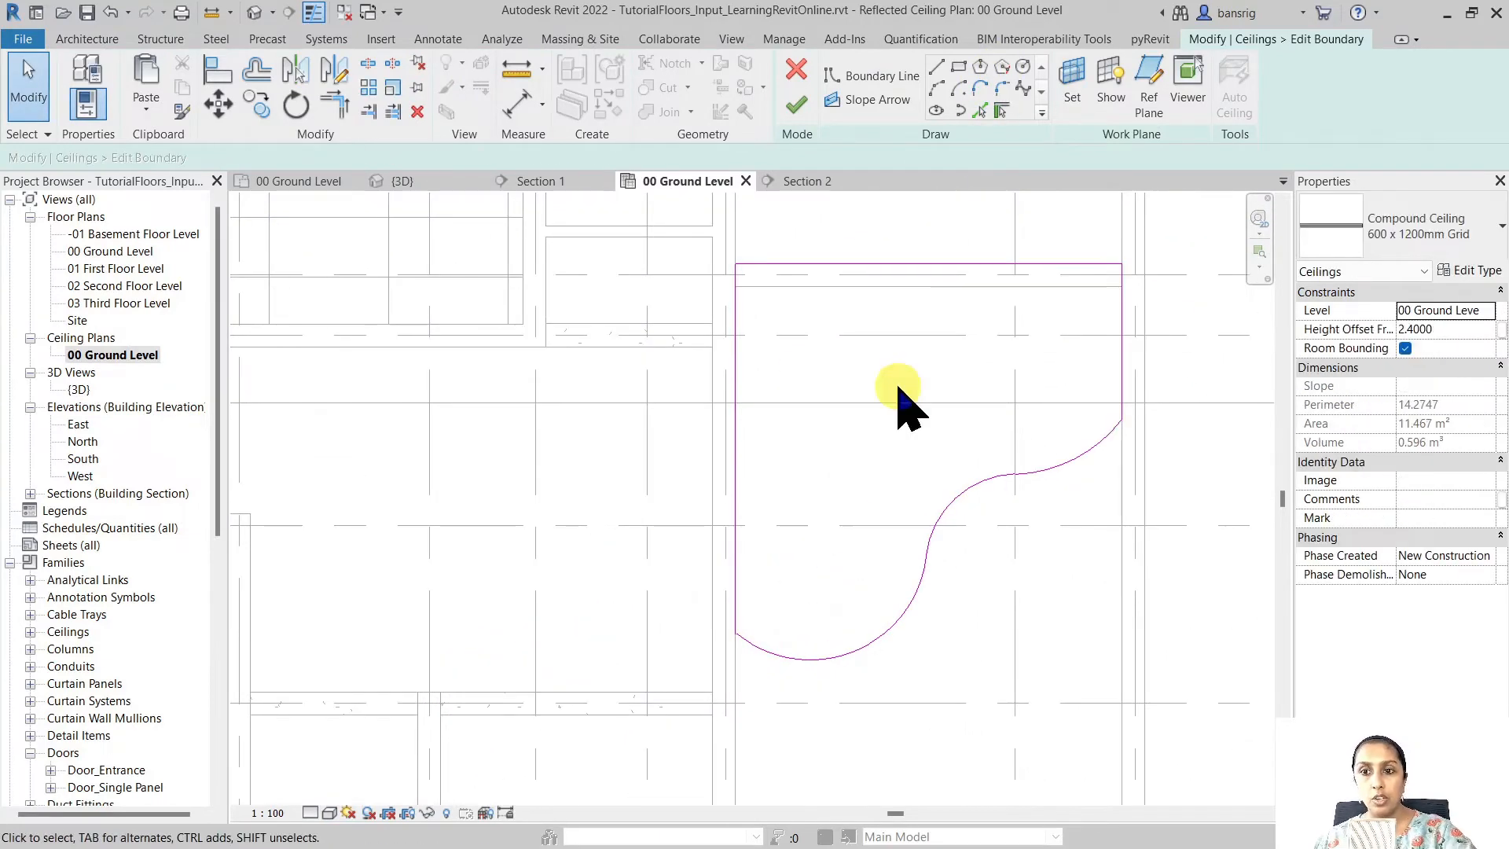
click(881, 76)
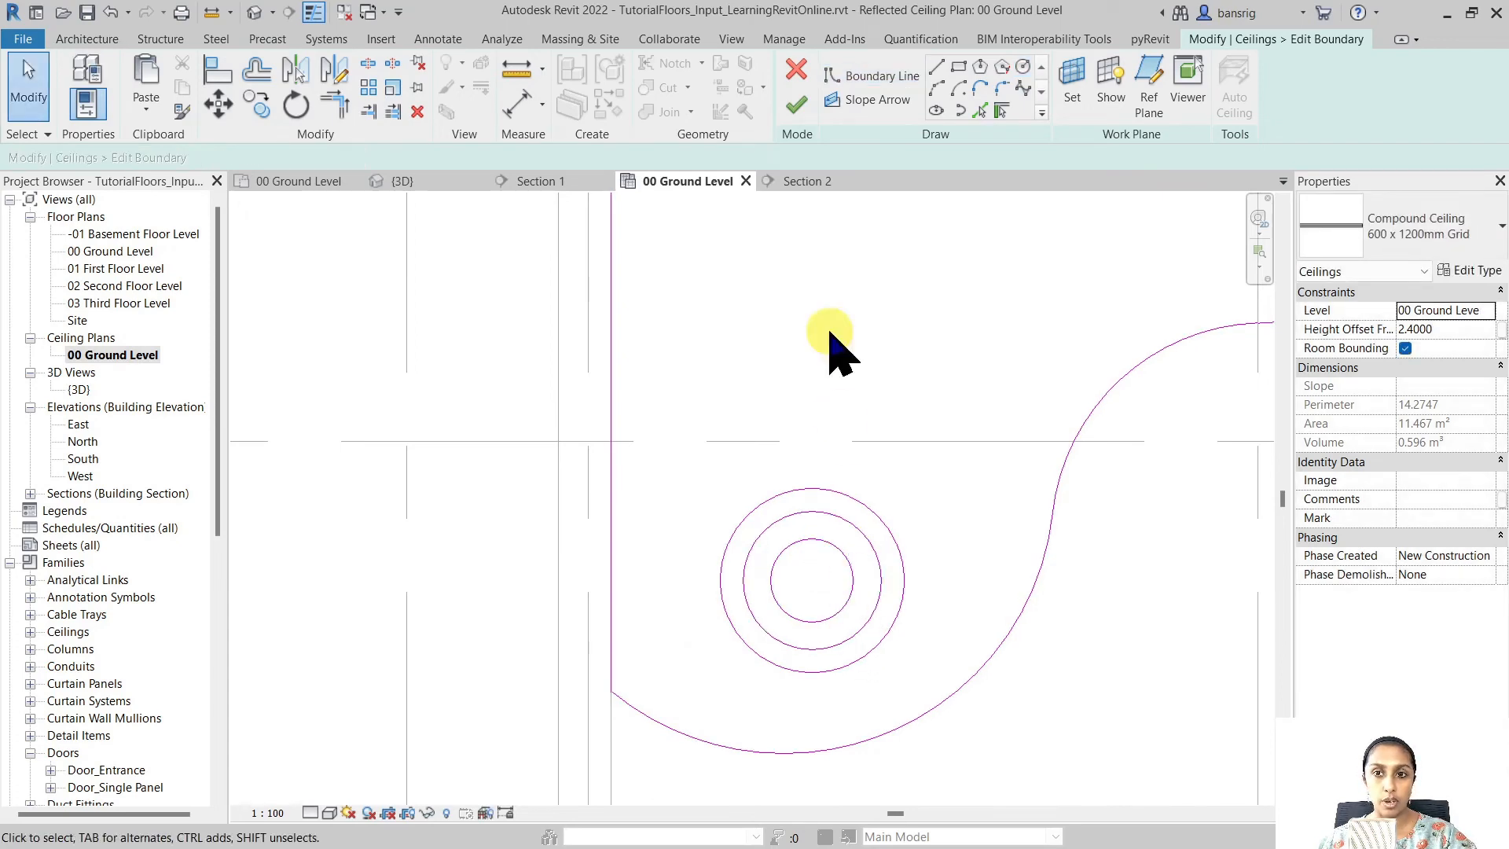
click(793, 103)
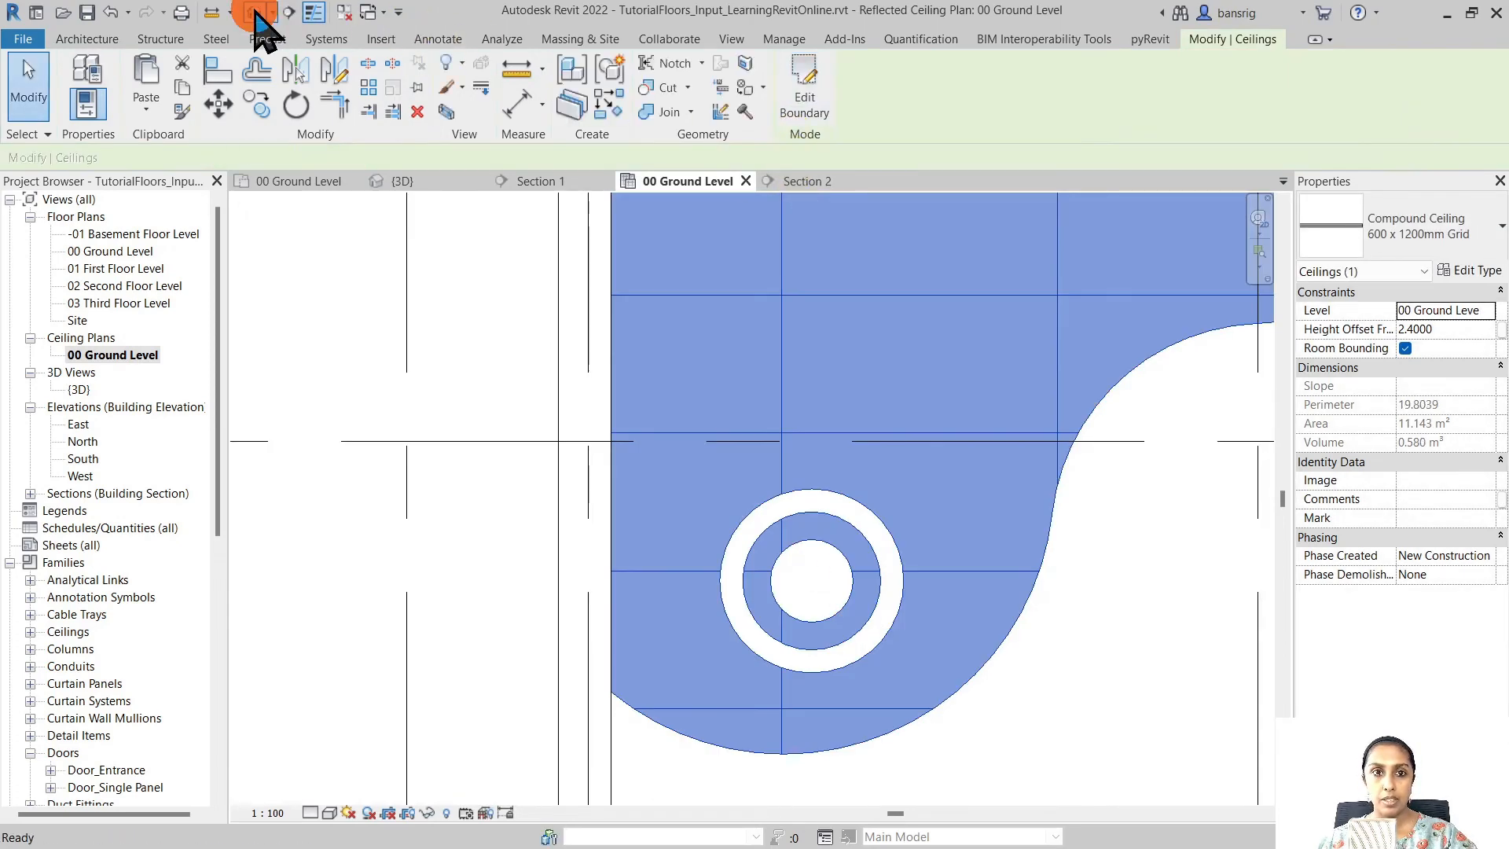
click(402, 180)
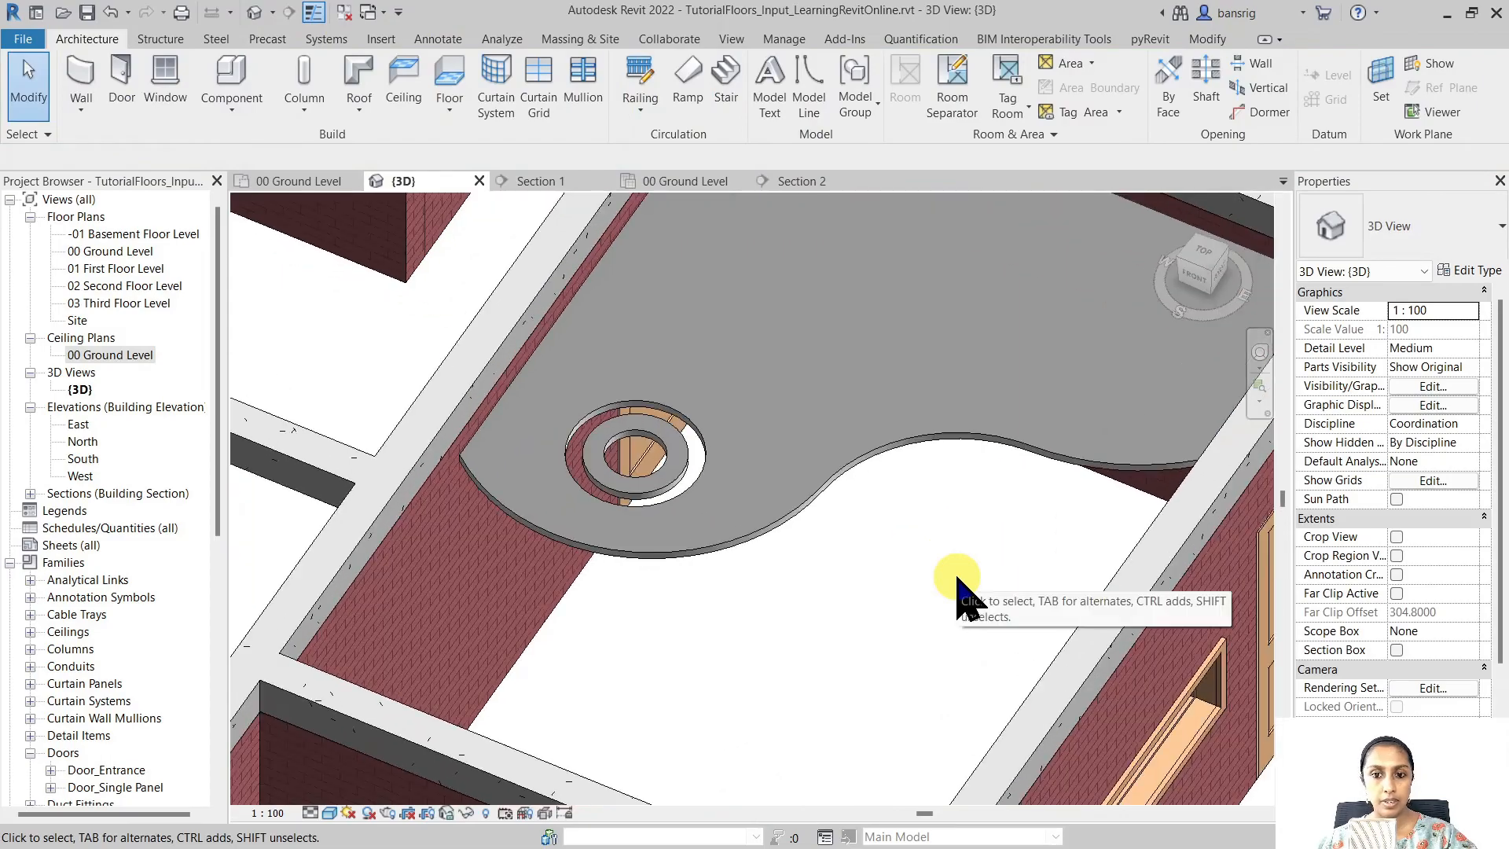